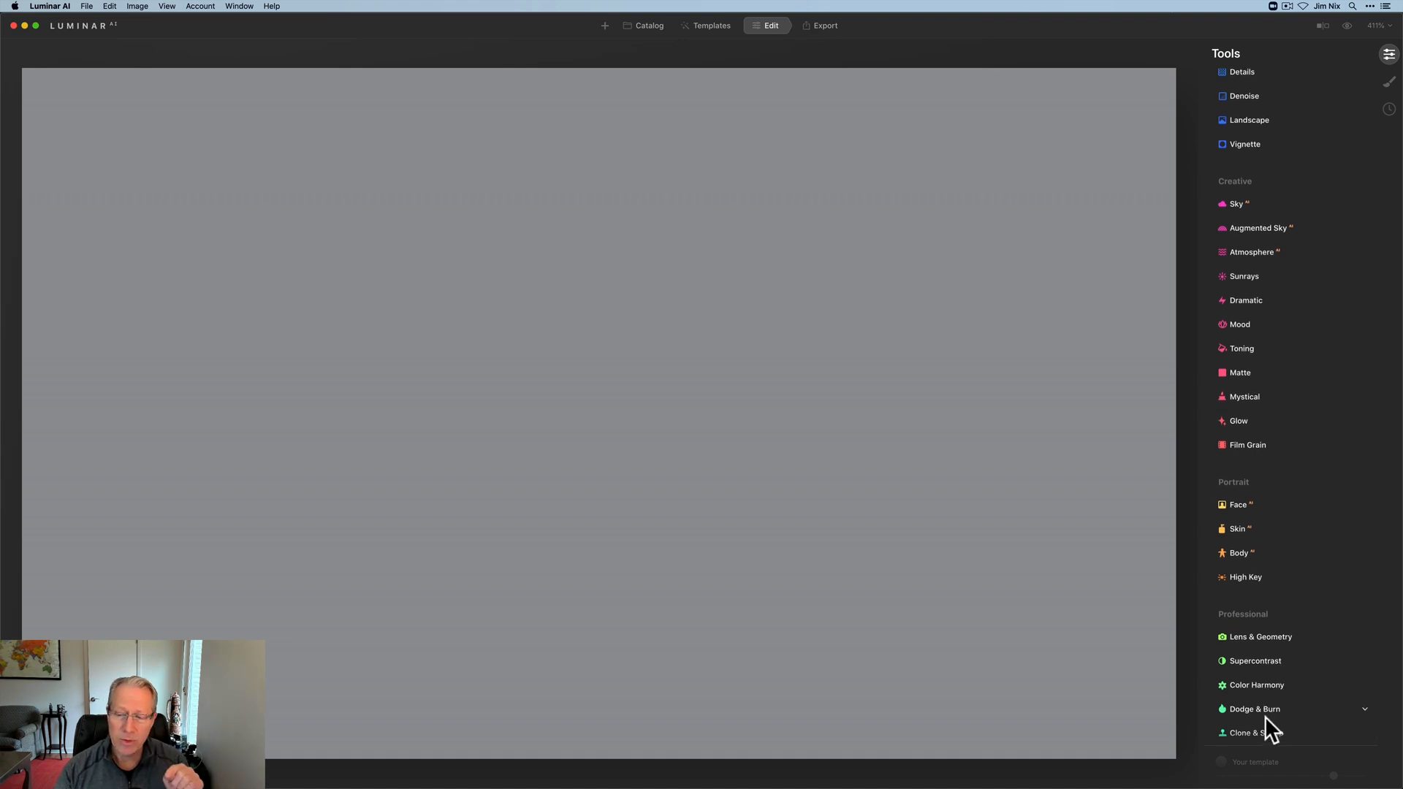
{"action": "mouse_move", "coordinate": [1307, 702]}
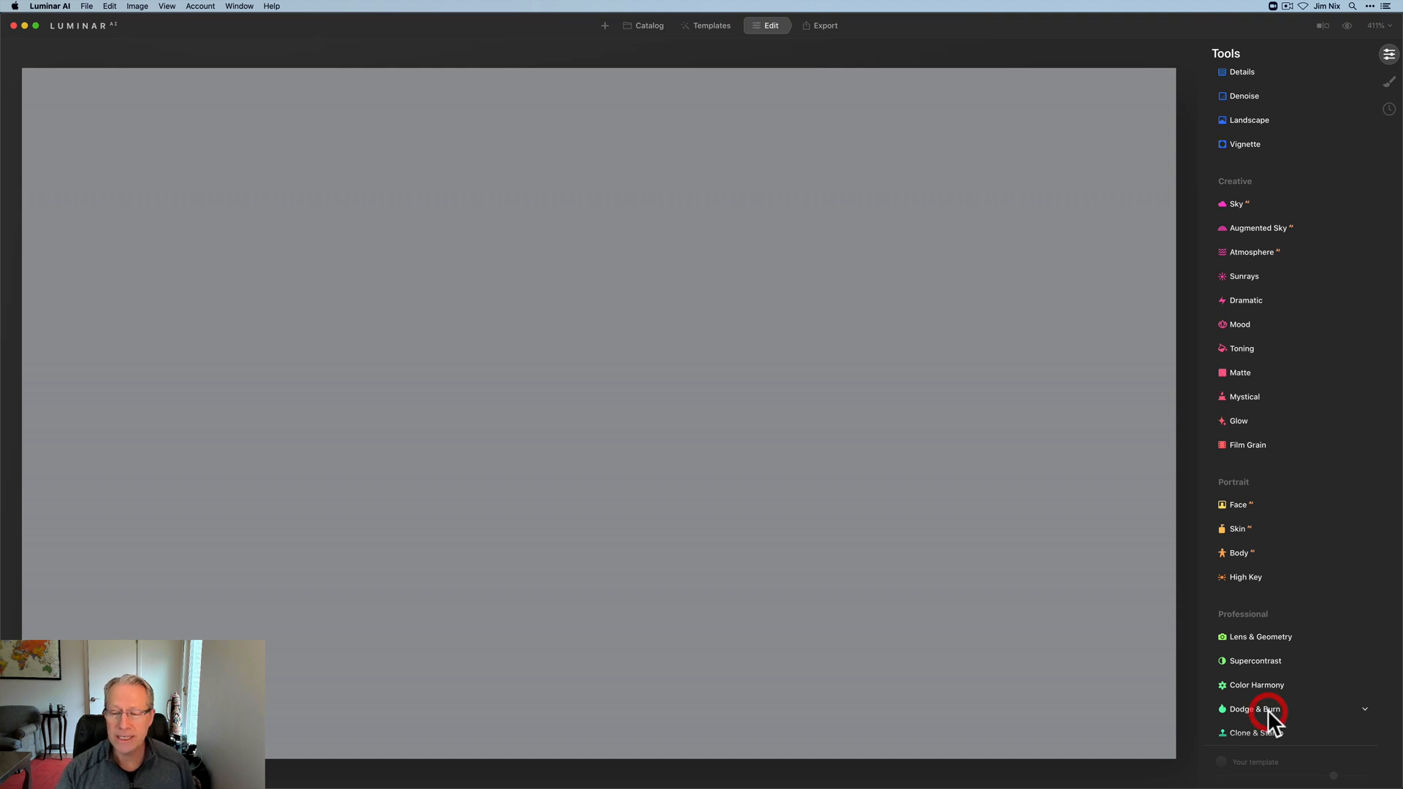
- Expand the Dodge & Burn tool under Professional to show its brush settings
{"action": "left_click", "coordinate": [1254, 710]}
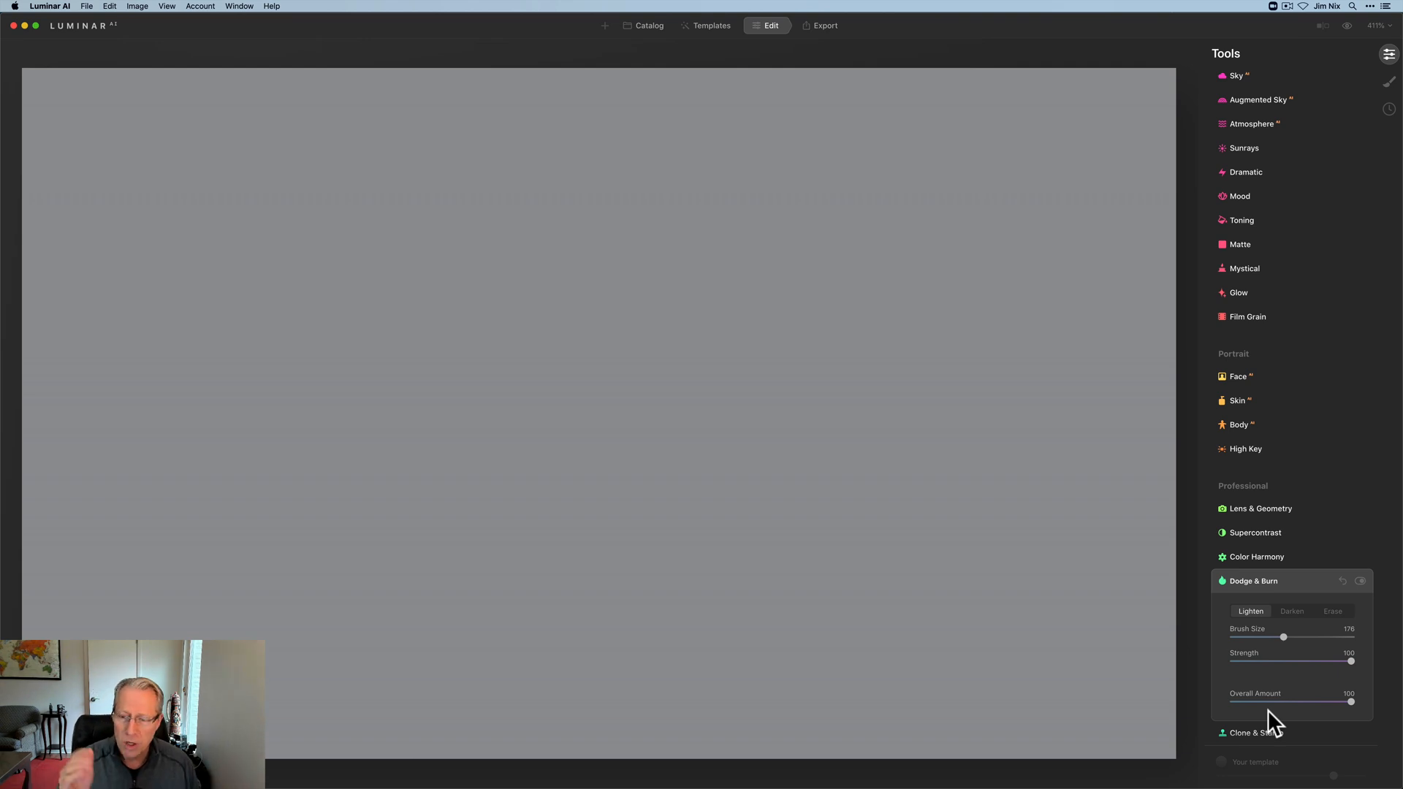
{"action": "mouse_move", "coordinate": [1207, 653]}
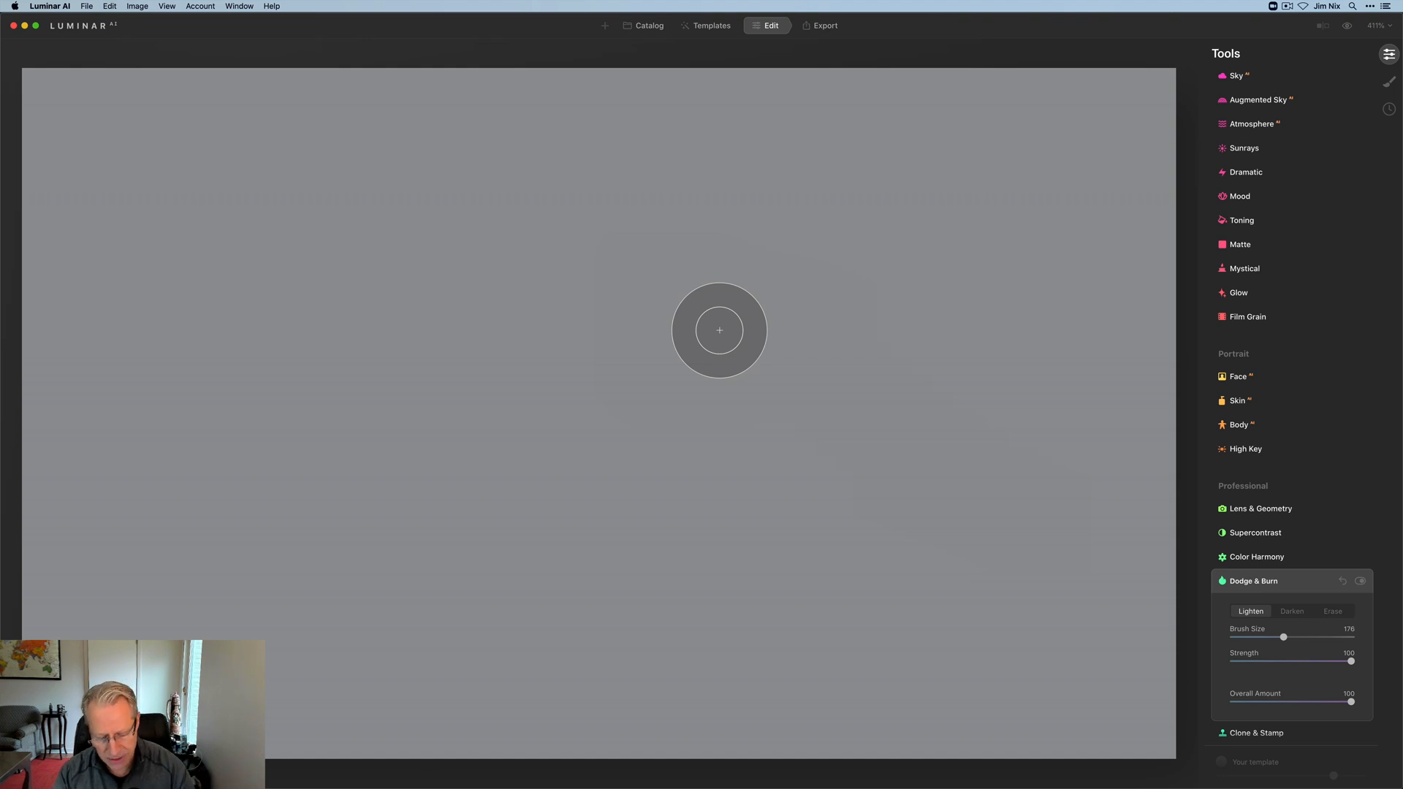
- Try Darken, return to Lighten, and set the brush size to 284
{"action": "left_click", "coordinate": [1292, 611]}
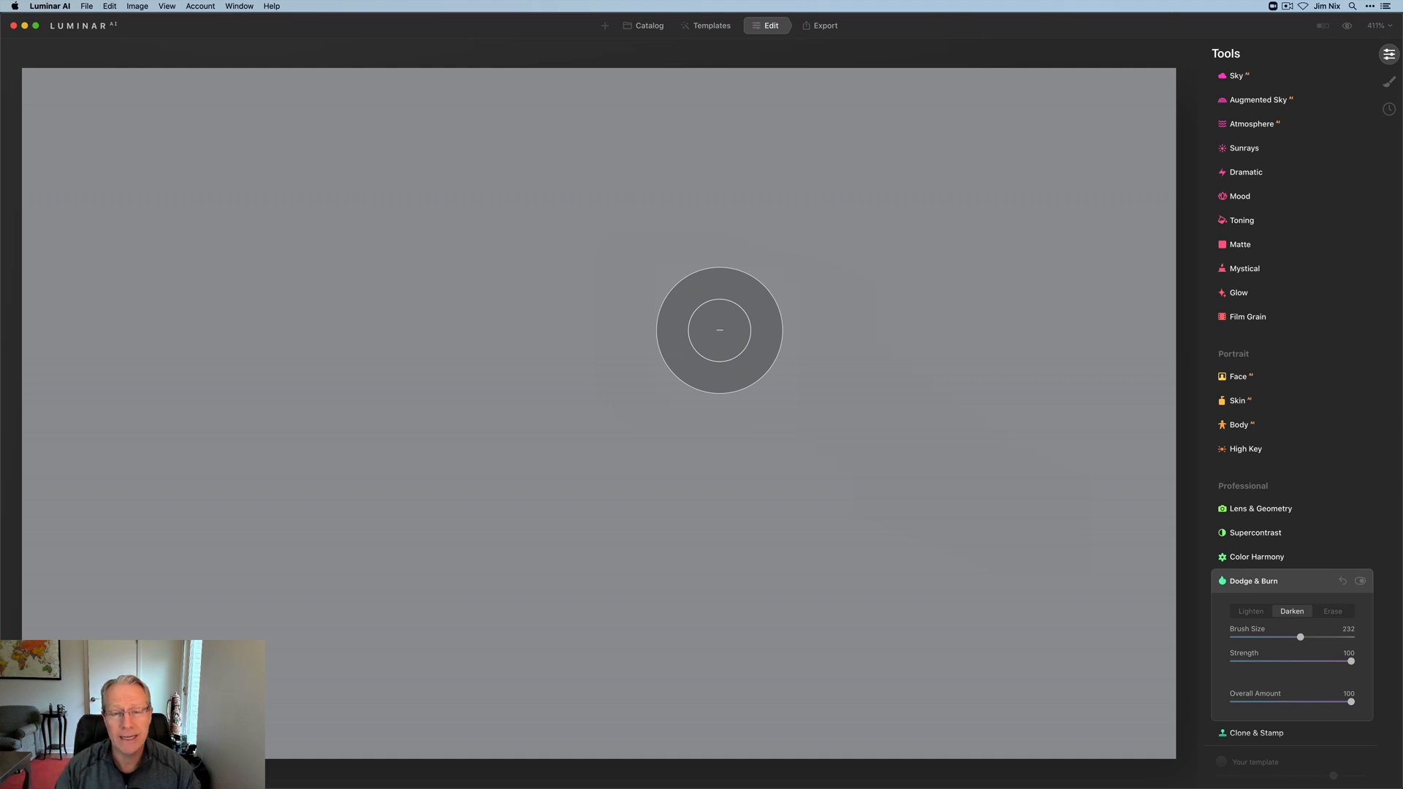
{"action": "left_click", "coordinate": [1250, 611]}
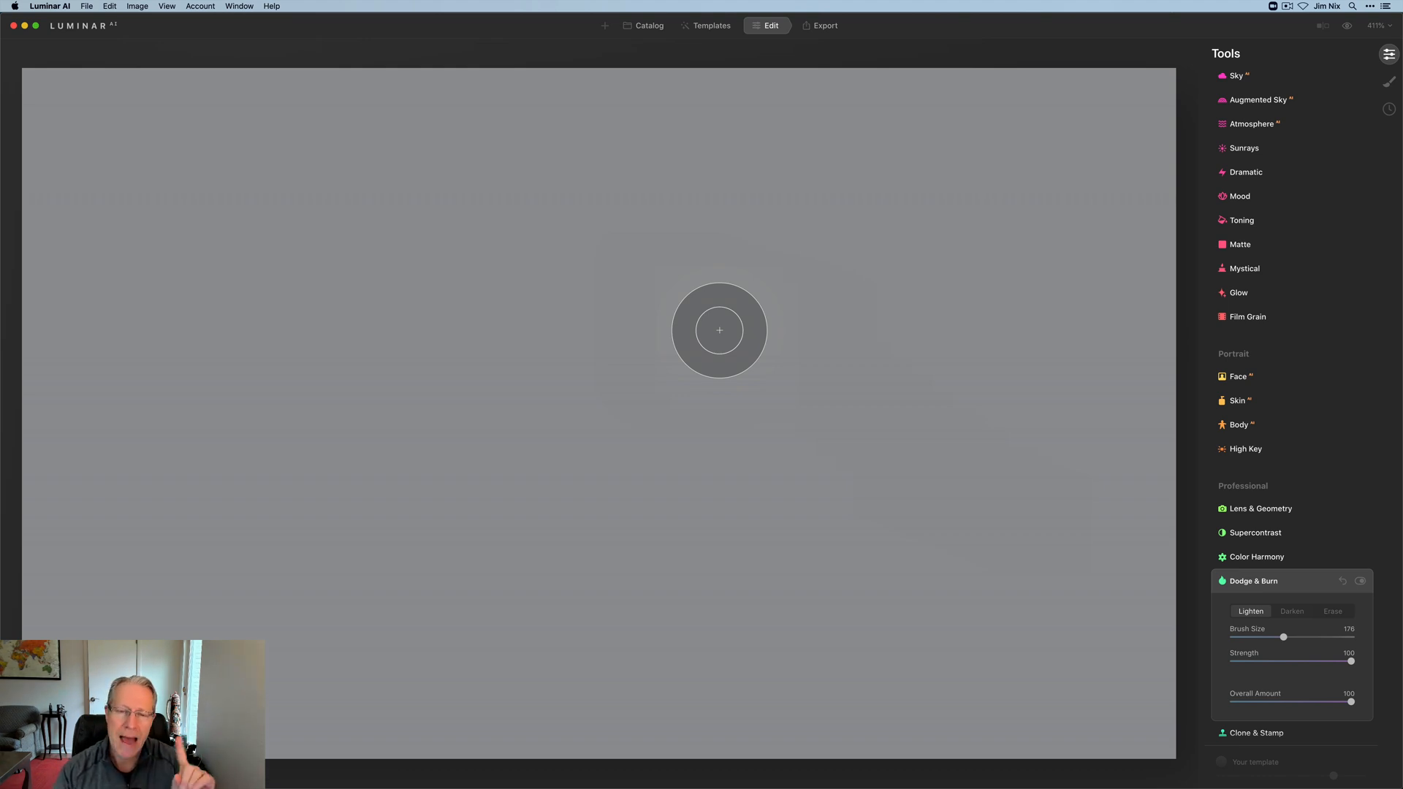
{"action": "left_click_drag", "start_coordinate": [1283, 636], "coordinate": [1301, 636]}
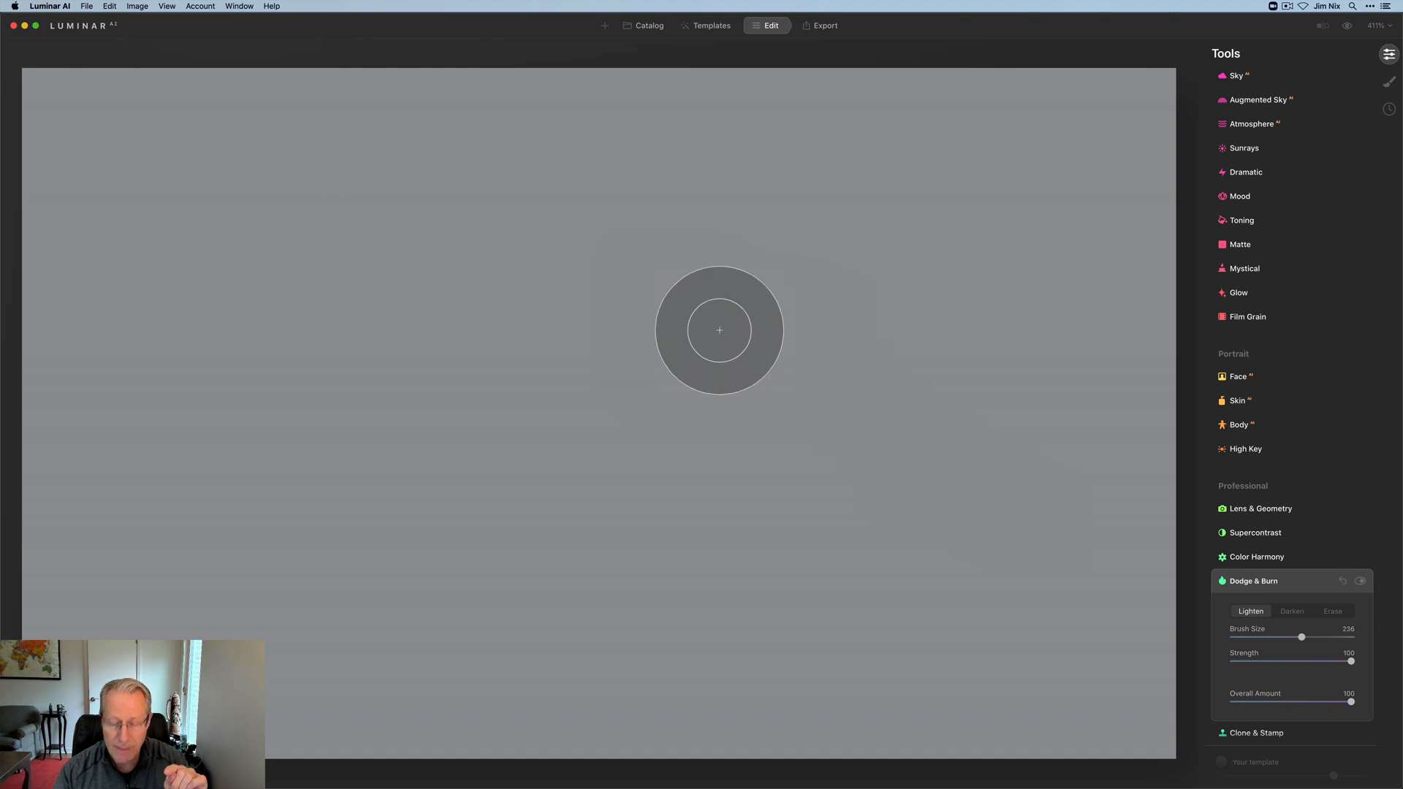
{"action": "left_click_drag", "start_coordinate": [1301, 636], "coordinate": [1328, 636]}
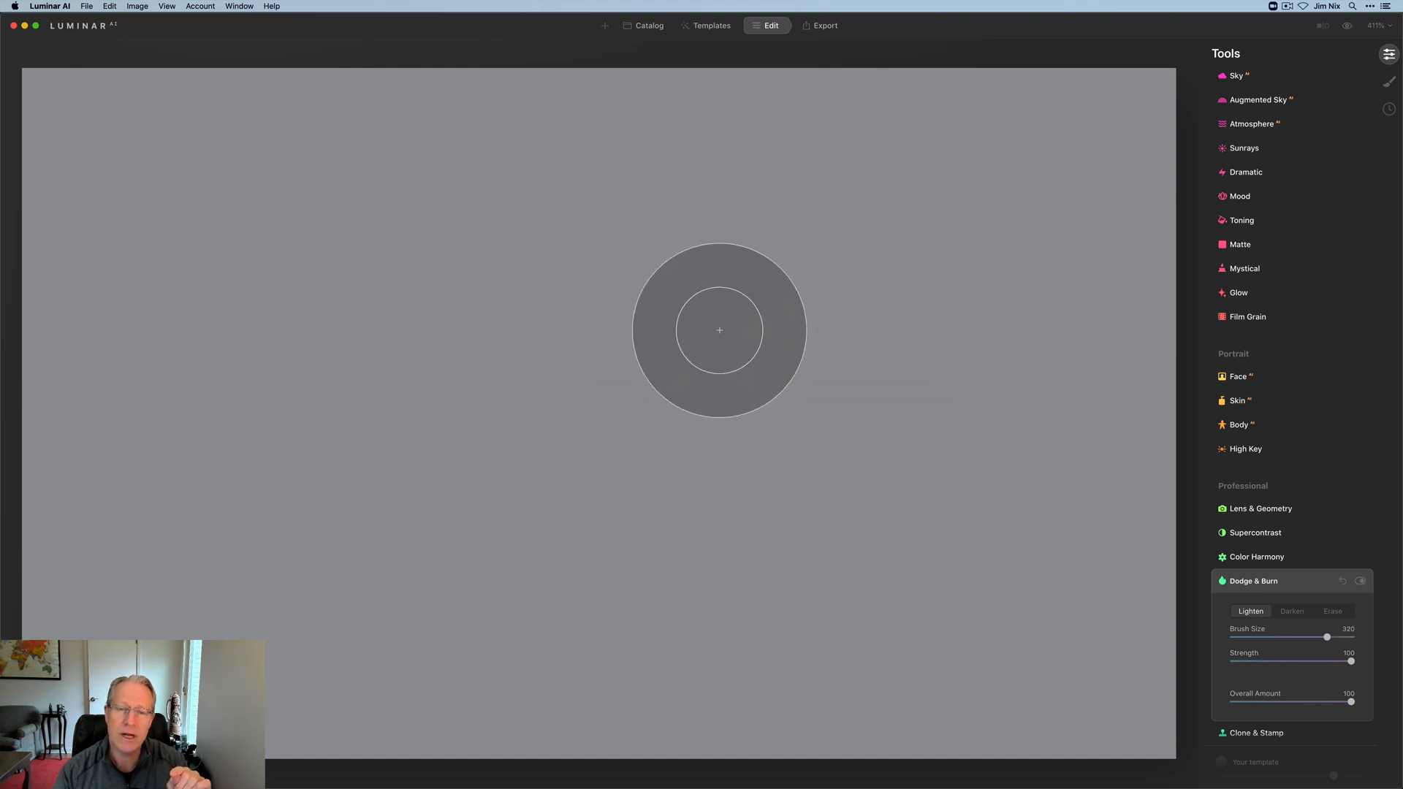
{"action": "left_click_drag", "start_coordinate": [1327, 636], "coordinate": [1310, 636]}
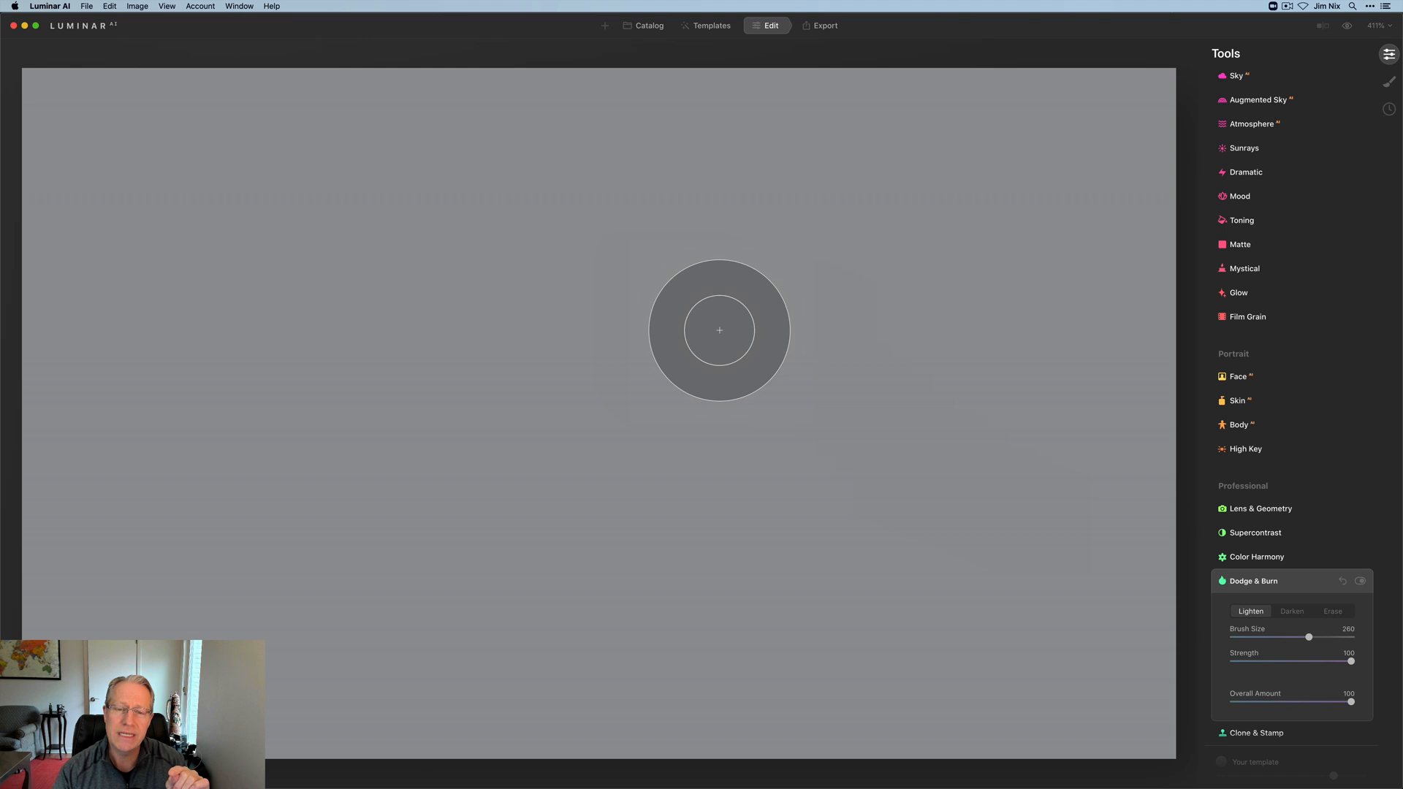
{"action": "left_click_drag", "start_coordinate": [1309, 636], "coordinate": [1316, 635]}
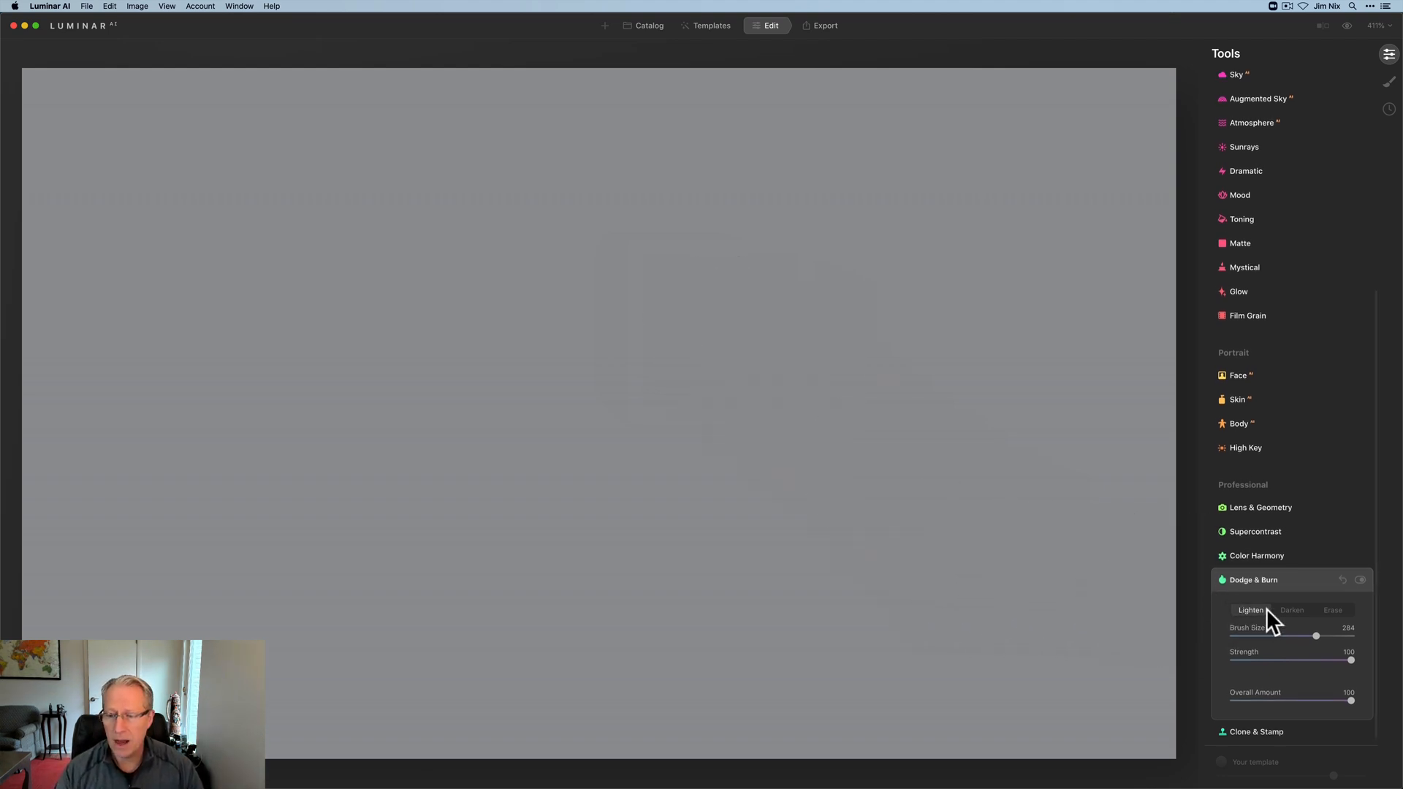
{"action": "mouse_move", "coordinate": [821, 450]}
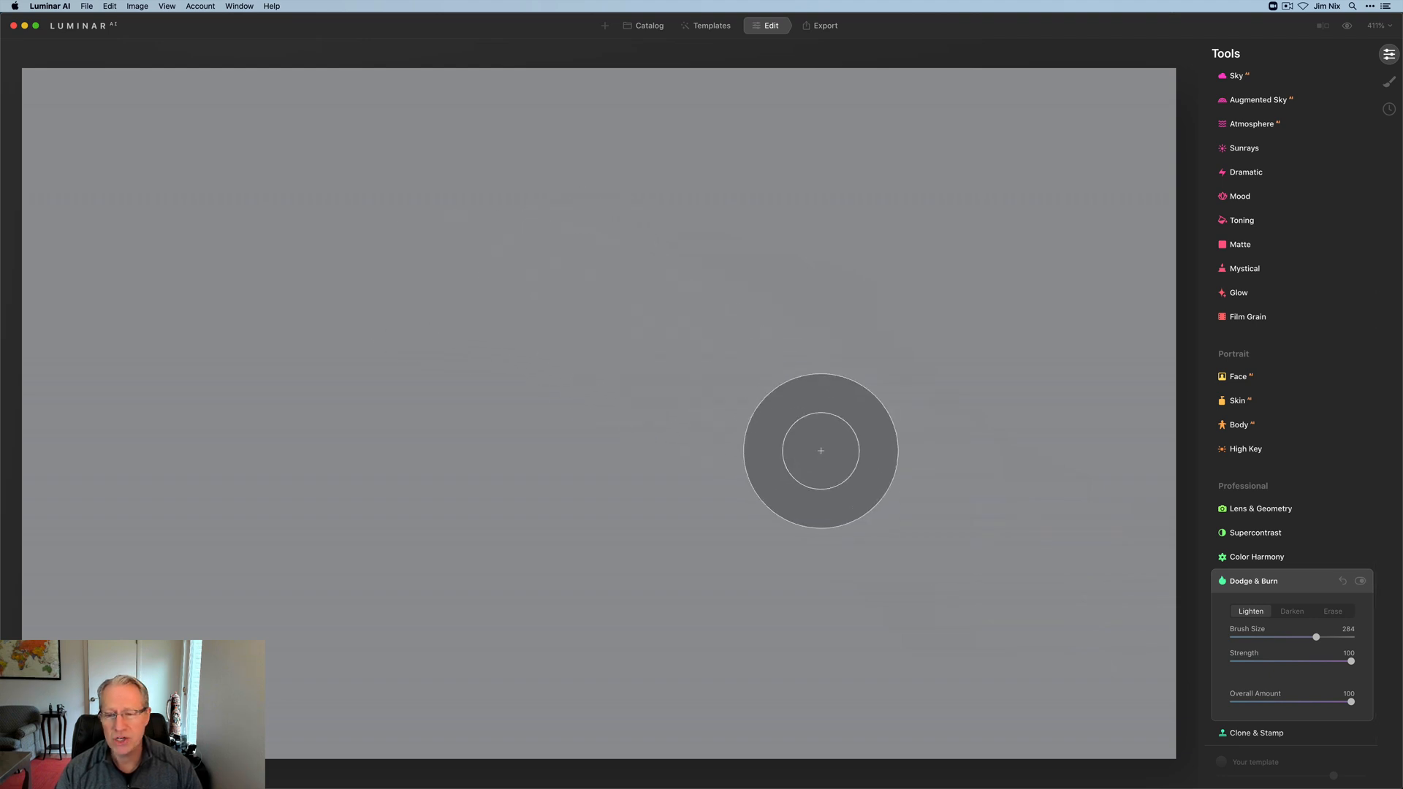
{"action": "mouse_move", "coordinate": [868, 473]}
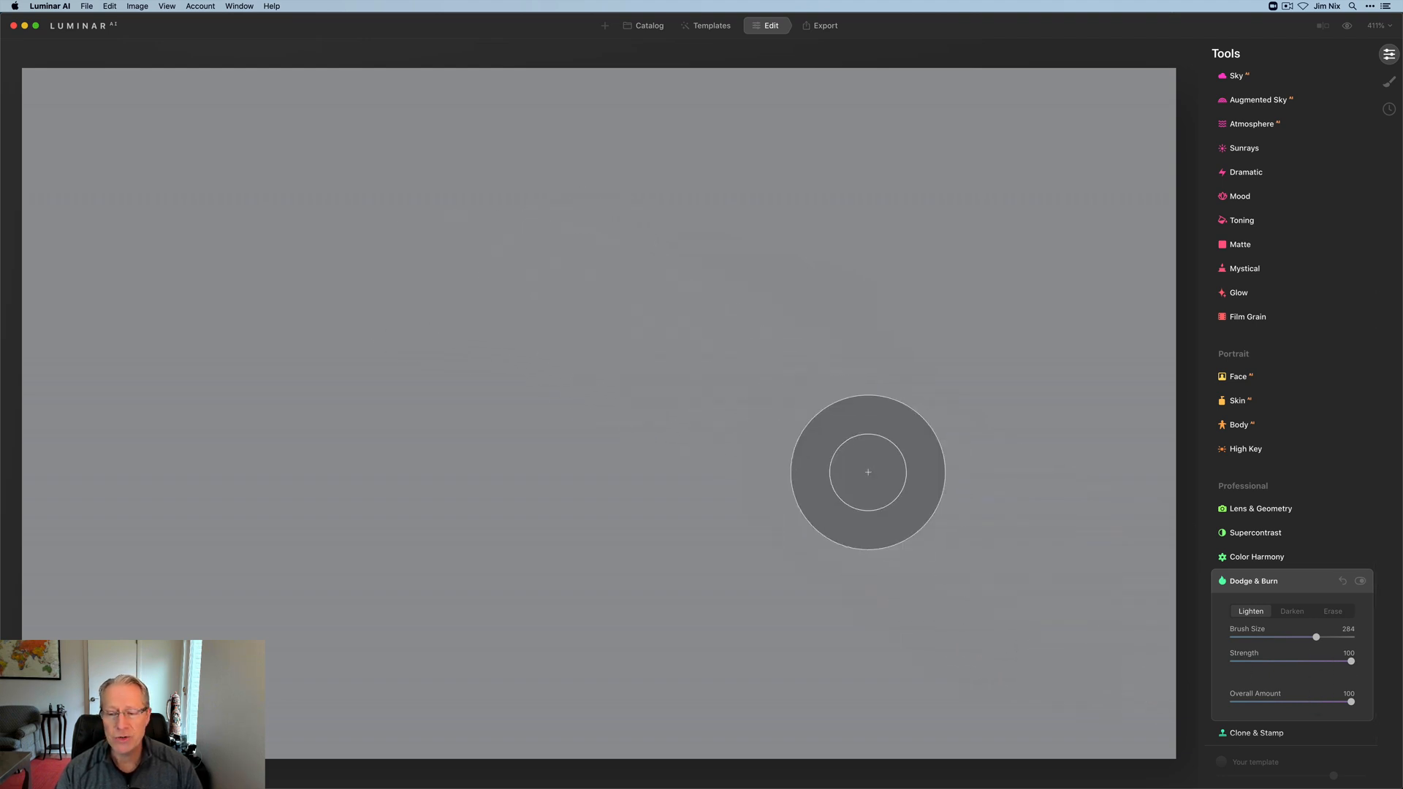
{"action": "mouse_move", "coordinate": [619, 377]}
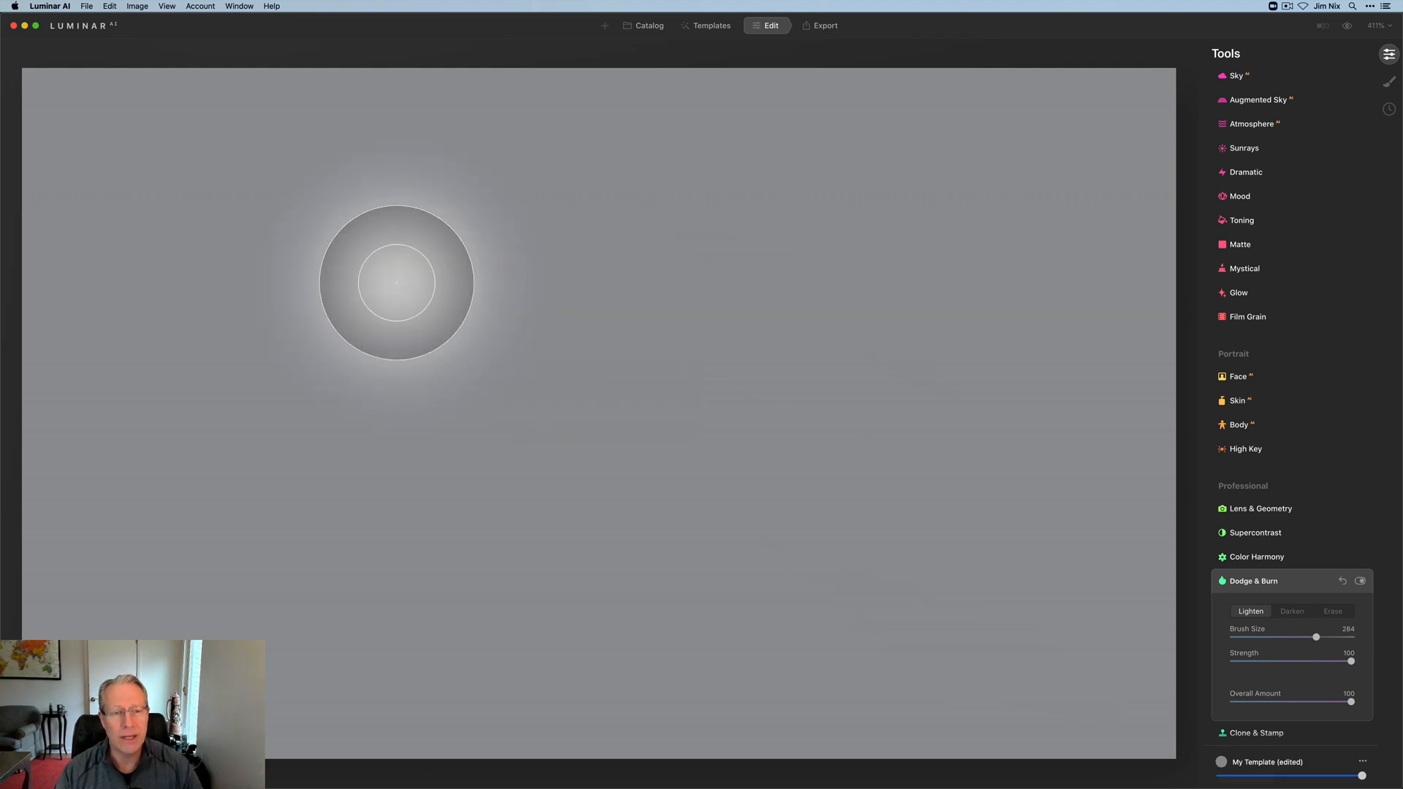
- Paint a soft bright oval at upper left and a hard-edged white band below it
{"action": "left_click_drag", "start_coordinate": [398, 282], "coordinate": [556, 273]}
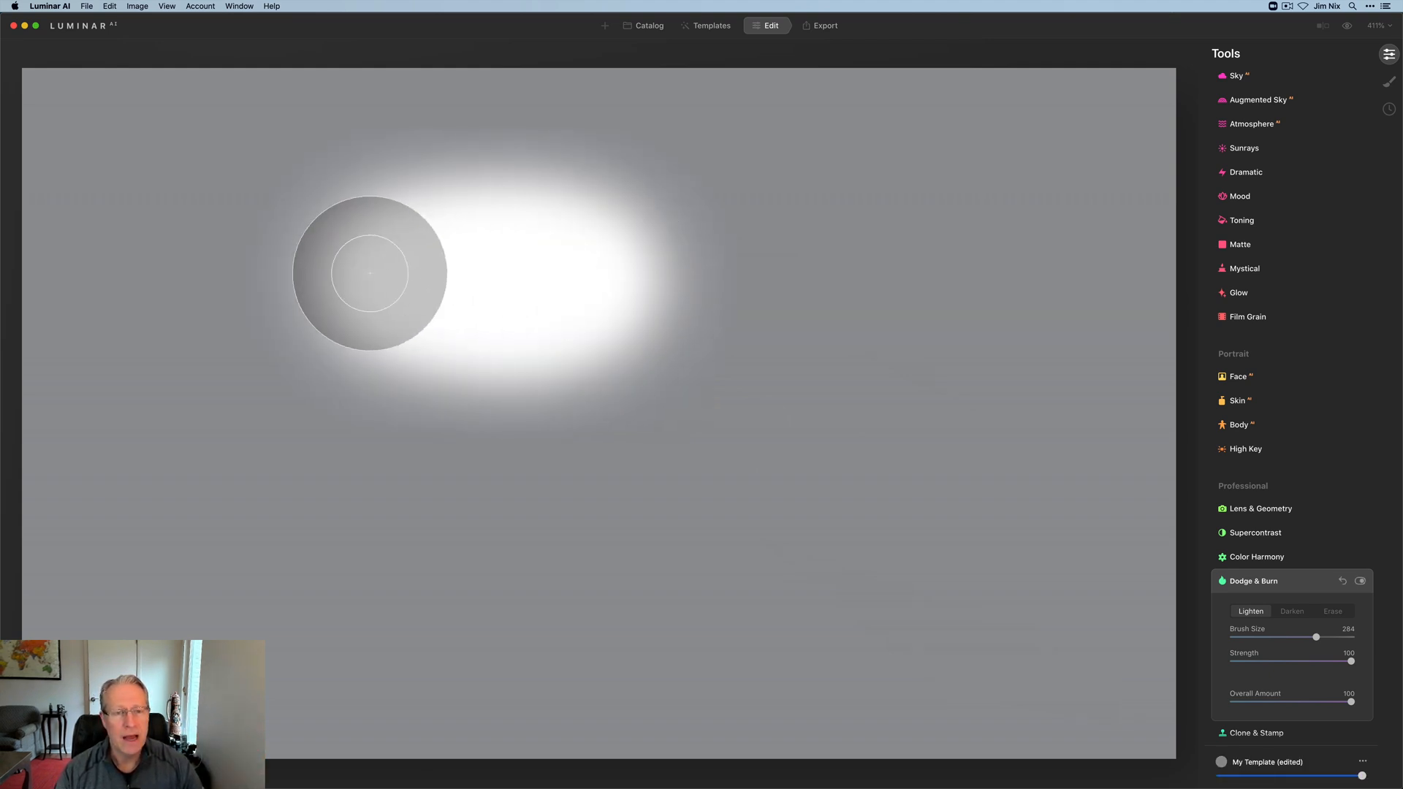
{"action": "left_click_drag", "start_coordinate": [368, 273], "coordinate": [577, 285]}
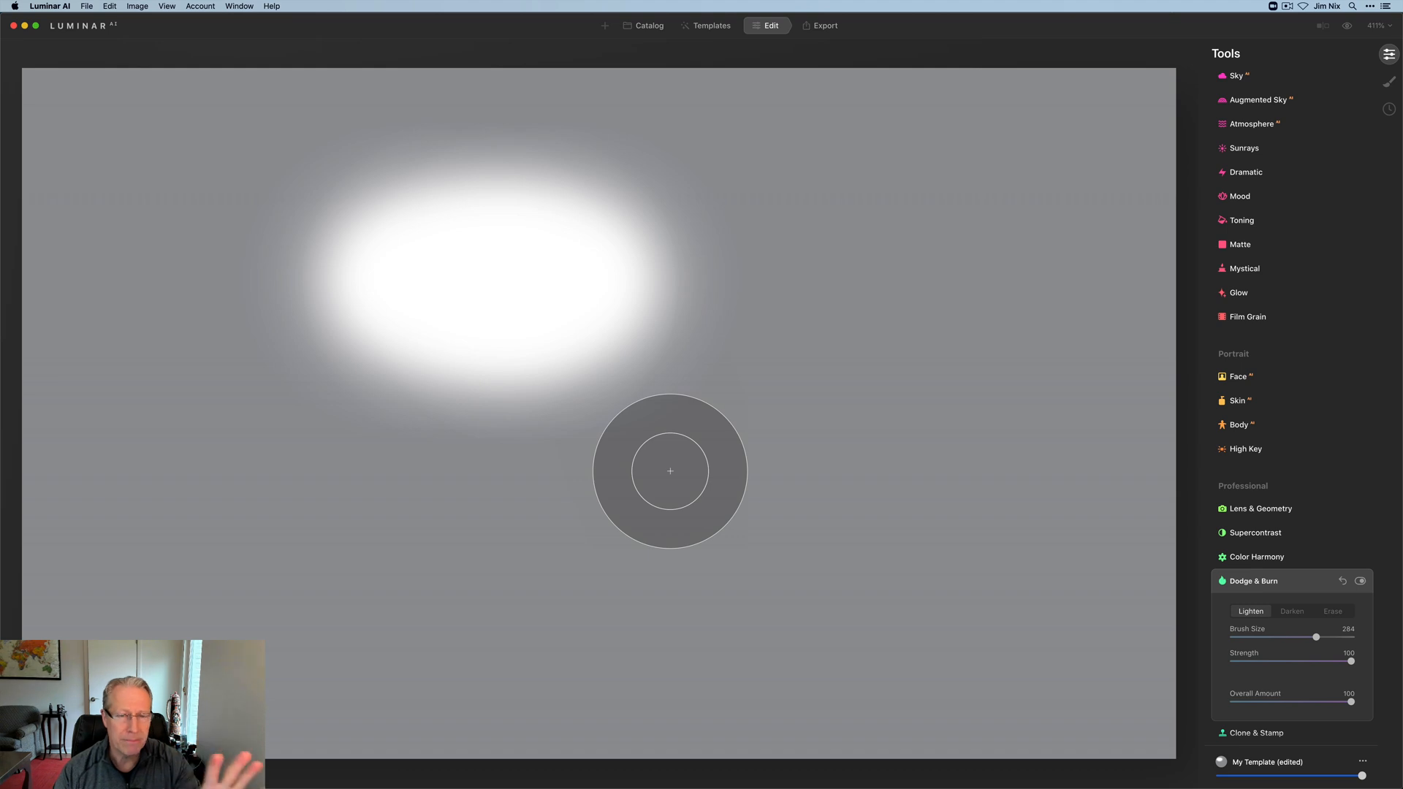
{"action": "mouse_move", "coordinate": [885, 597]}
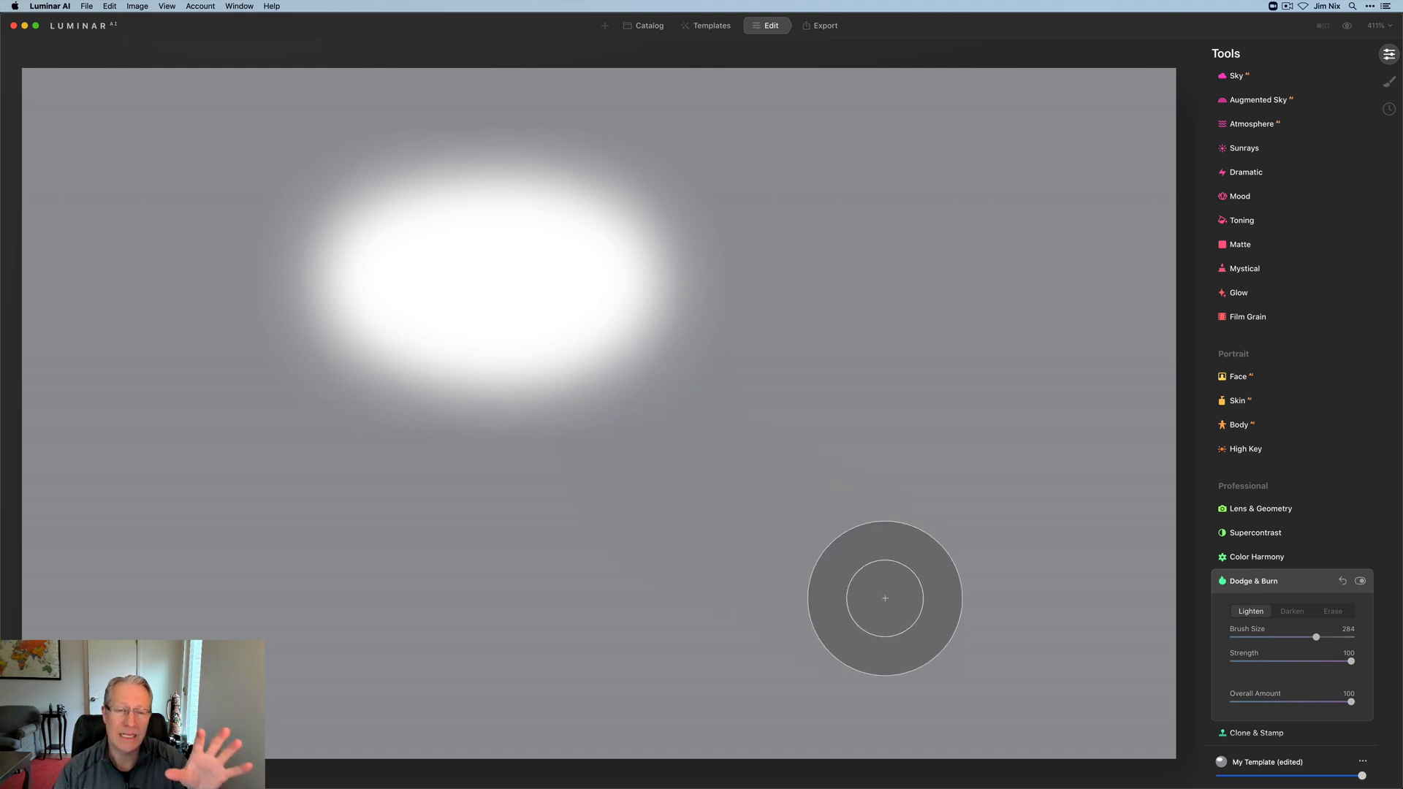
{"action": "mouse_move", "coordinate": [701, 596]}
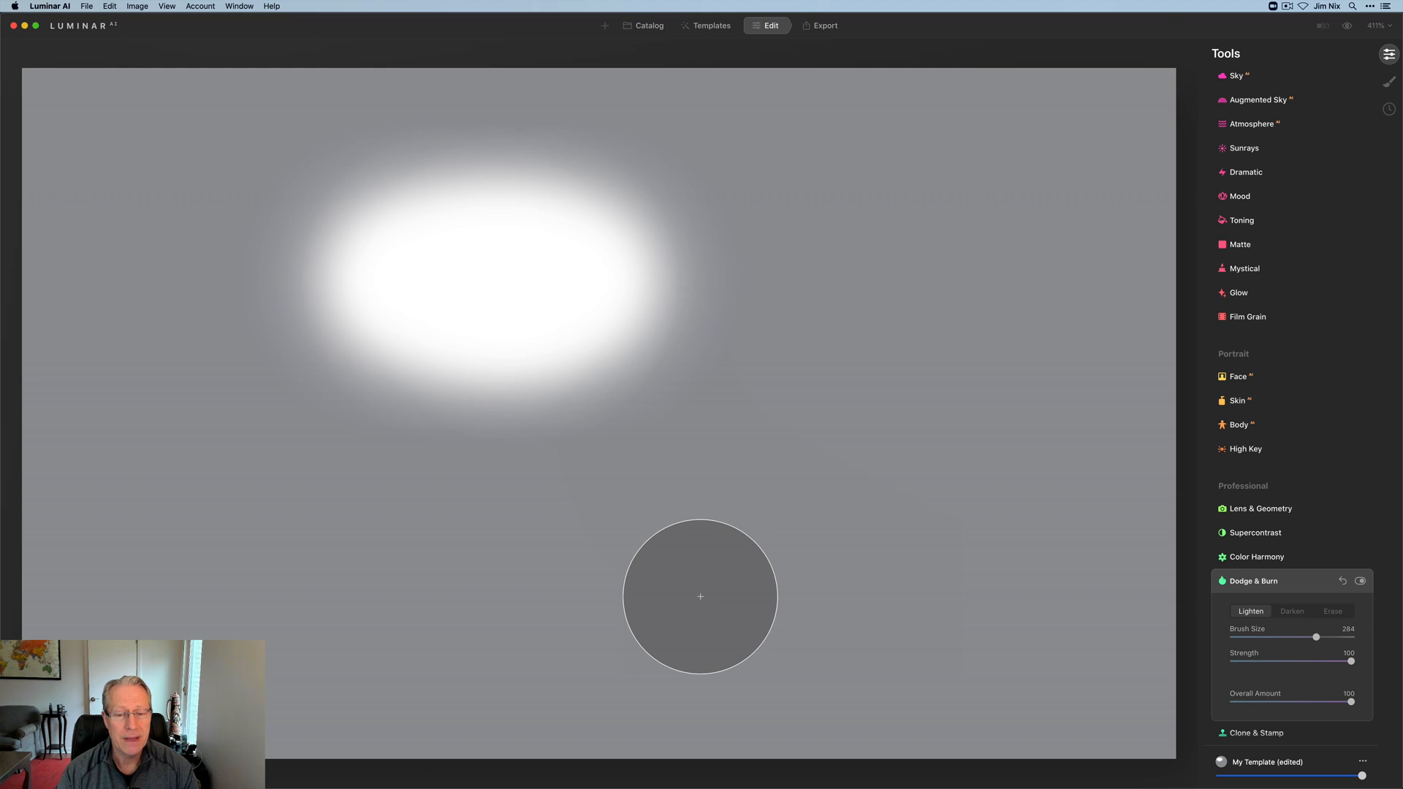
{"action": "left_click_drag", "start_coordinate": [700, 597], "coordinate": [421, 581]}
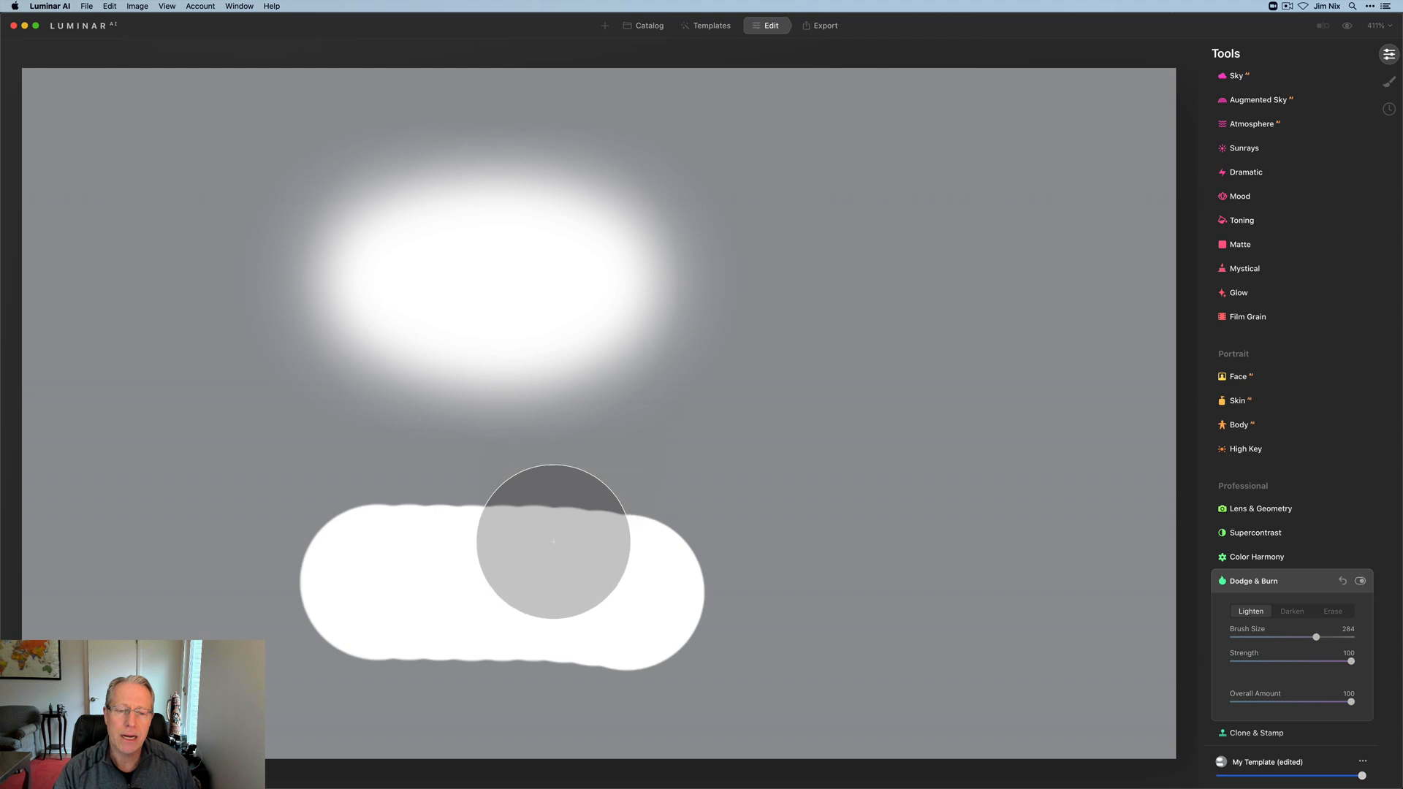
{"action": "mouse_move", "coordinate": [550, 598]}
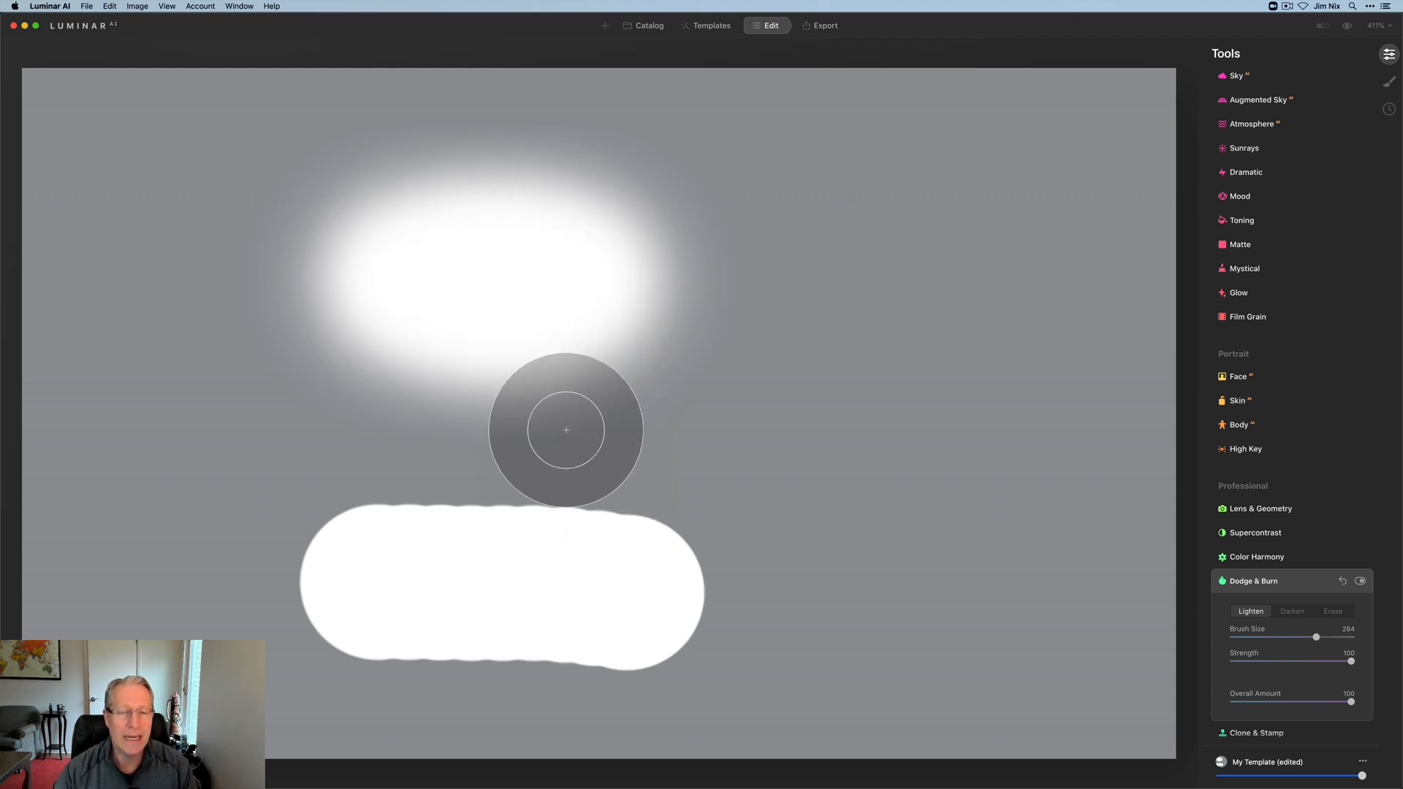
{"action": "left_click_drag", "start_coordinate": [566, 430], "coordinate": [691, 543]}
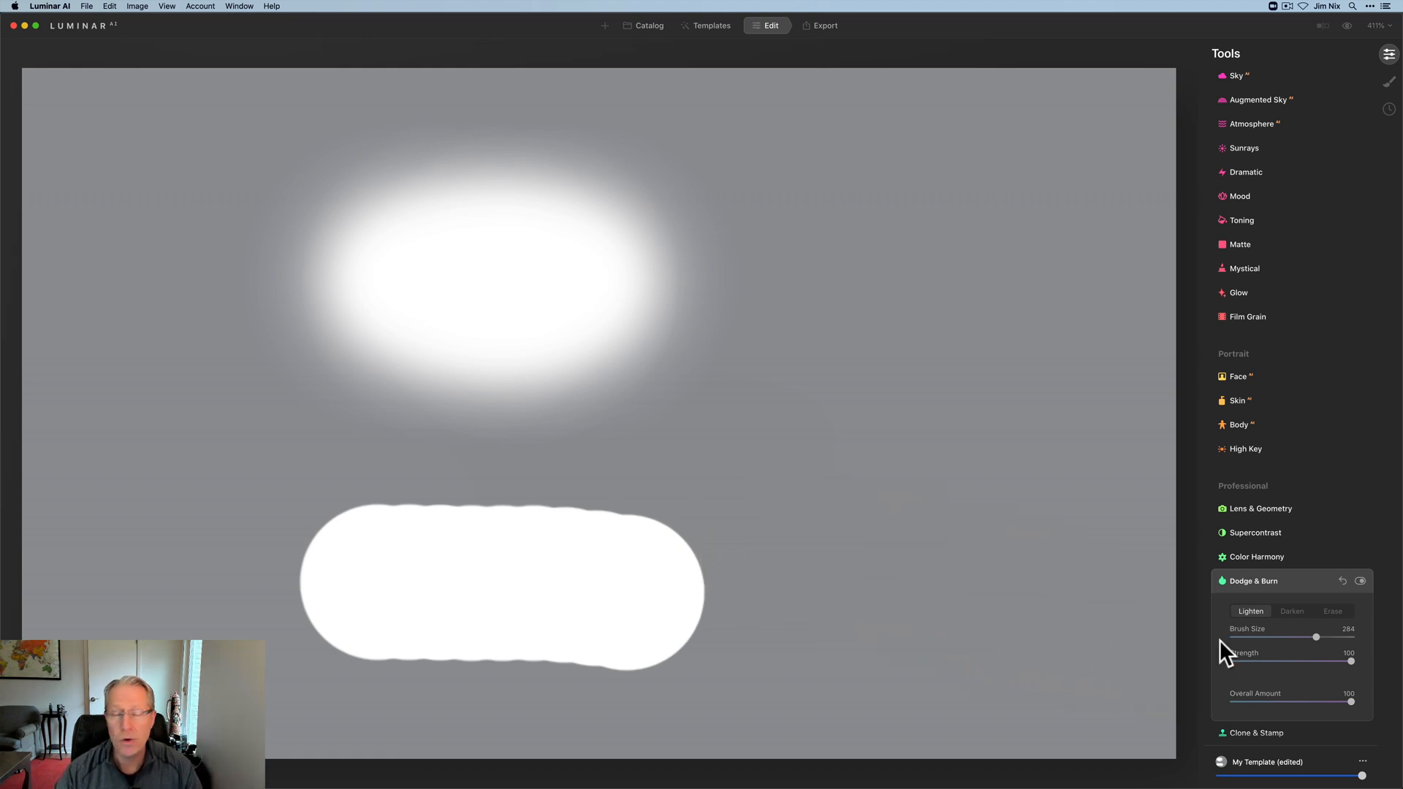
- With Darken selected, paint a soft dark oval at upper right and a hard dark band at lower right
{"action": "left_click", "coordinate": [1292, 611]}
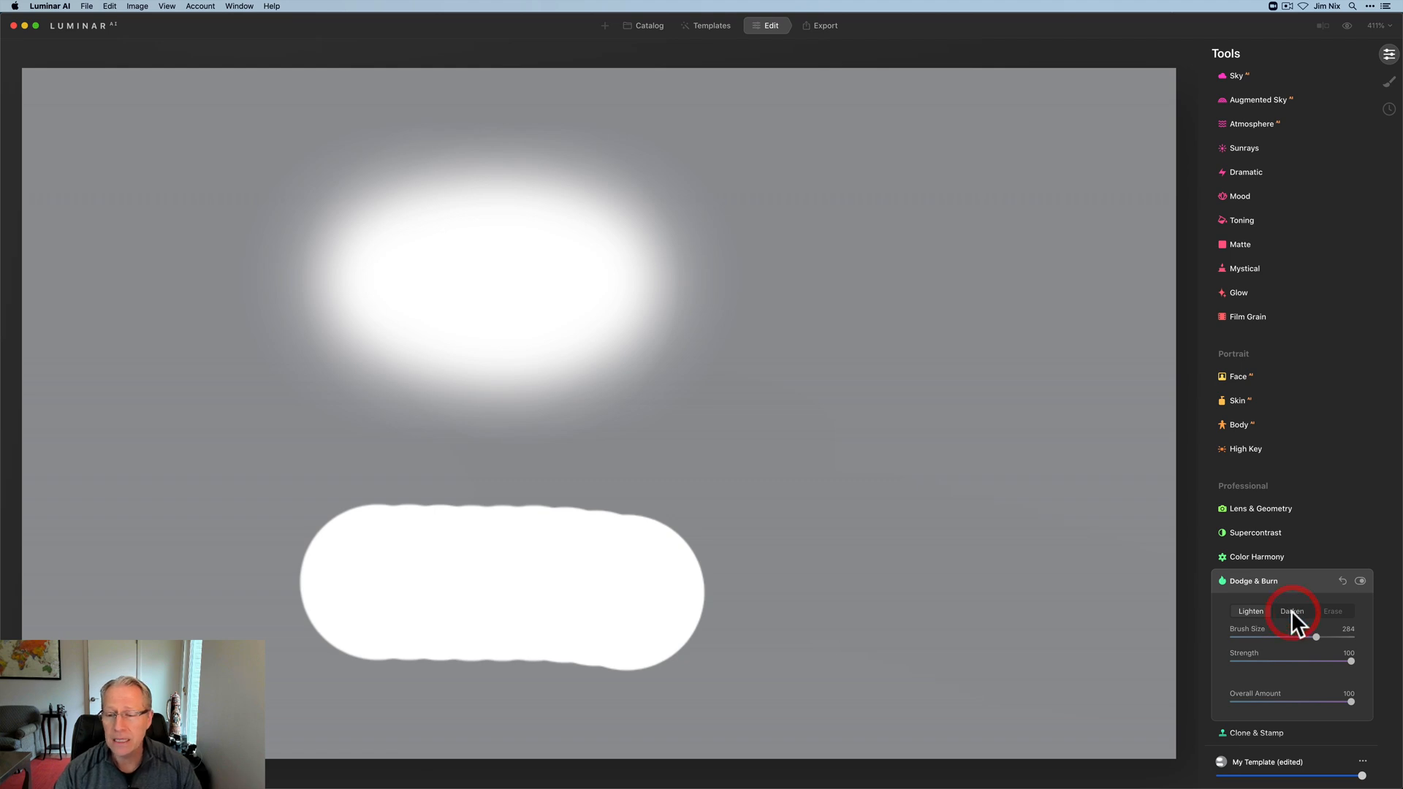
{"action": "left_click", "coordinate": [1292, 611]}
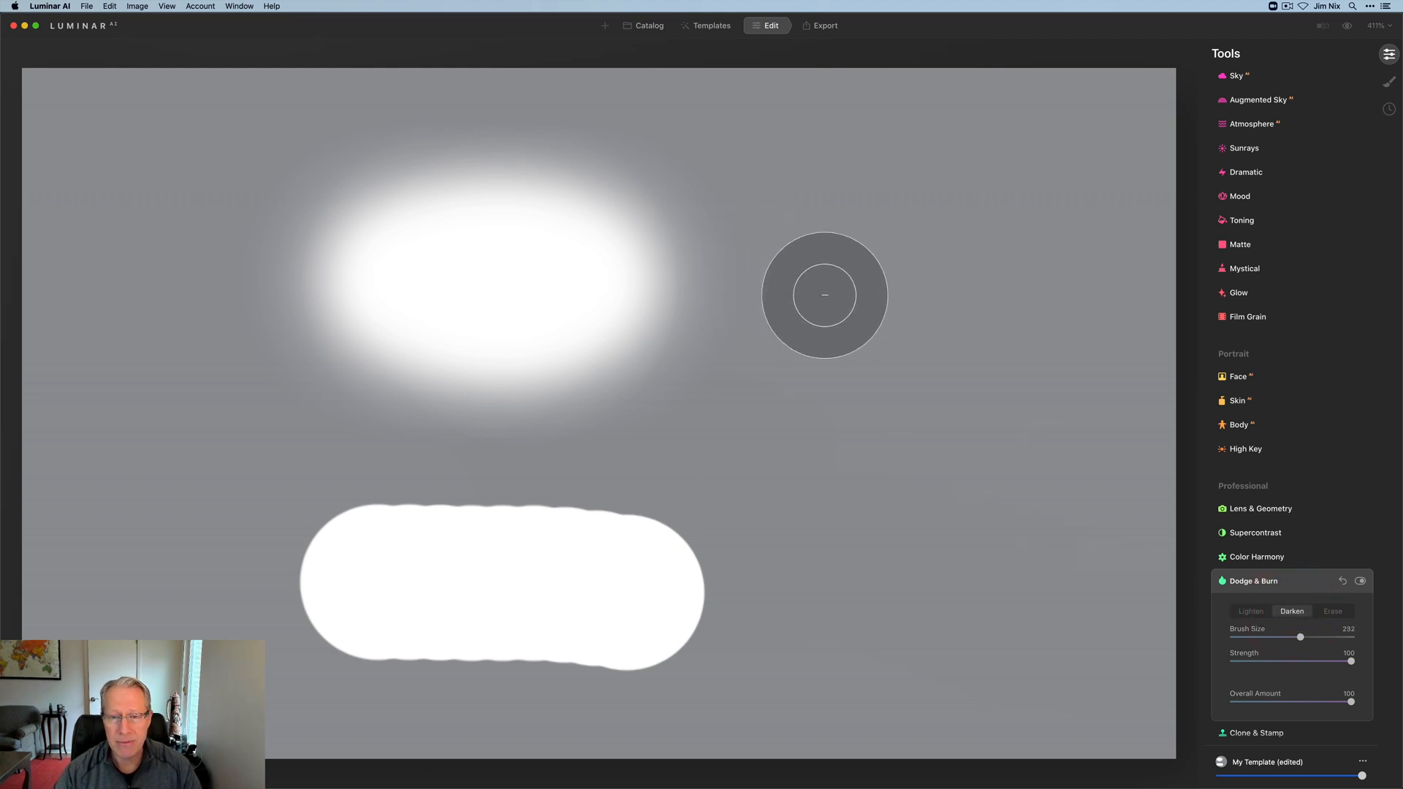
{"action": "left_click_drag", "start_coordinate": [823, 296], "coordinate": [1017, 287]}
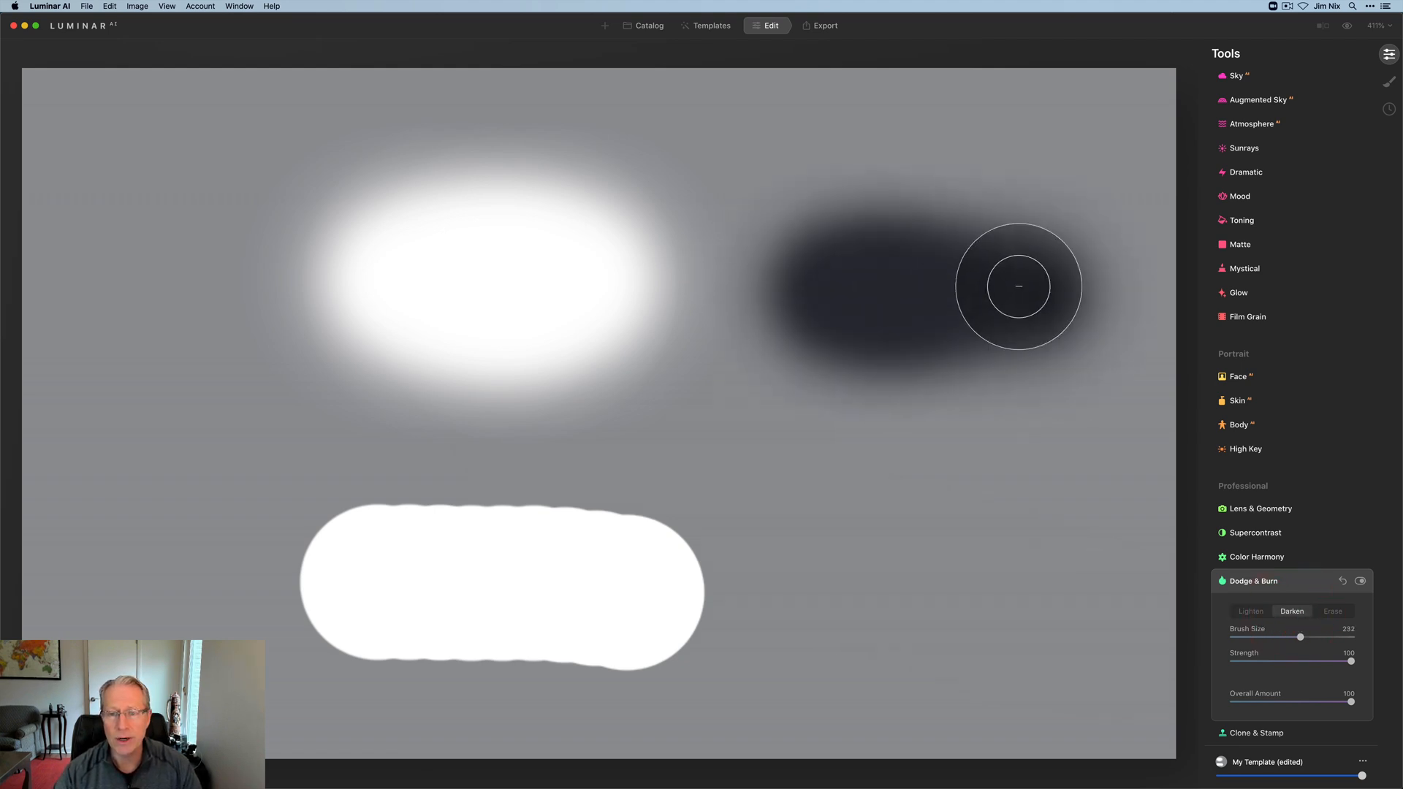
{"action": "left_click_drag", "start_coordinate": [1017, 286], "coordinate": [880, 349]}
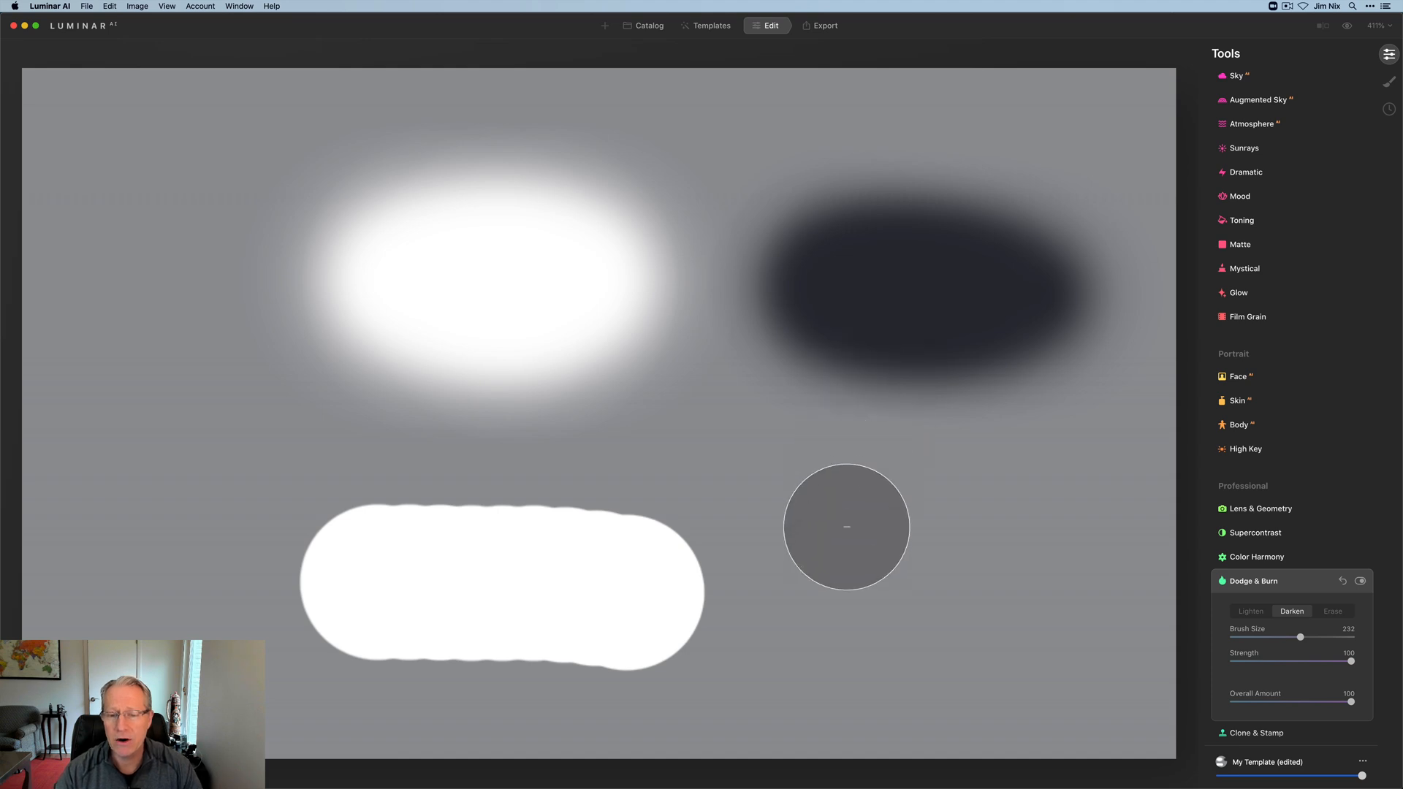
{"action": "left_click_drag", "start_coordinate": [847, 526], "coordinate": [931, 532]}
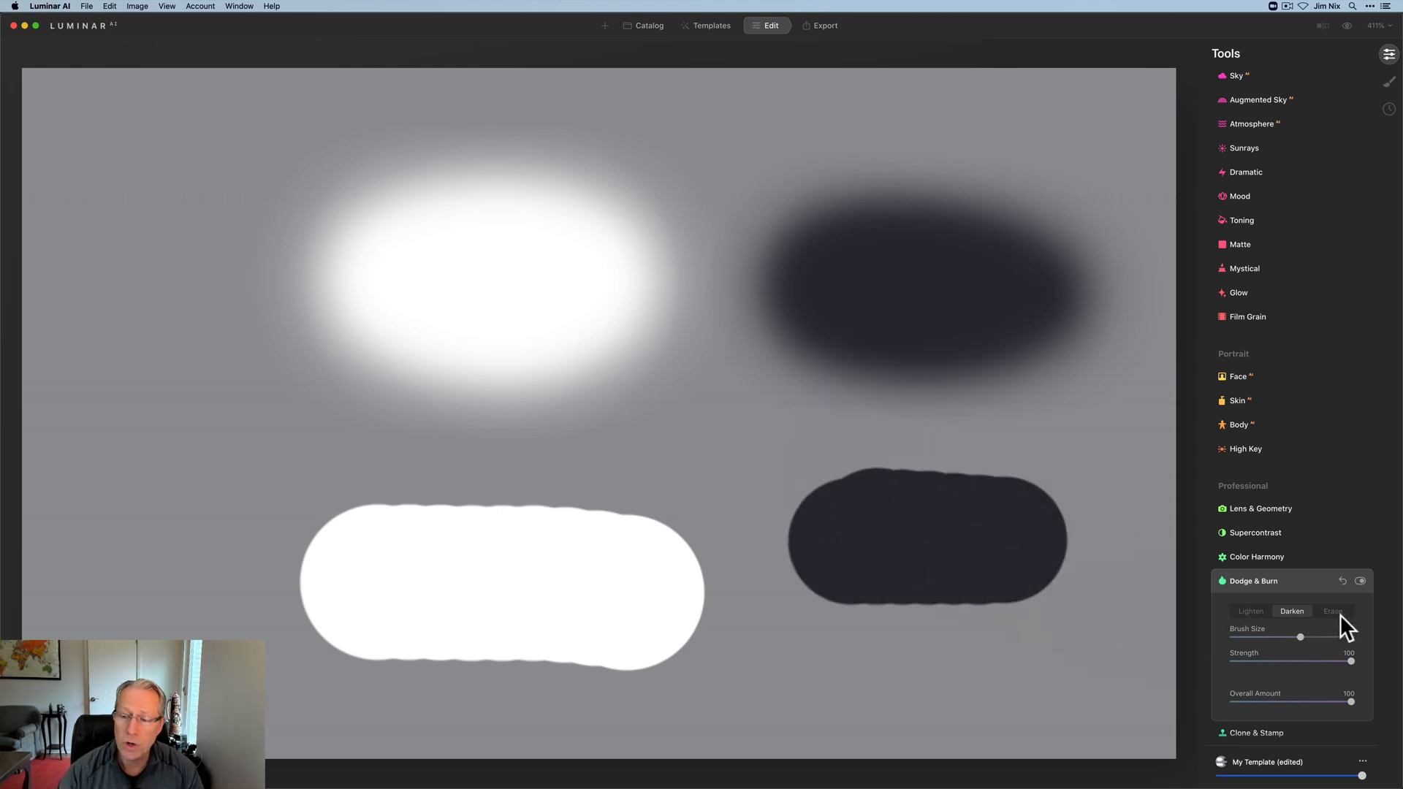
- With Erase selected, wipe all four painted patches back to plain gray
{"action": "left_click", "coordinate": [1333, 611]}
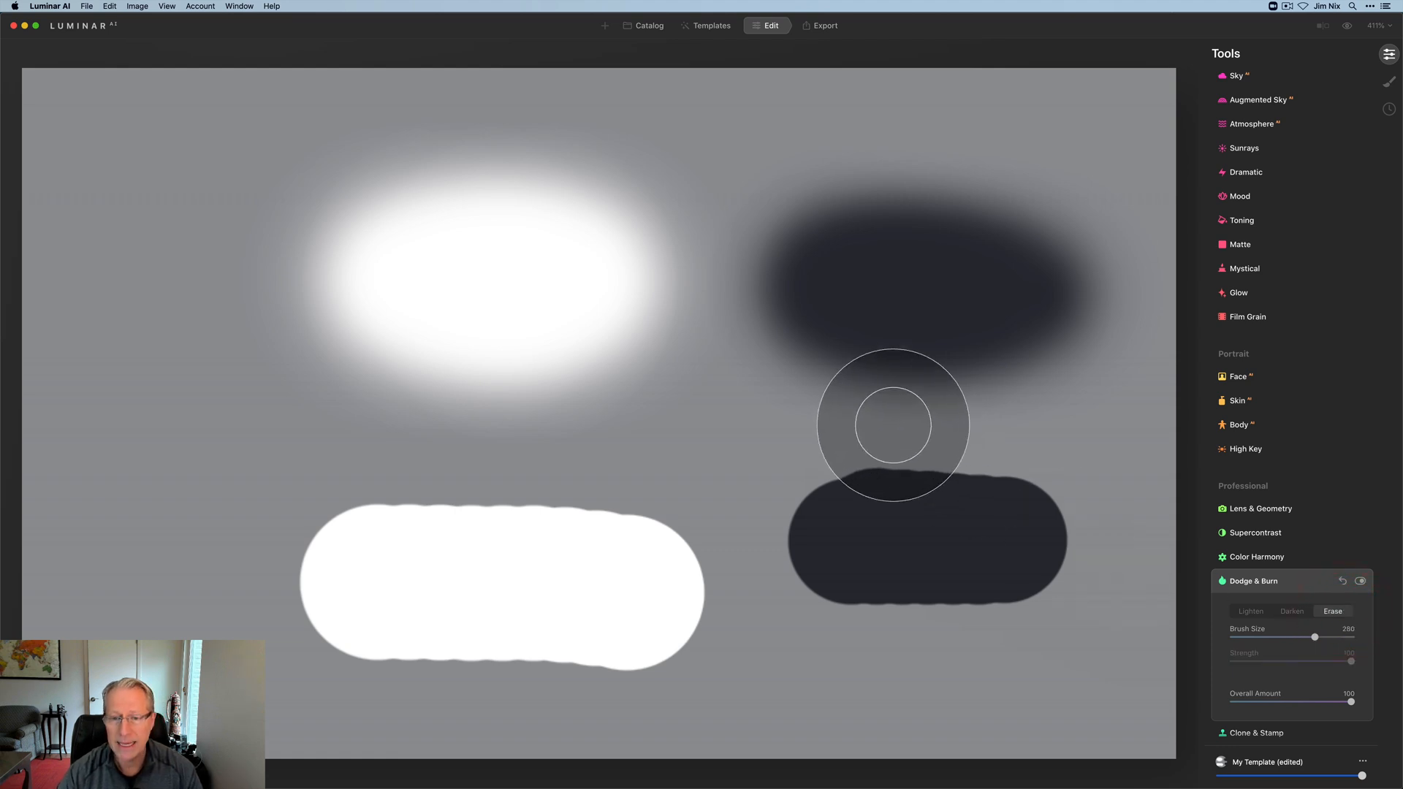
{"action": "left_click_drag", "start_coordinate": [1314, 636], "coordinate": [1340, 636]}
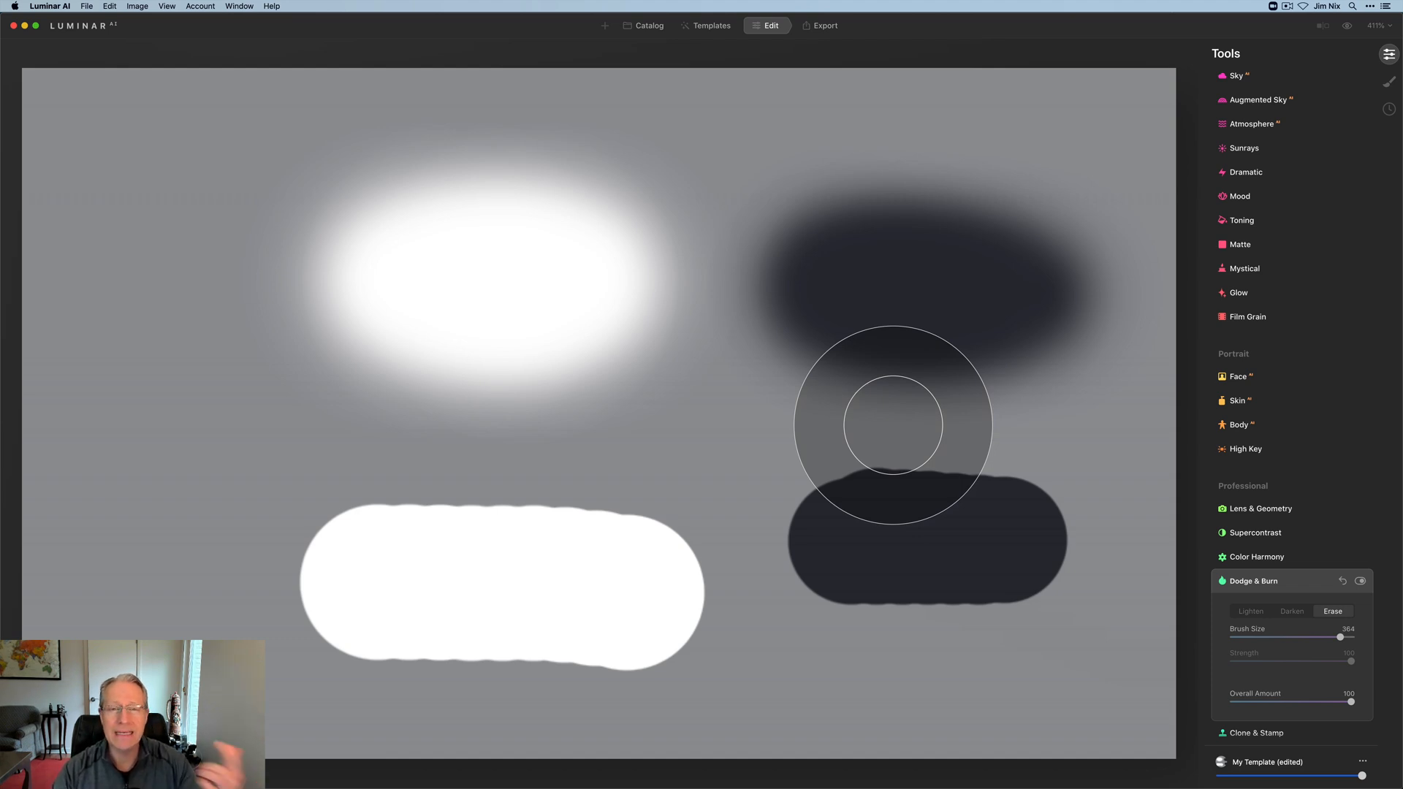
{"action": "left_click_drag", "start_coordinate": [890, 425], "coordinate": [1020, 488]}
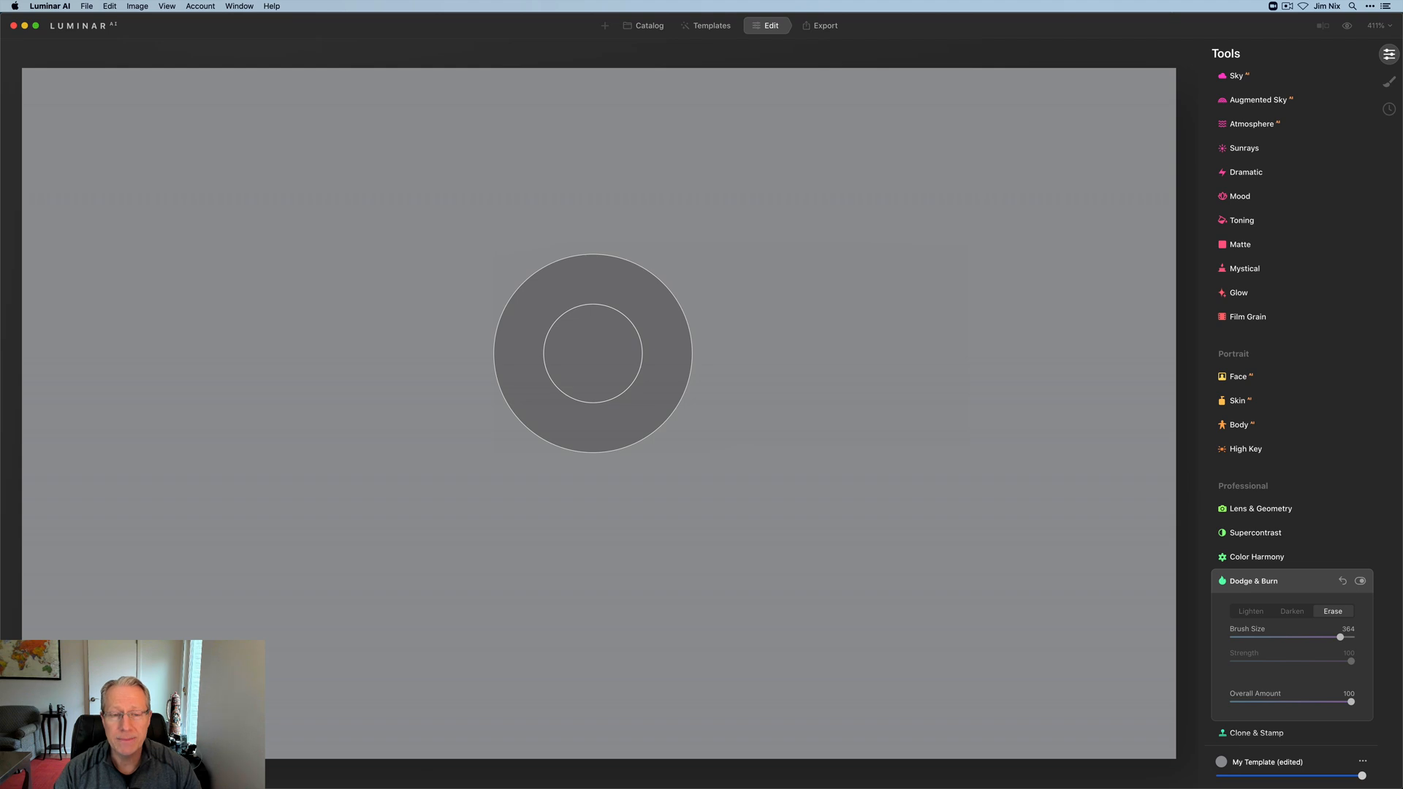
- With Lighten at strength 47, paint a soft brightened spot at upper left
{"action": "left_click", "coordinate": [1251, 611]}
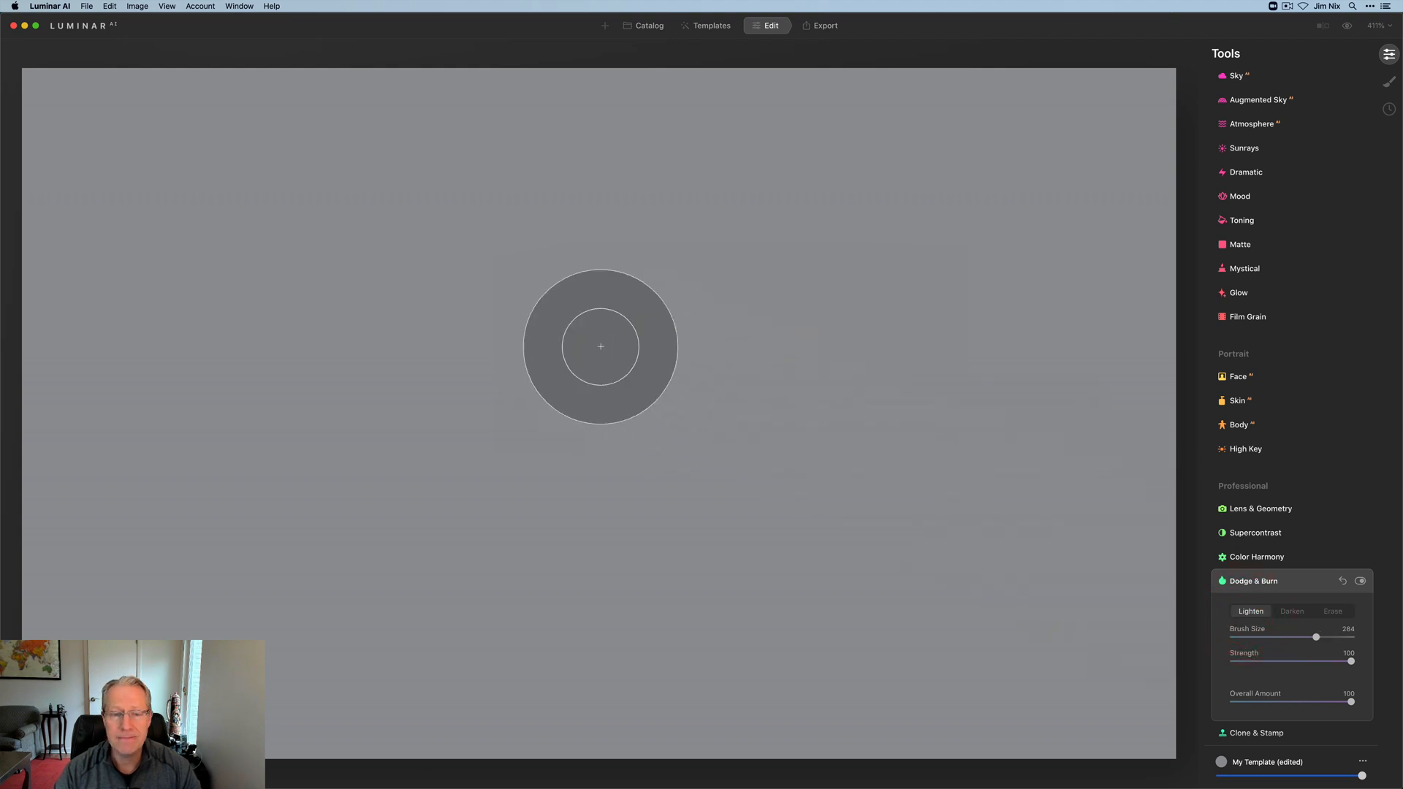
{"action": "left_click_drag", "start_coordinate": [1351, 661], "coordinate": [1292, 661]}
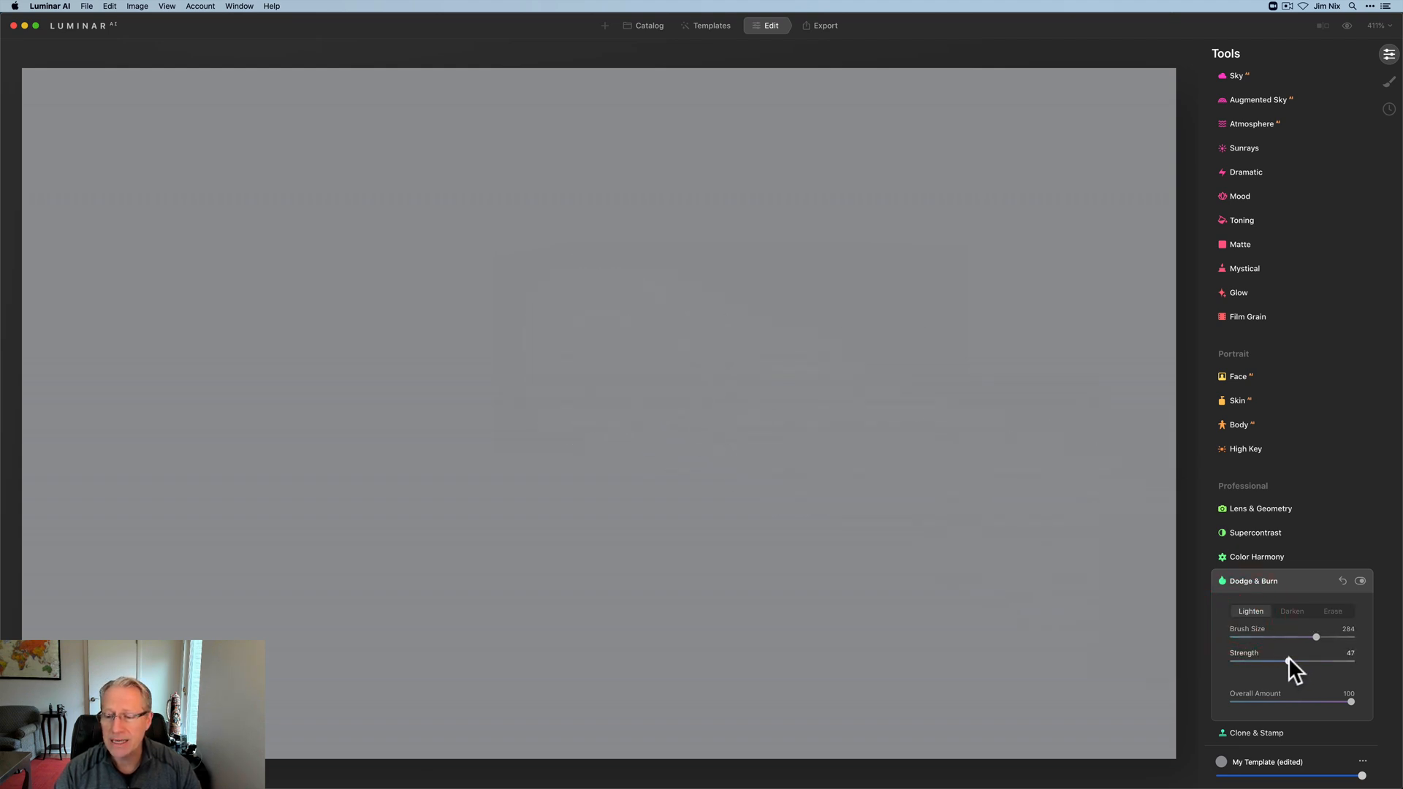
{"action": "mouse_move", "coordinate": [531, 313]}
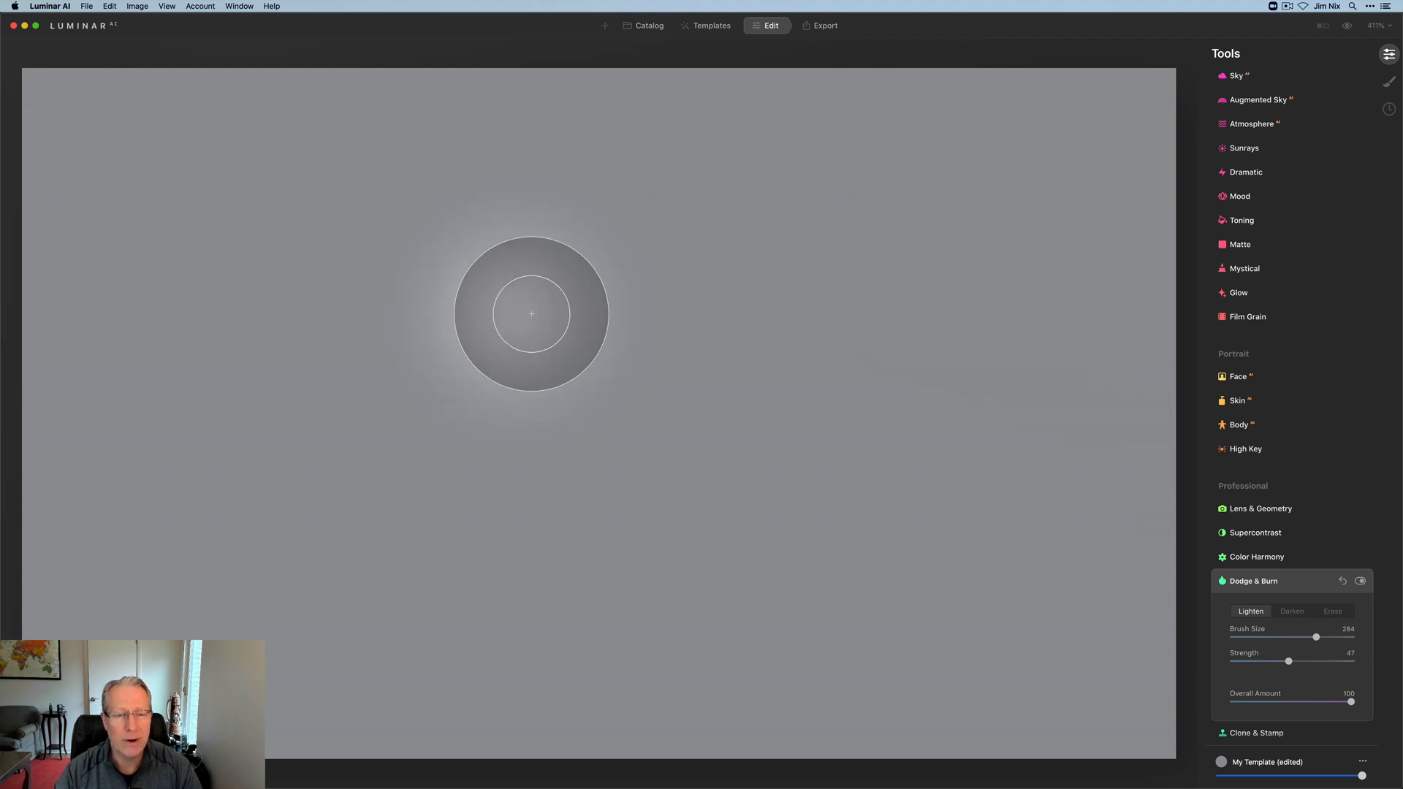
{"action": "left_click_drag", "start_coordinate": [532, 313], "coordinate": [477, 309]}
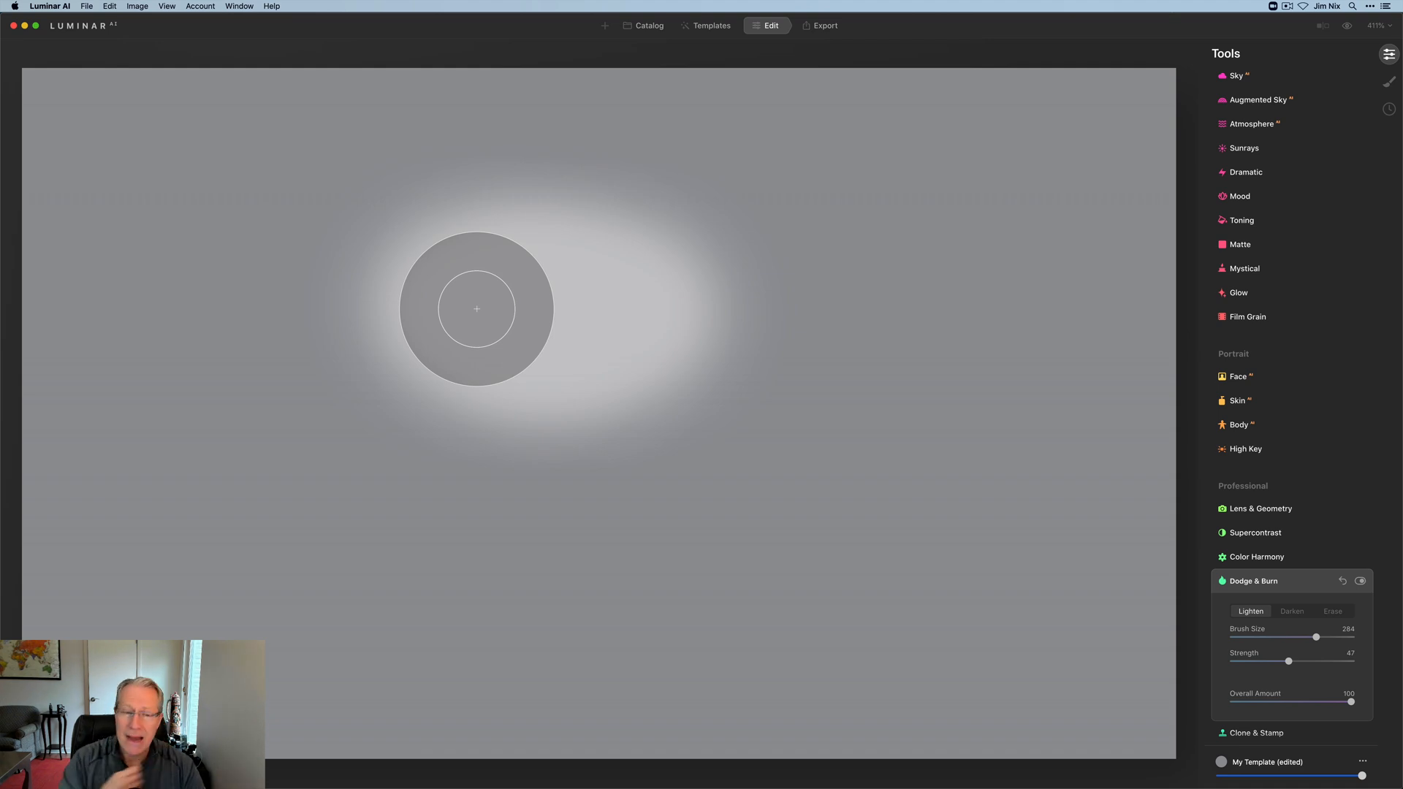
{"action": "left_click_drag", "start_coordinate": [477, 308], "coordinate": [489, 312]}
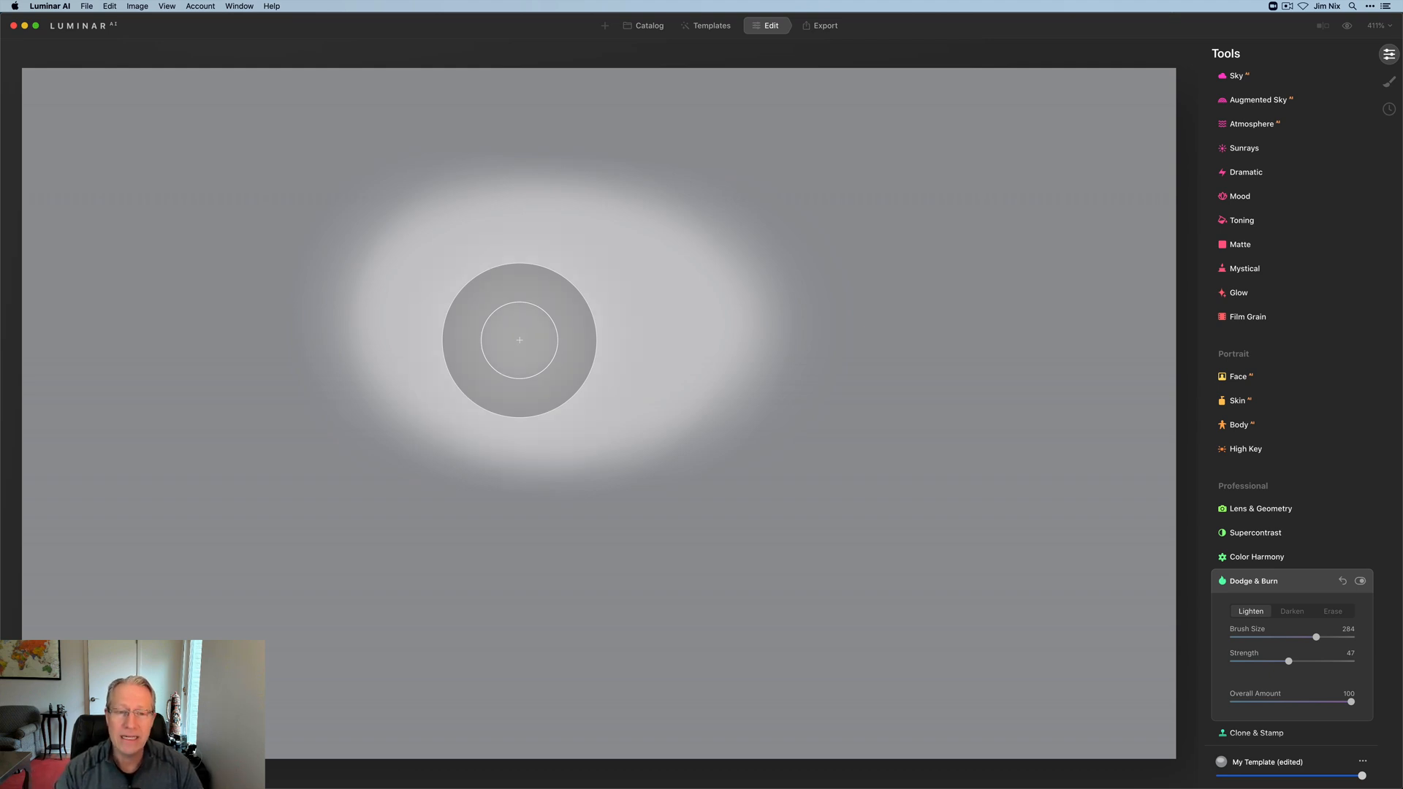
- Build the bright oval up with repeated strokes, pushing its centre toward white
{"action": "left_click_drag", "start_coordinate": [519, 341], "coordinate": [603, 326]}
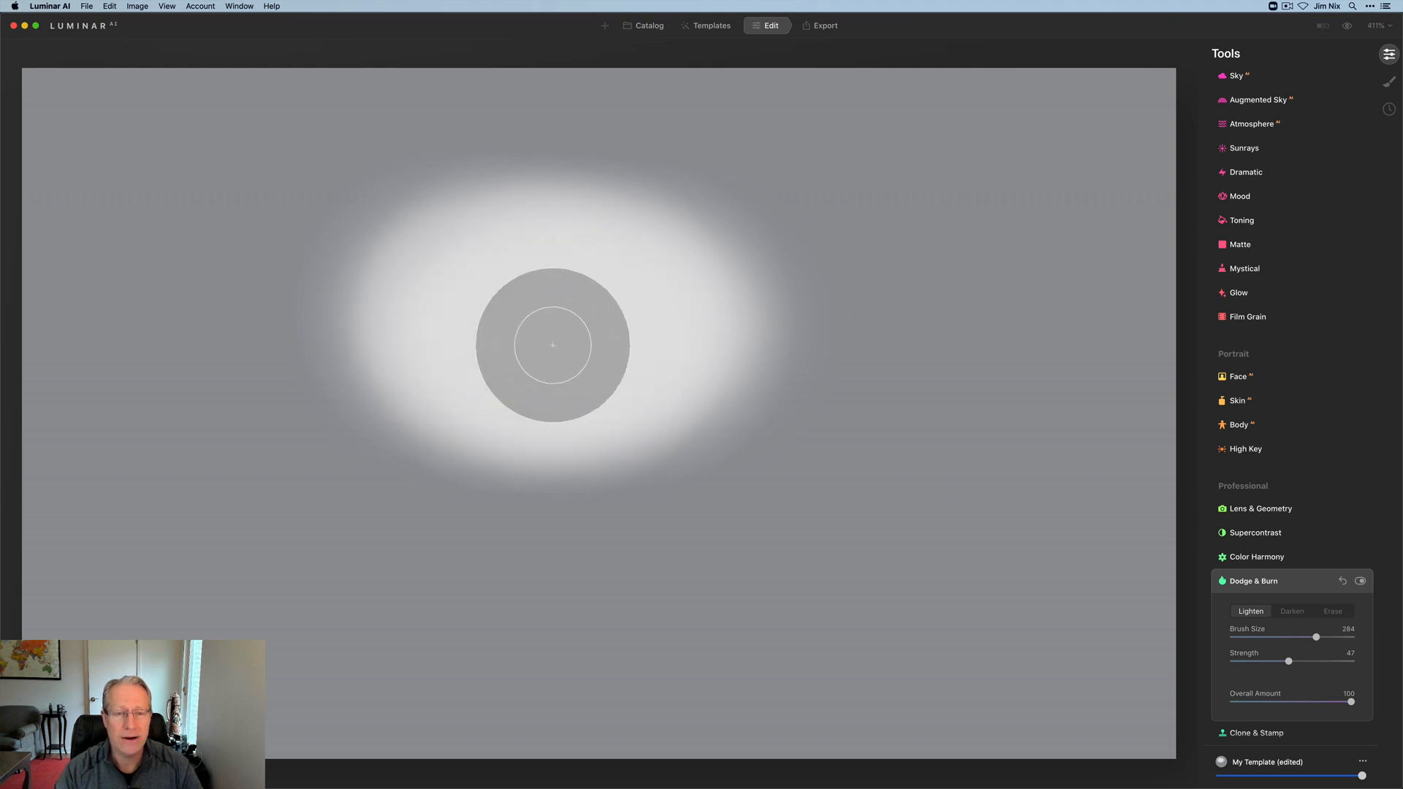
{"action": "left_click_drag", "start_coordinate": [552, 345], "coordinate": [463, 311]}
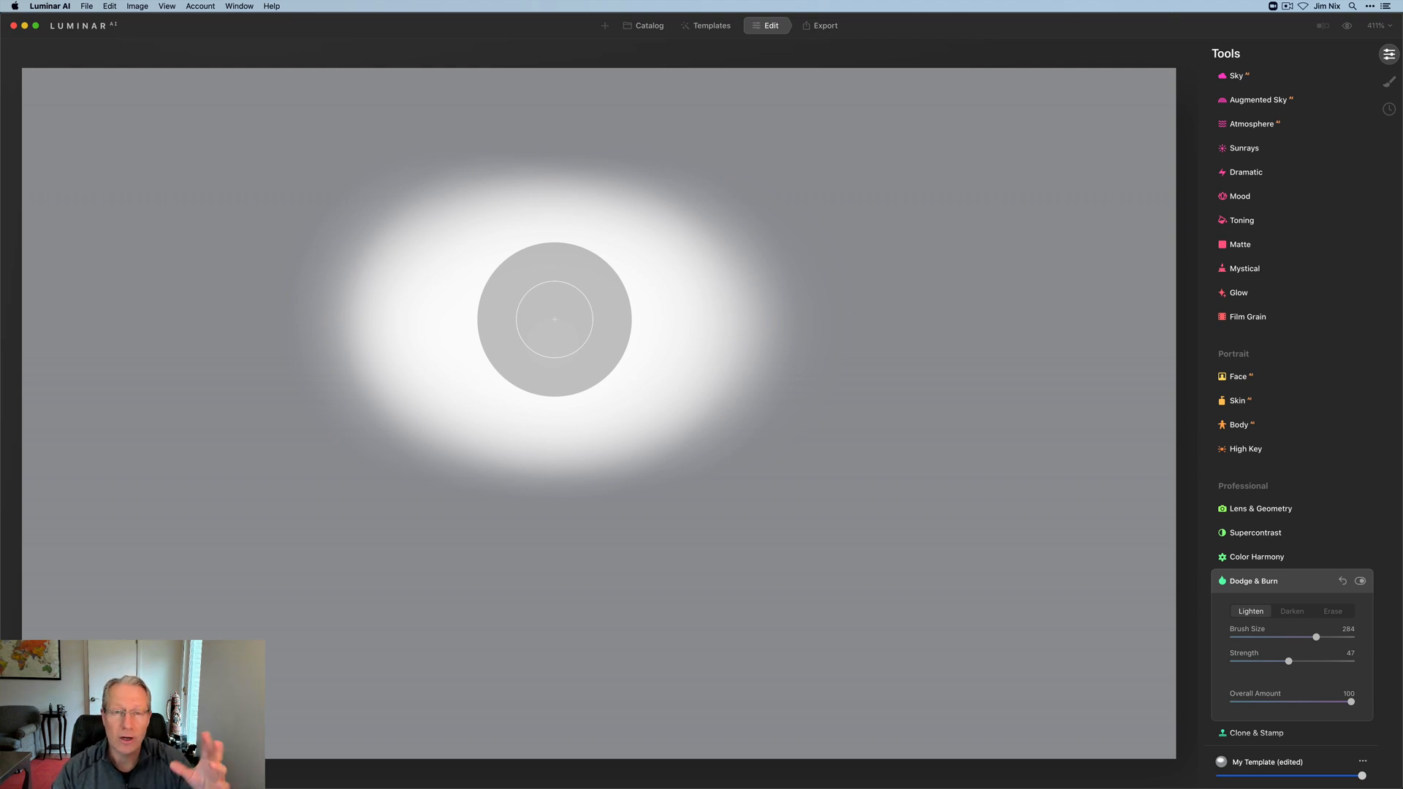
{"action": "left_click_drag", "start_coordinate": [554, 320], "coordinate": [767, 663]}
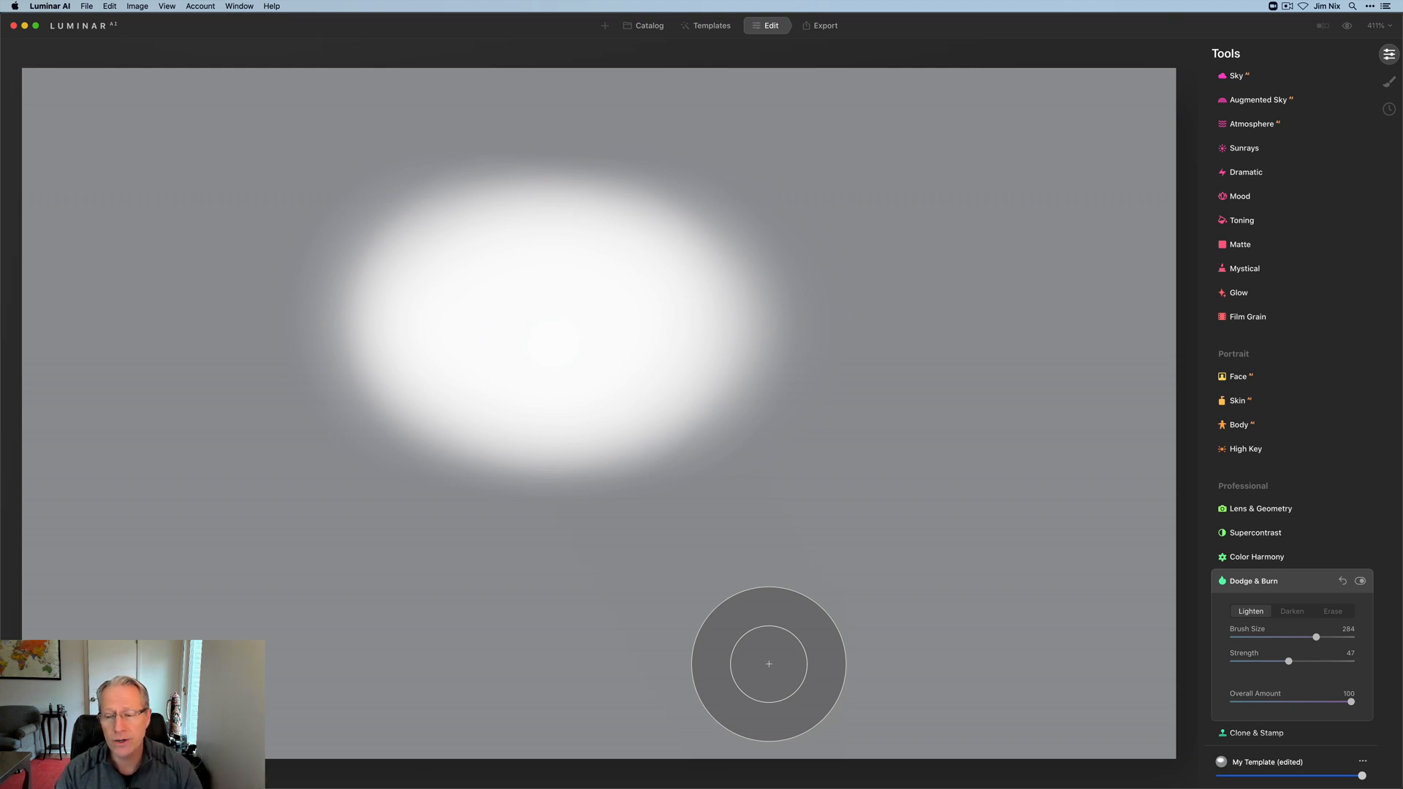
{"action": "mouse_move", "coordinate": [1307, 674]}
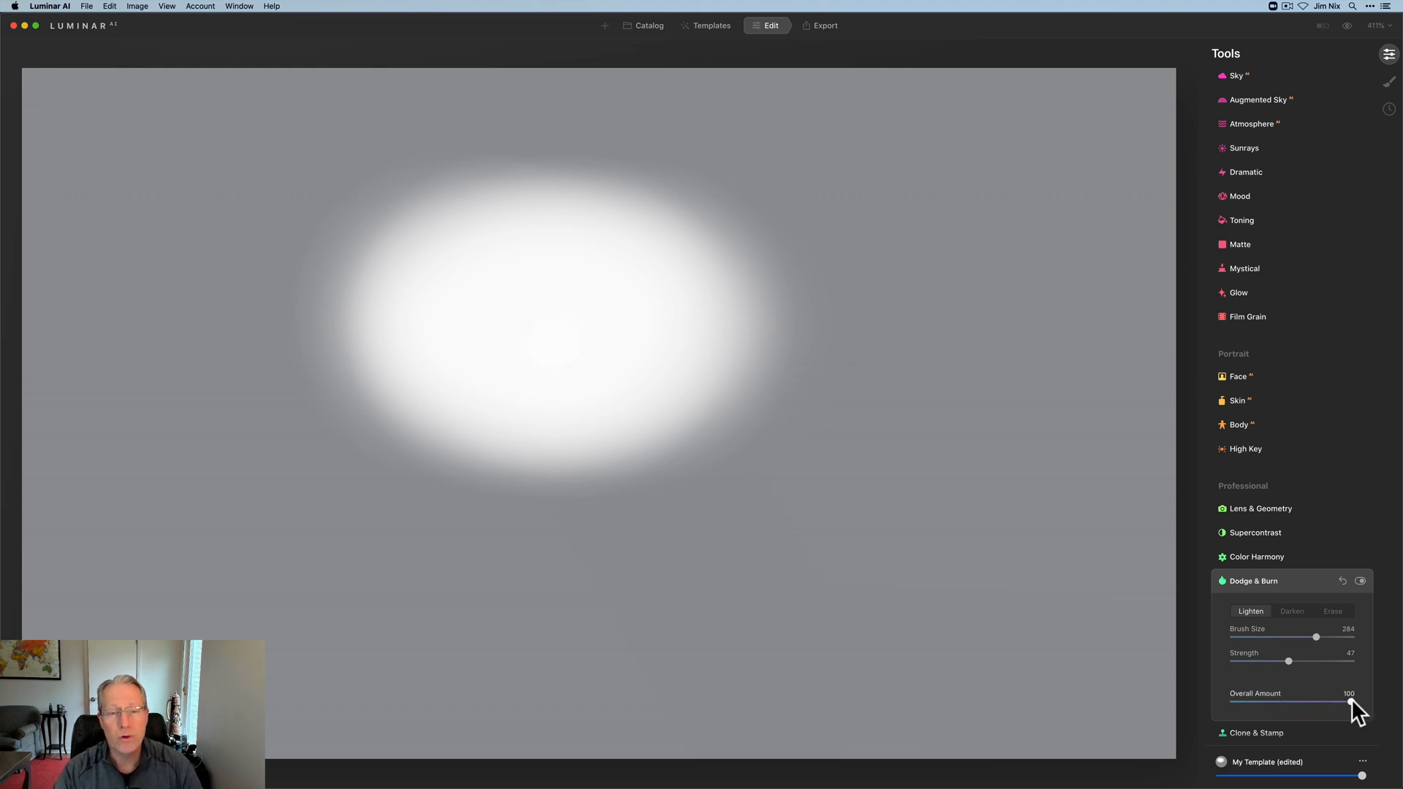
- With Darken at strength 28, paint and deepen a soft dark patch on the right
{"action": "left_click", "coordinate": [1292, 610]}
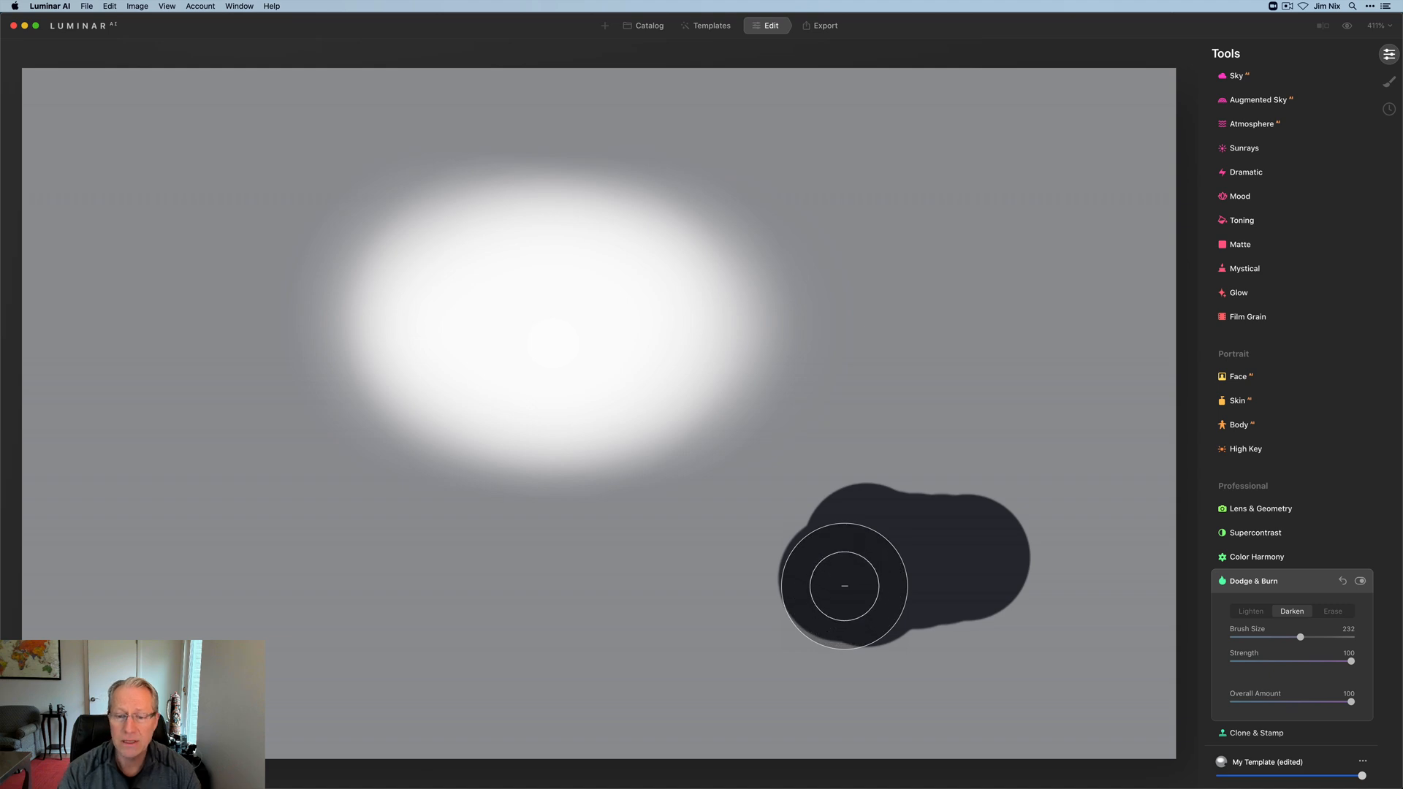
{"action": "left_click_drag", "start_coordinate": [1350, 662], "coordinate": [1261, 662]}
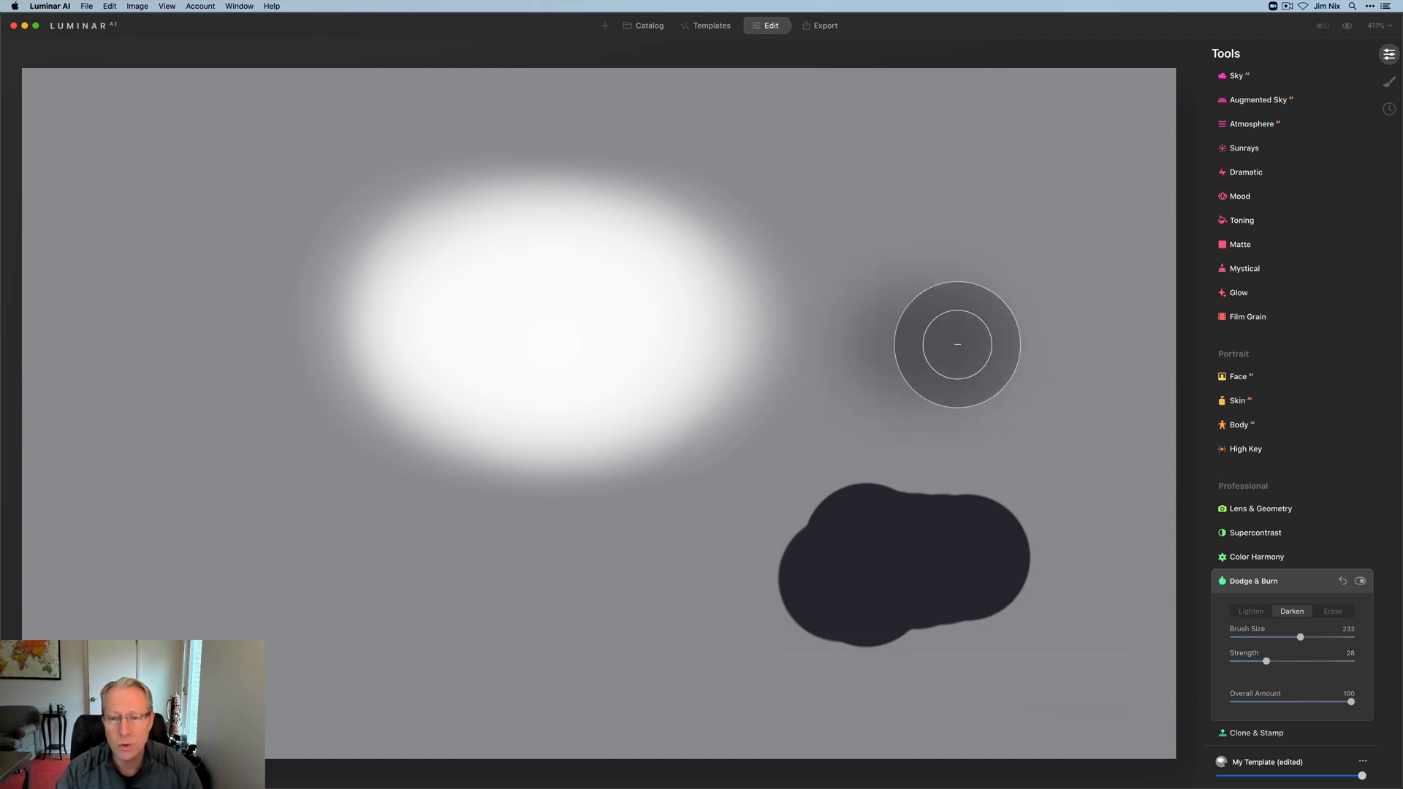
{"action": "left_click_drag", "start_coordinate": [956, 345], "coordinate": [540, 633]}
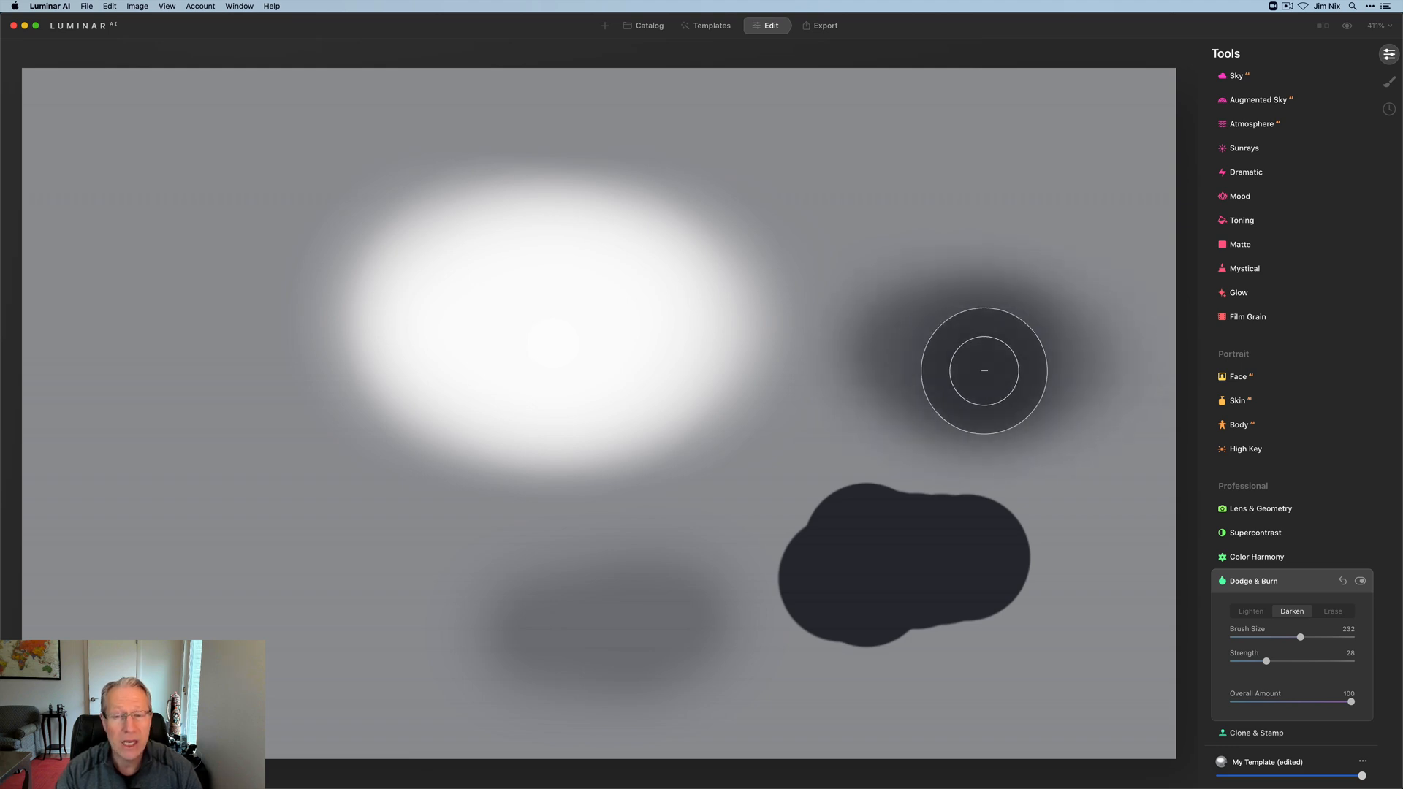
{"action": "left_click_drag", "start_coordinate": [983, 370], "coordinate": [1093, 589]}
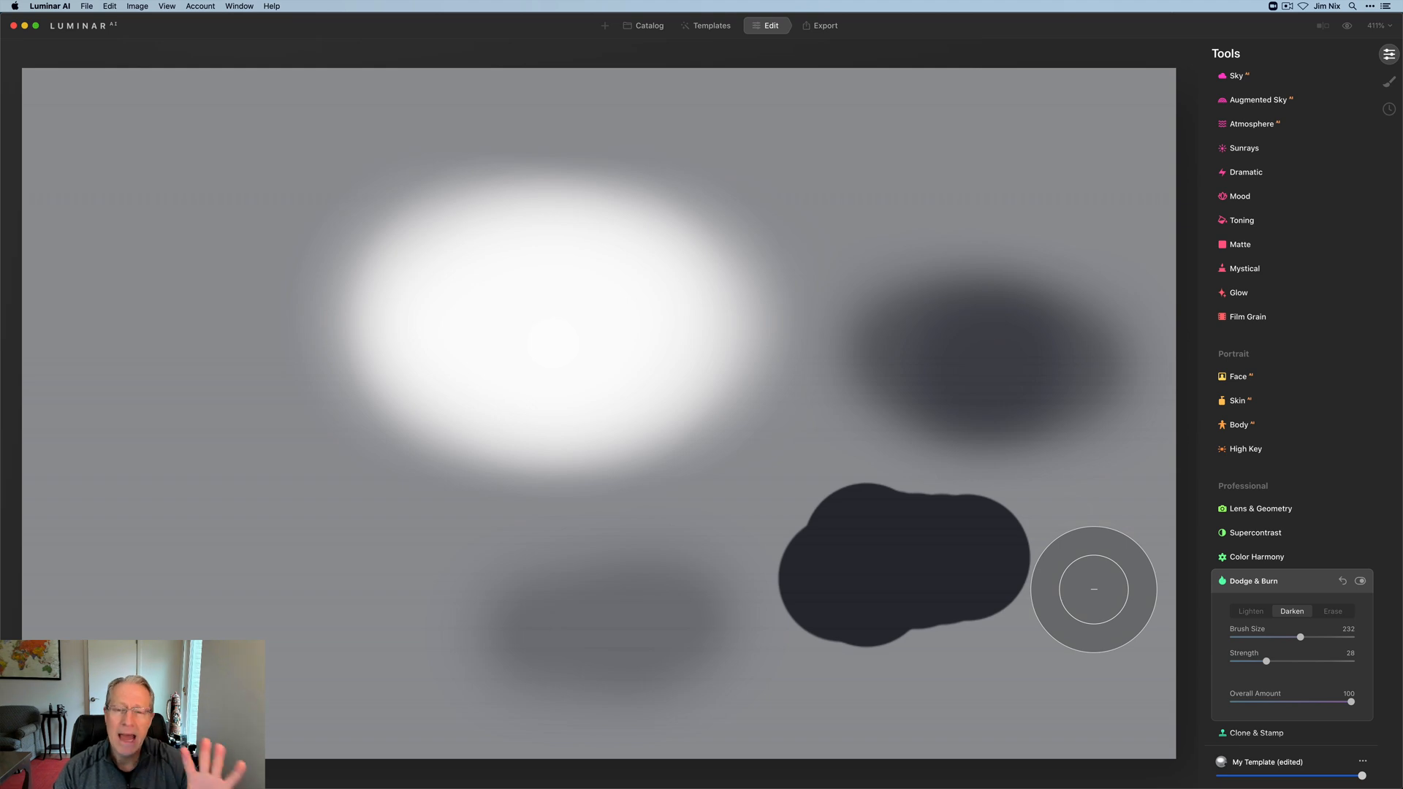
{"action": "mouse_move", "coordinate": [1257, 730]}
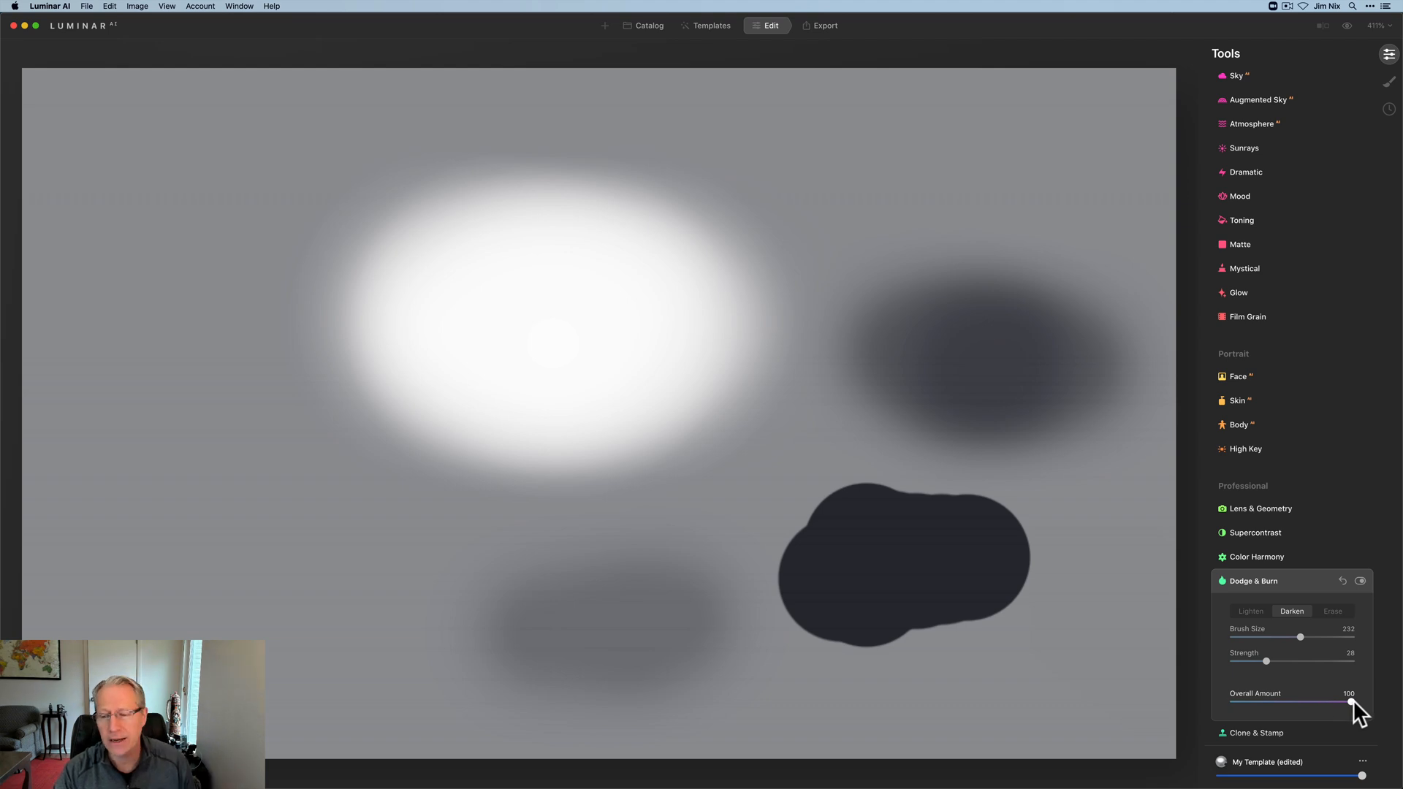
- Fade the Overall Amount down to about 43, then restore it to full
{"action": "left_click_drag", "start_coordinate": [1358, 703], "coordinate": [1346, 703]}
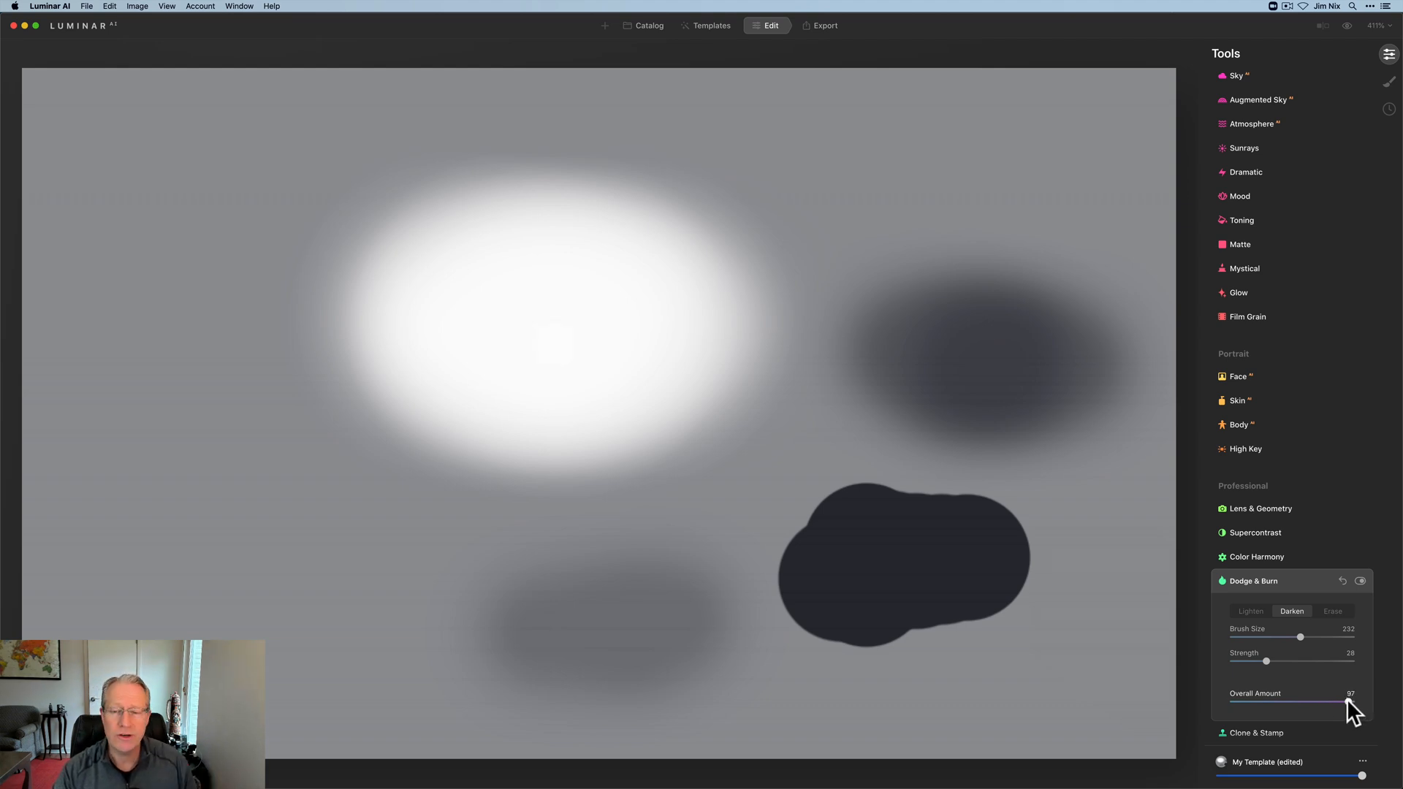
{"action": "left_click_drag", "start_coordinate": [1356, 703], "coordinate": [1324, 703]}
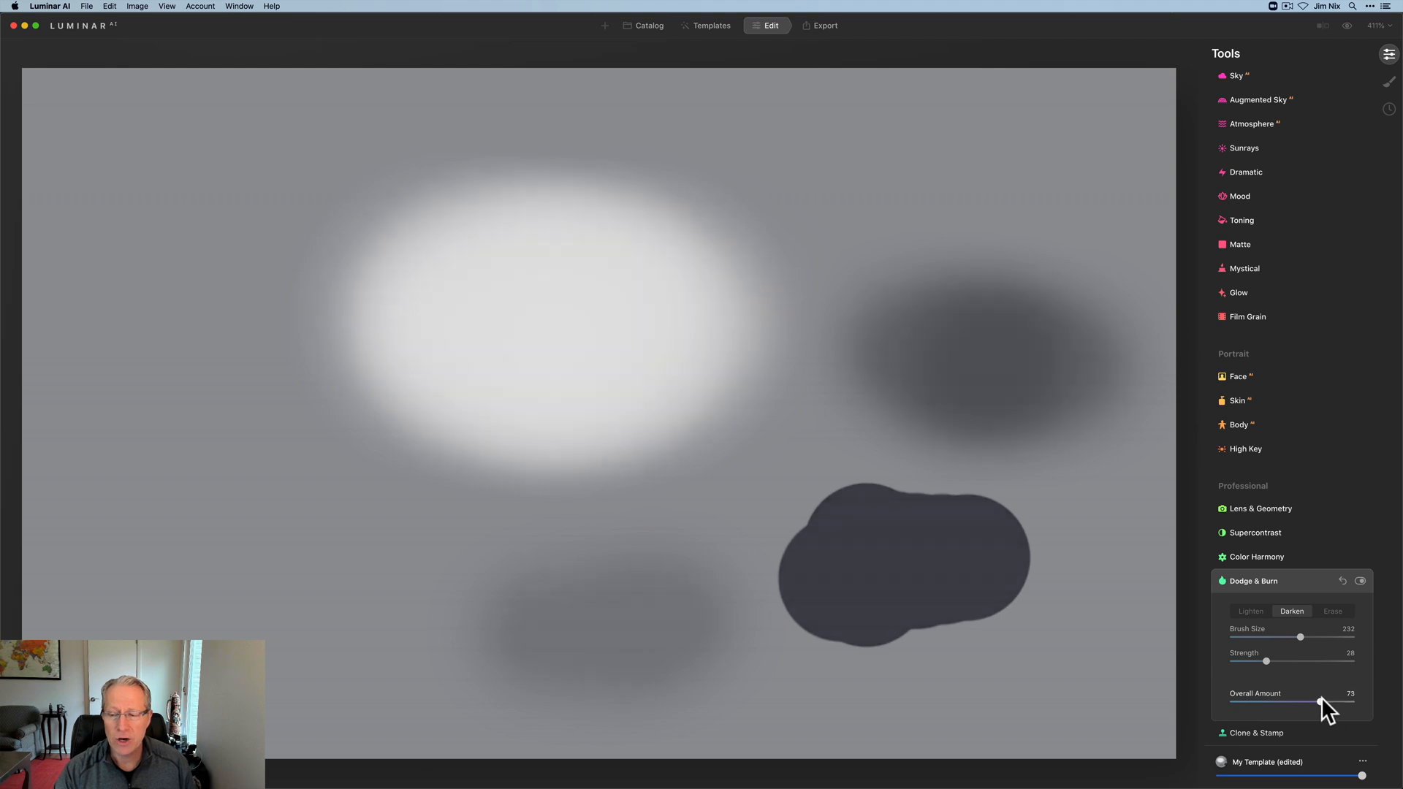
{"action": "left_click_drag", "start_coordinate": [1326, 704], "coordinate": [1301, 703]}
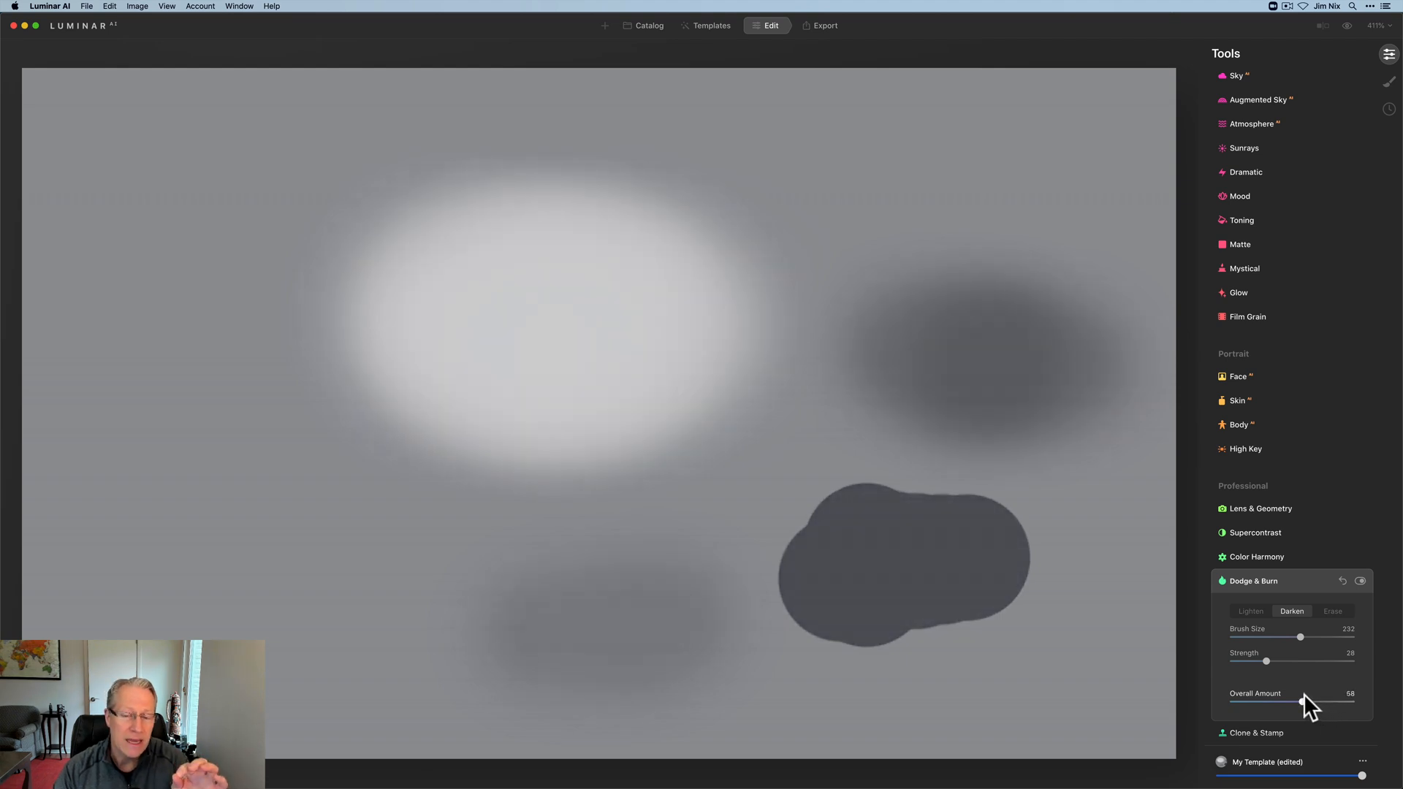
{"action": "left_click_drag", "start_coordinate": [1301, 703], "coordinate": [1290, 703]}
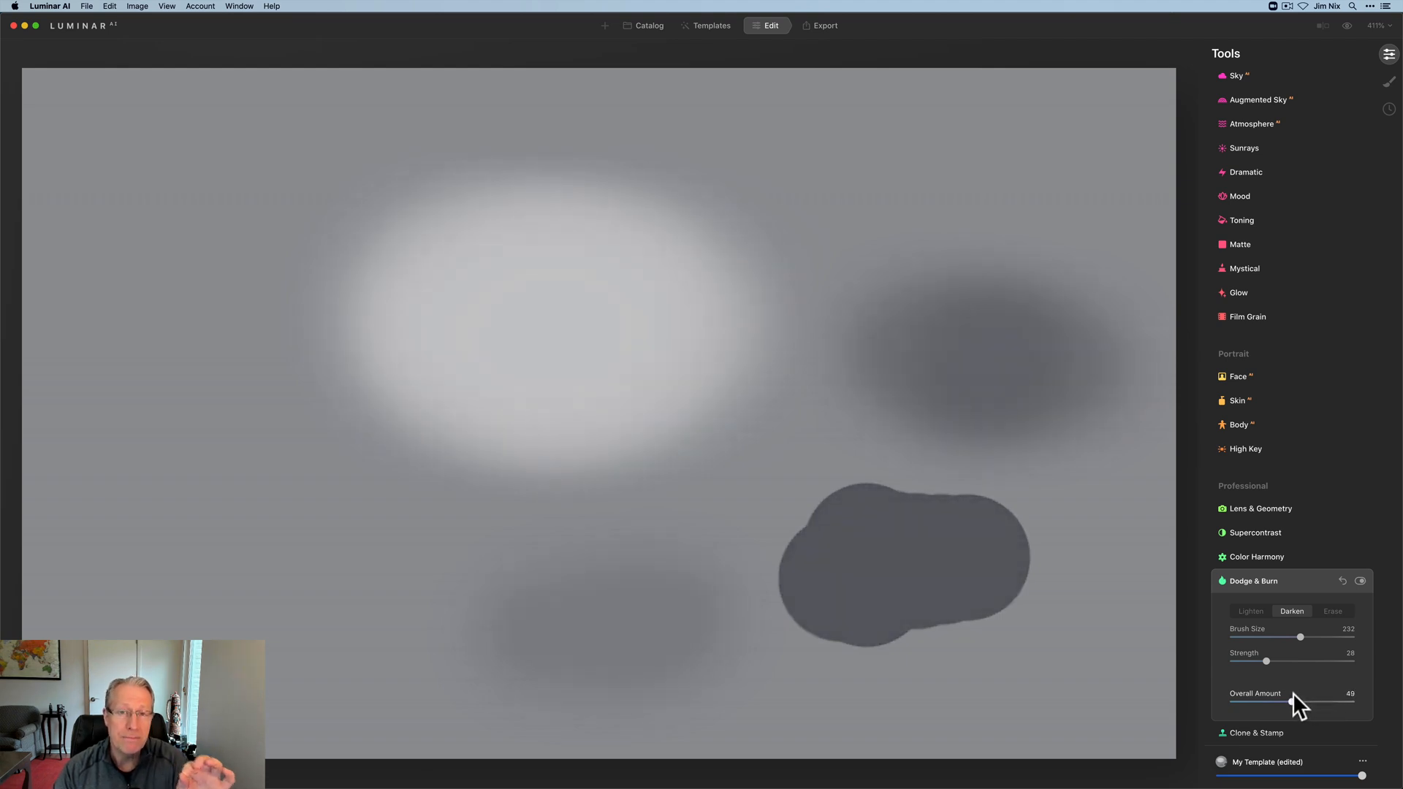
{"action": "left_click_drag", "start_coordinate": [1315, 706], "coordinate": [1289, 706]}
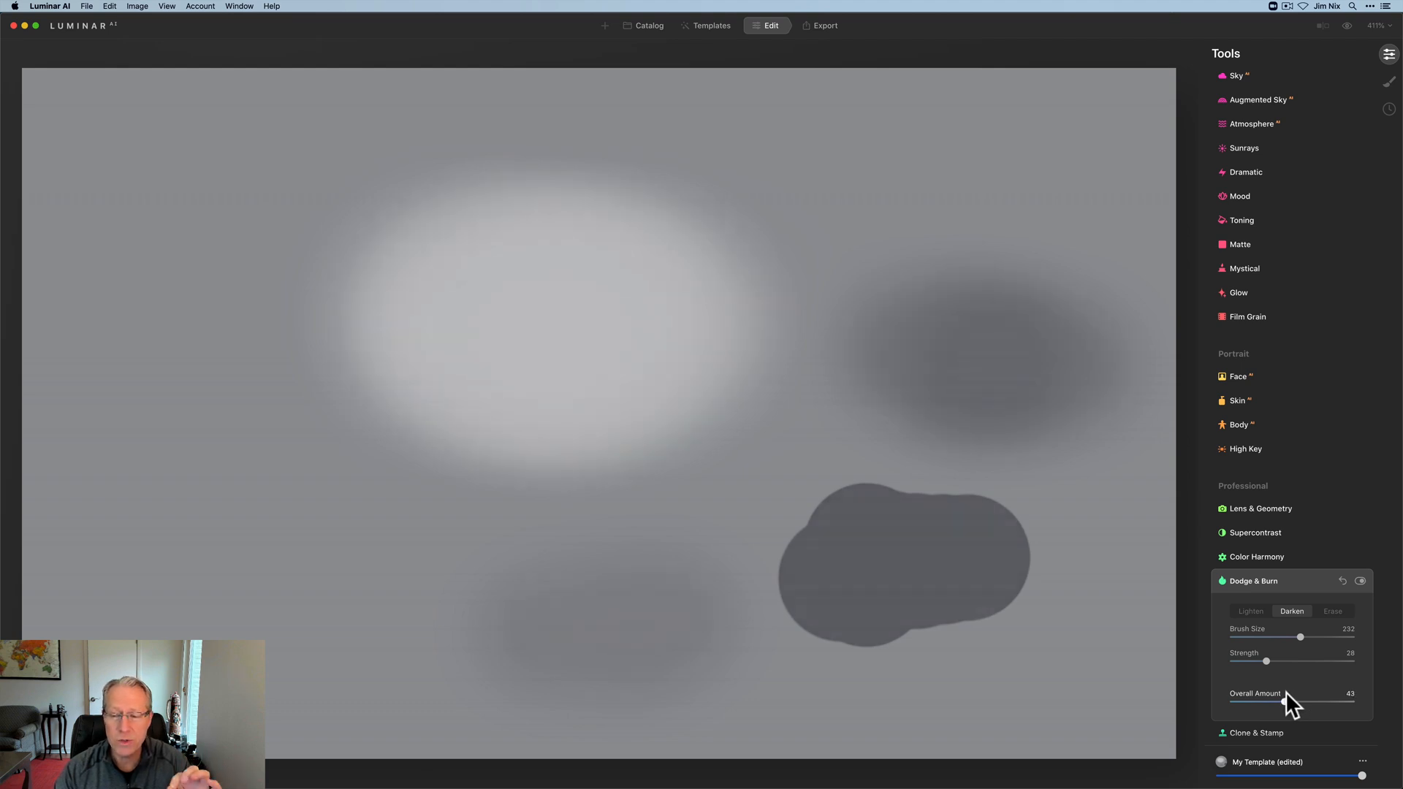
{"action": "left_click_drag", "start_coordinate": [1289, 703], "coordinate": [1296, 703]}
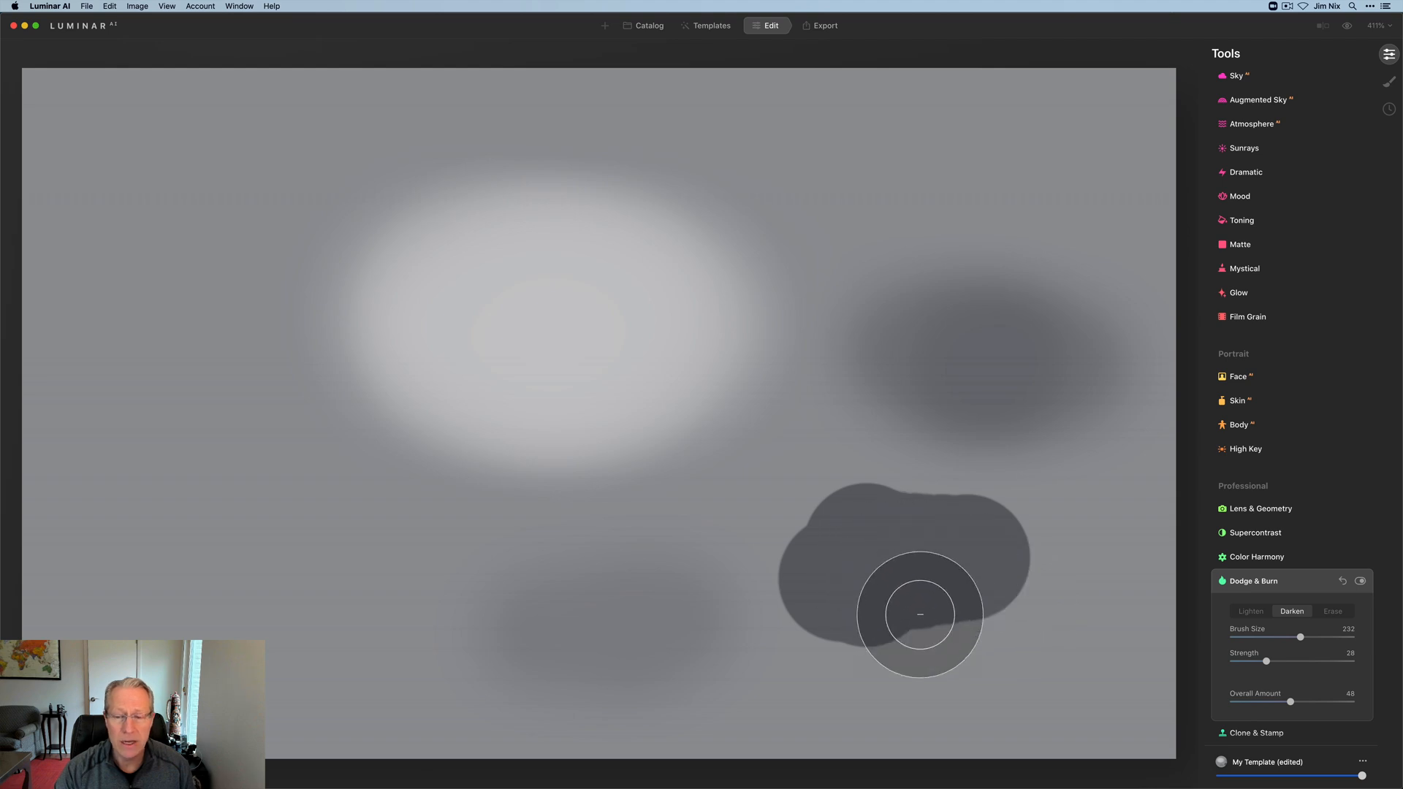
{"action": "left_click_drag", "start_coordinate": [1266, 703], "coordinate": [1350, 703]}
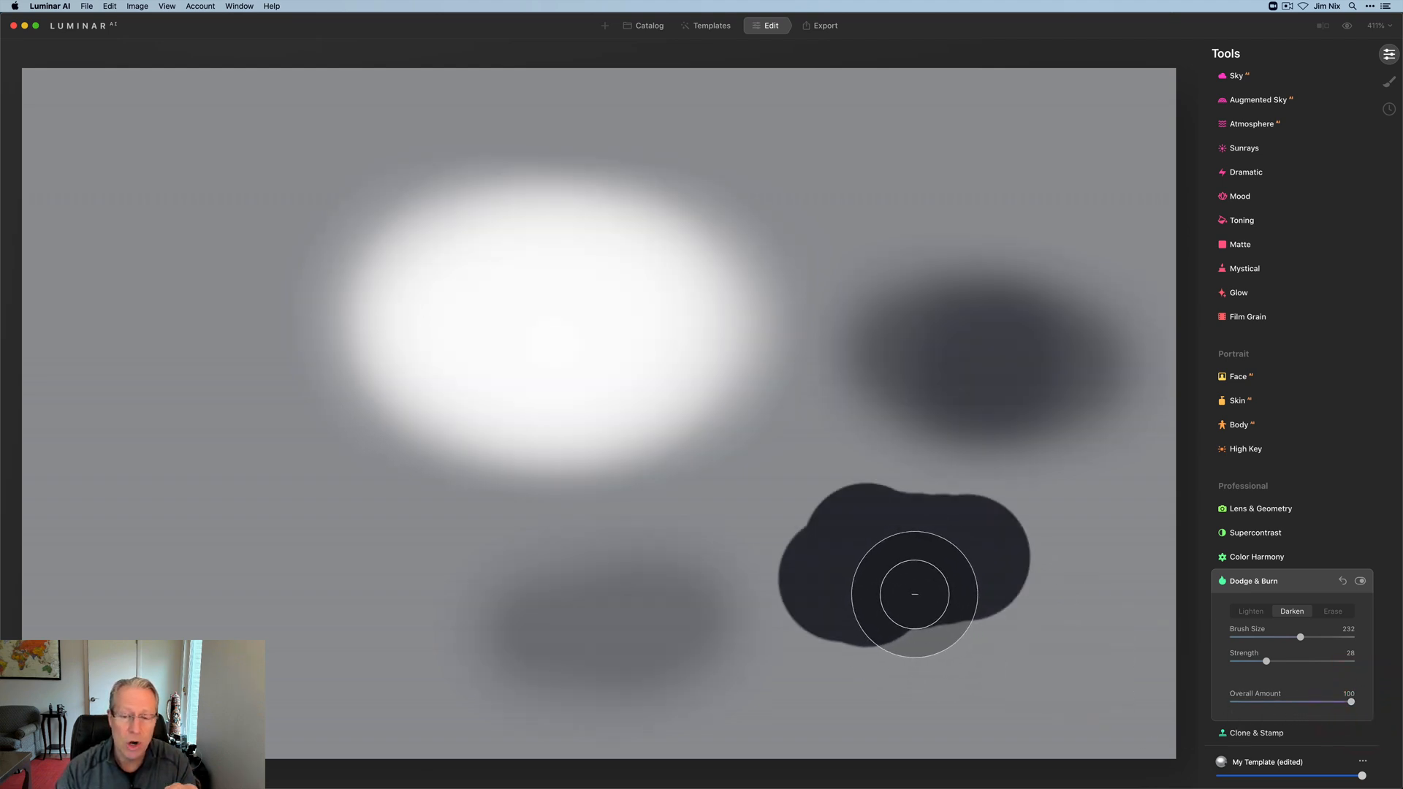
- Fade and restore again, settling the Overall Amount at 57
{"action": "left_click_drag", "start_coordinate": [1351, 702], "coordinate": [1334, 702]}
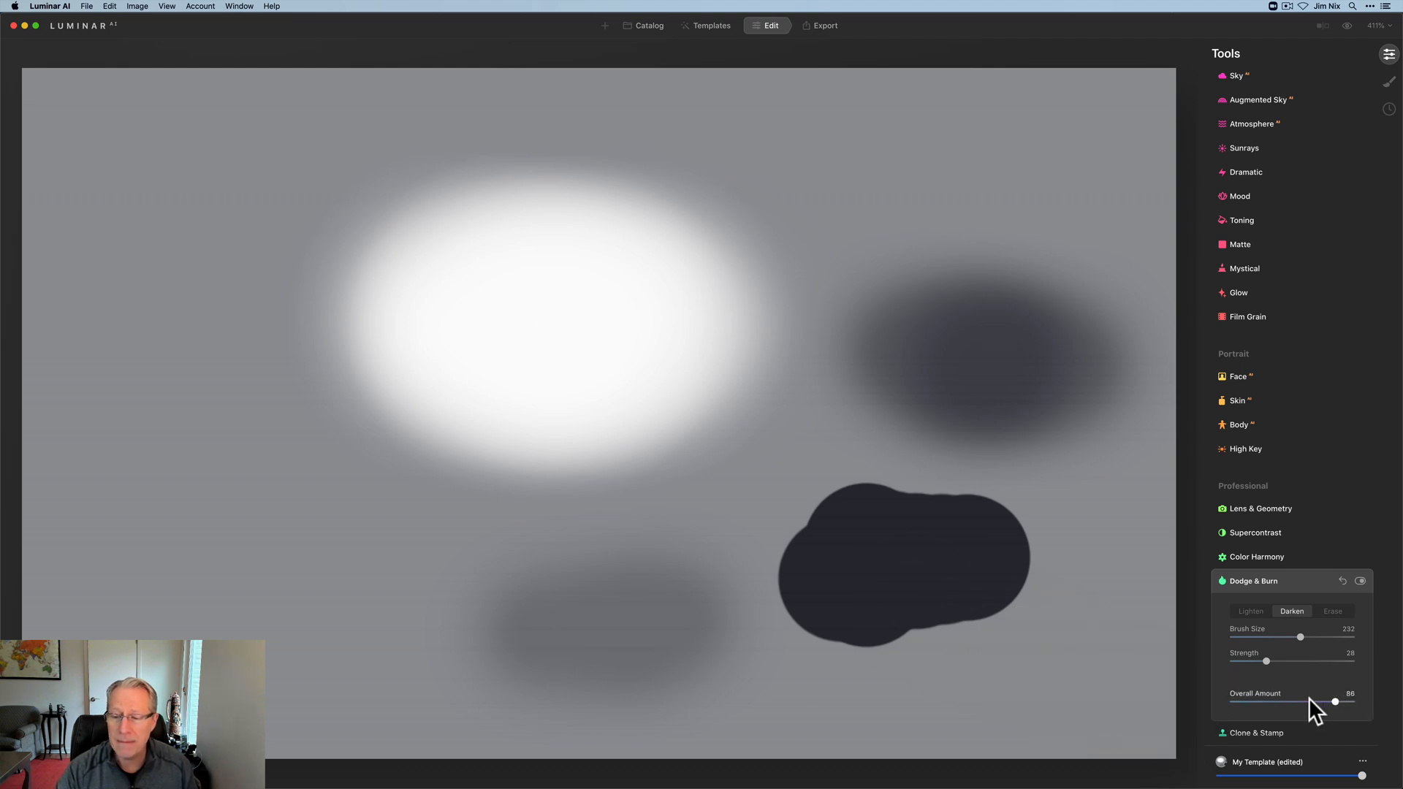
{"action": "left_click_drag", "start_coordinate": [1334, 701], "coordinate": [1289, 702]}
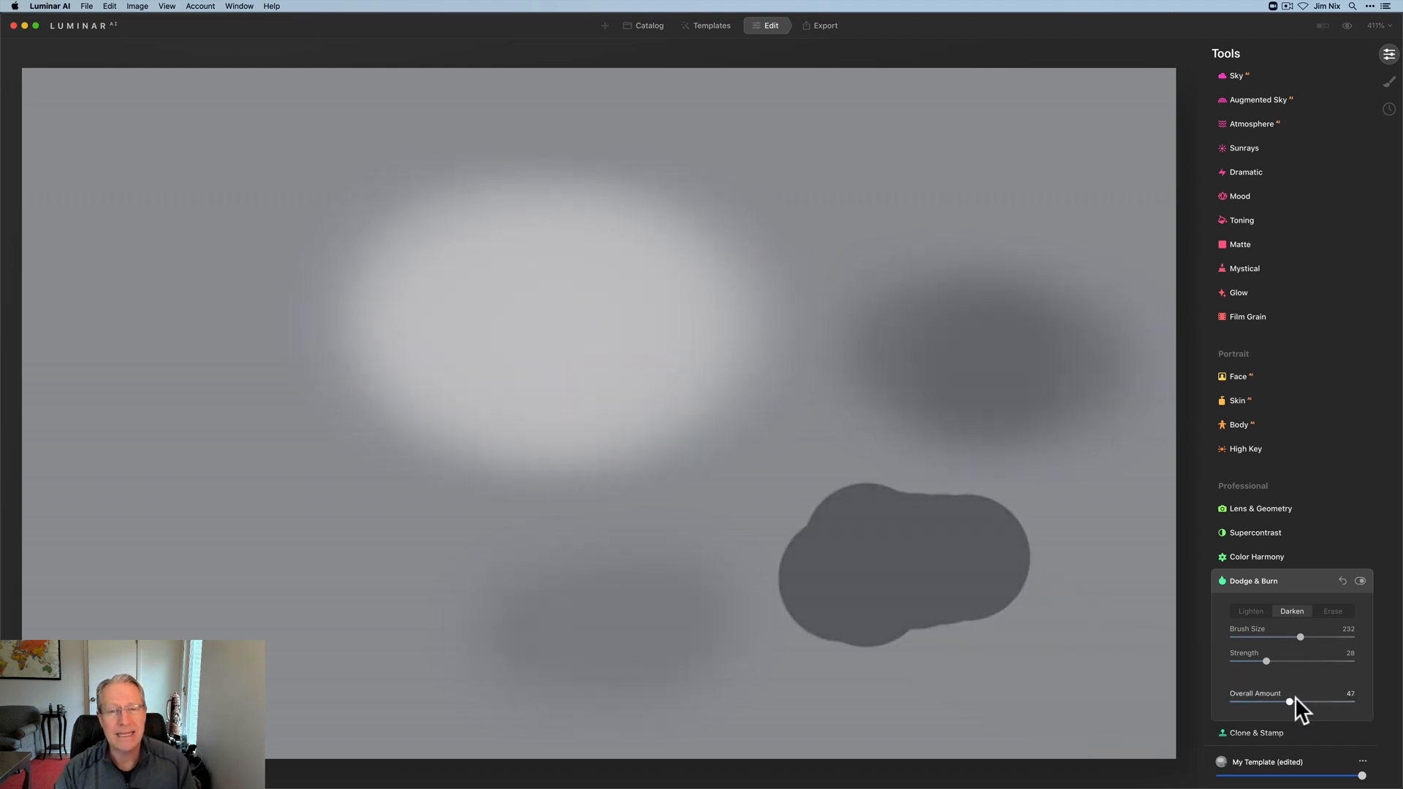
{"action": "left_click_drag", "start_coordinate": [1288, 703], "coordinate": [1351, 703]}
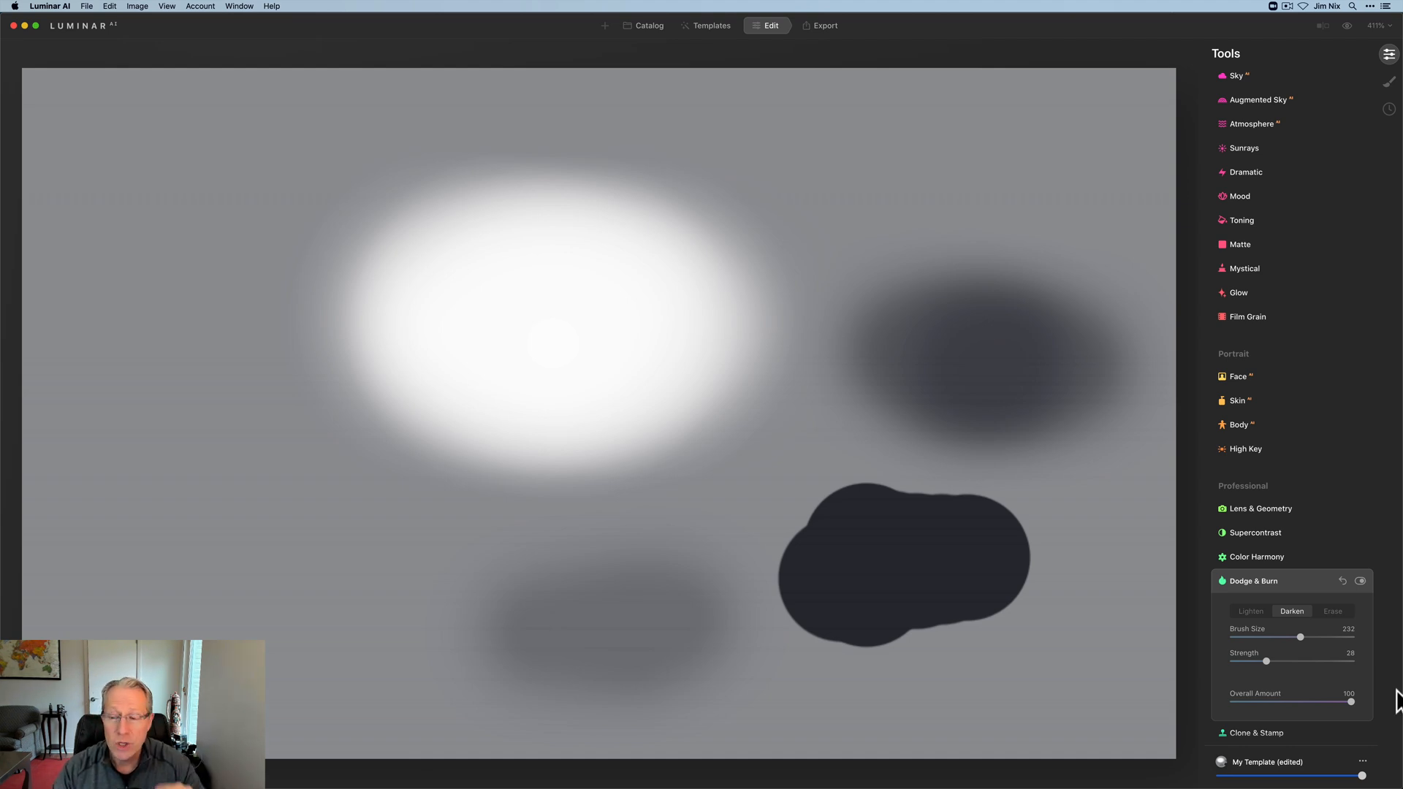
{"action": "left_click_drag", "start_coordinate": [1351, 703], "coordinate": [1301, 703]}
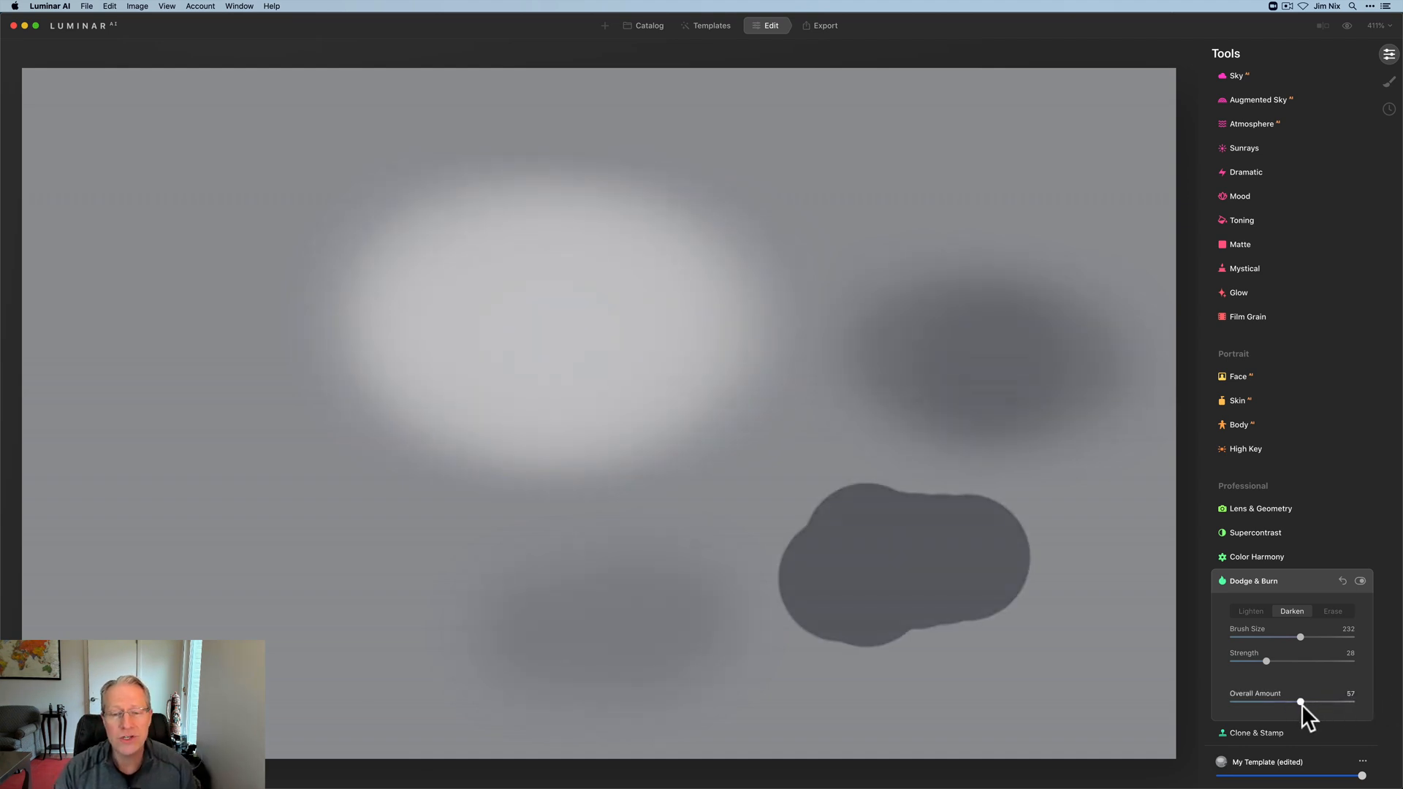
{"action": "left_click_drag", "start_coordinate": [1301, 703], "coordinate": [1351, 703]}
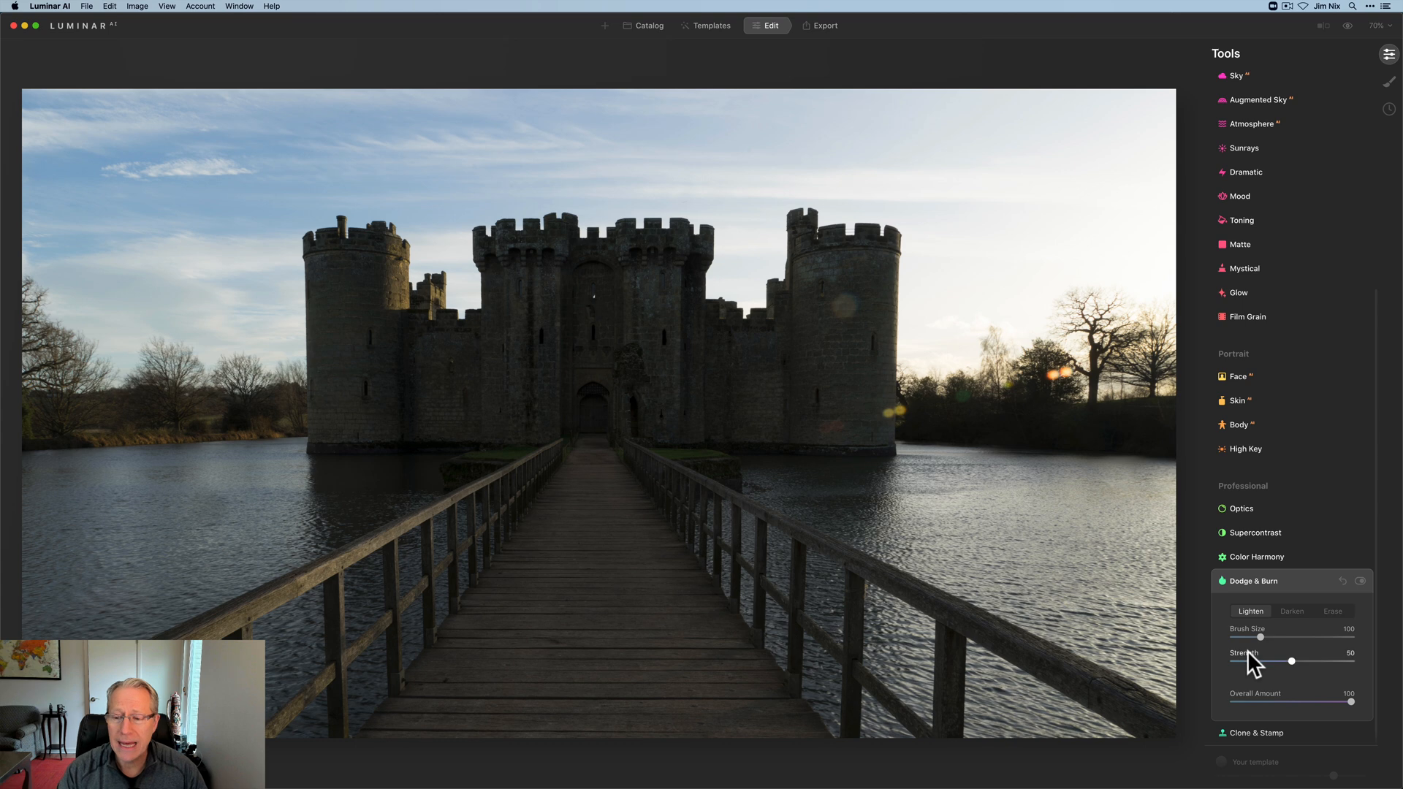
{"action": "mouse_move", "coordinate": [1260, 653]}
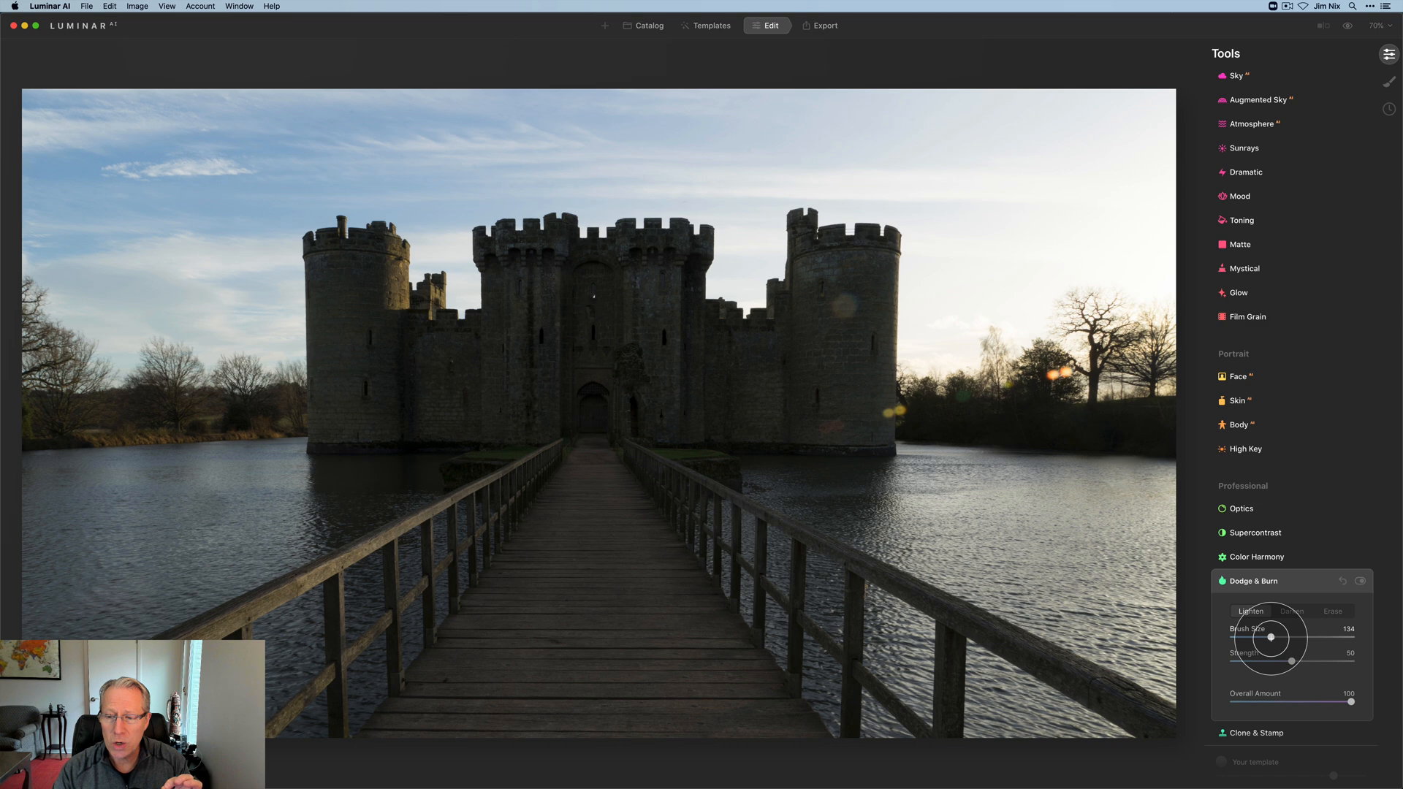
- For the castle photo, set the lightening brush to size 114 and strength about 15
{"action": "left_click_drag", "start_coordinate": [1286, 638], "coordinate": [1270, 638]}
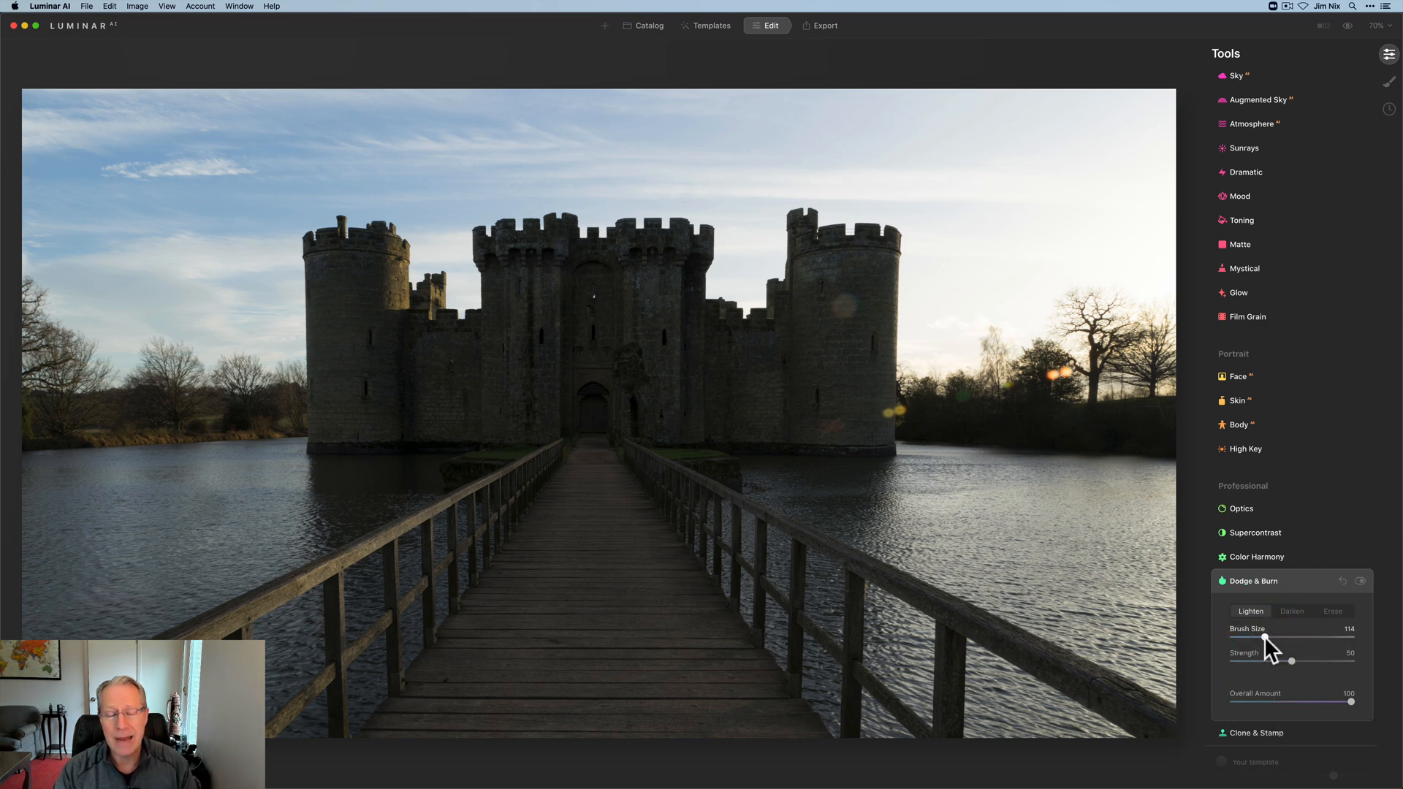
{"action": "mouse_move", "coordinate": [1289, 684]}
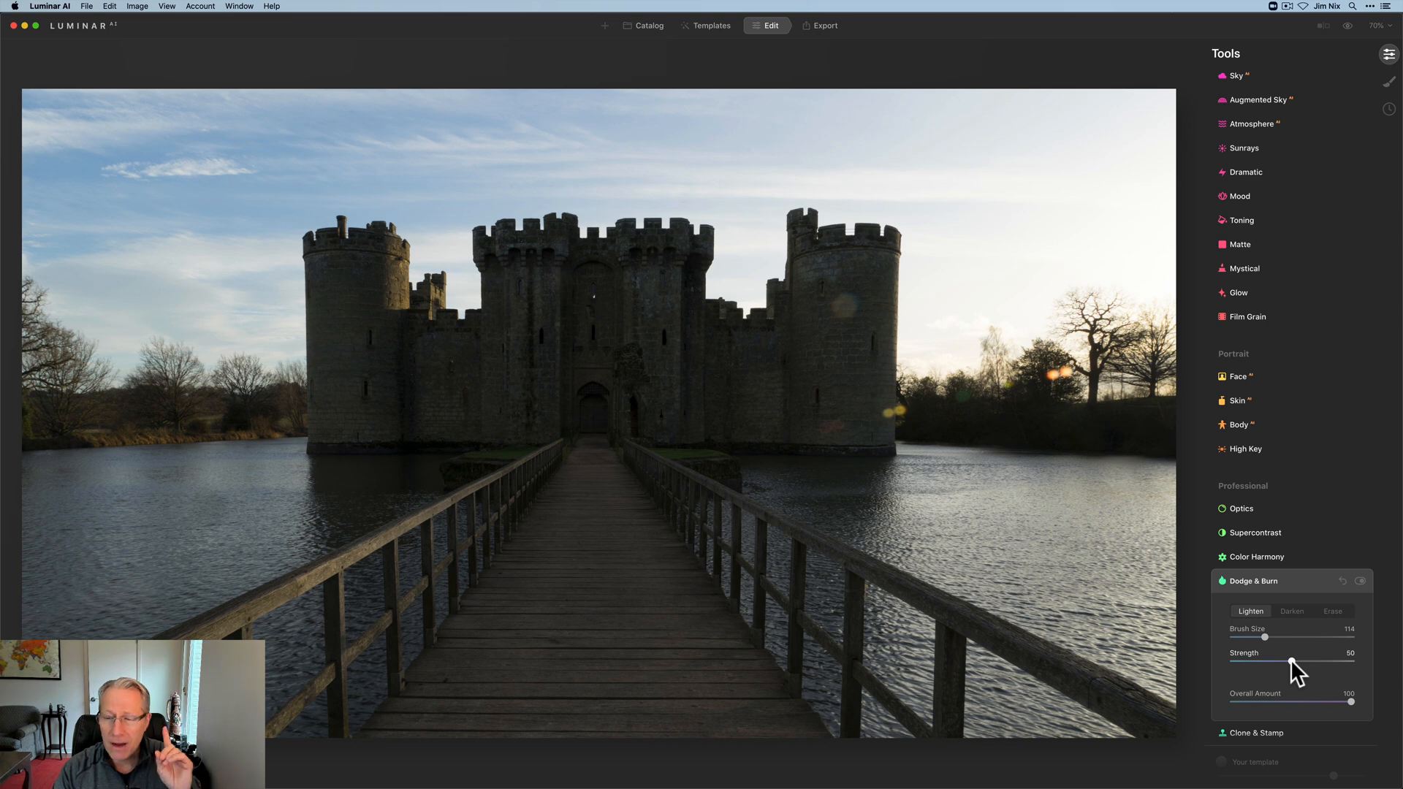
{"action": "left_click_drag", "start_coordinate": [1300, 662], "coordinate": [1247, 662]}
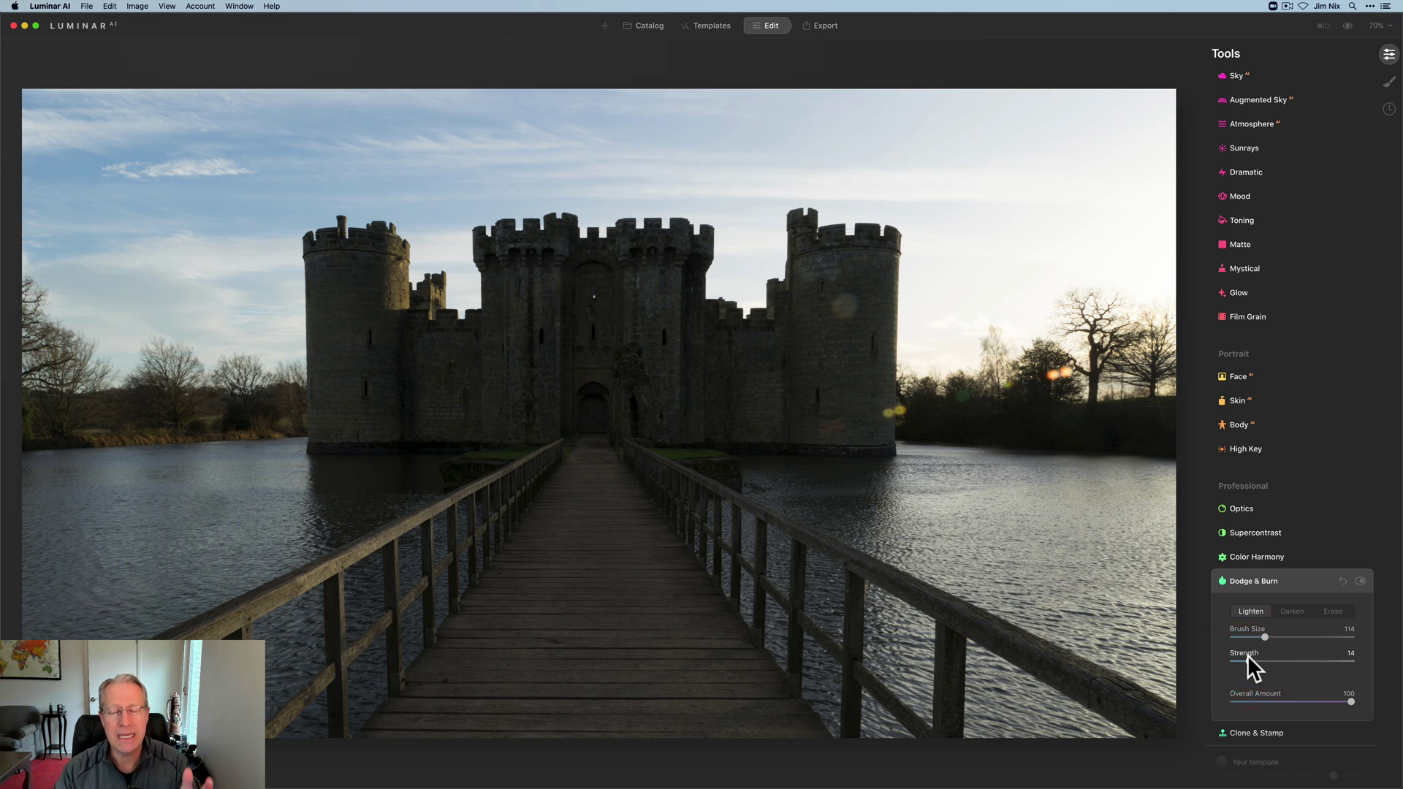
{"action": "left_click", "coordinate": [1244, 672]}
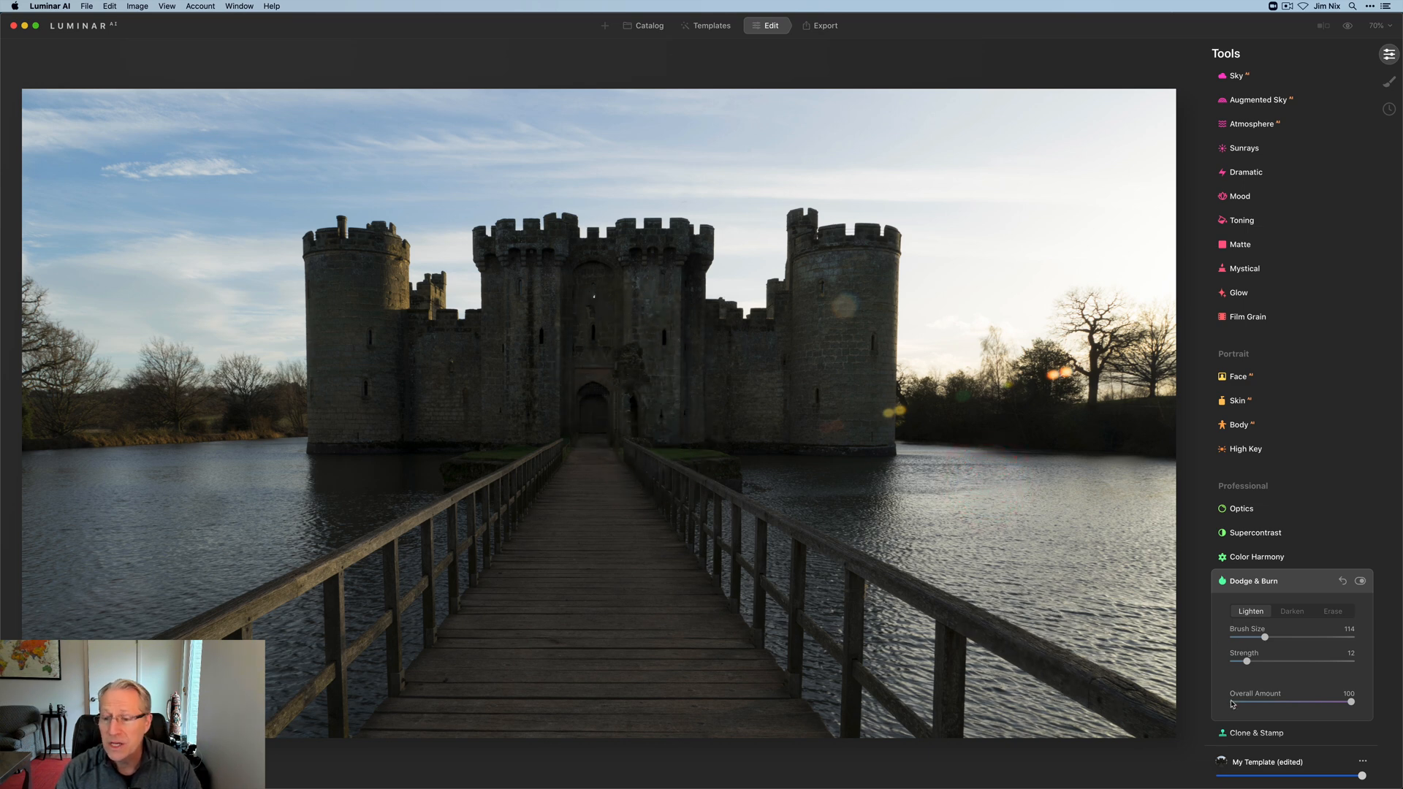
{"action": "left_click_drag", "start_coordinate": [1268, 661], "coordinate": [1273, 661]}
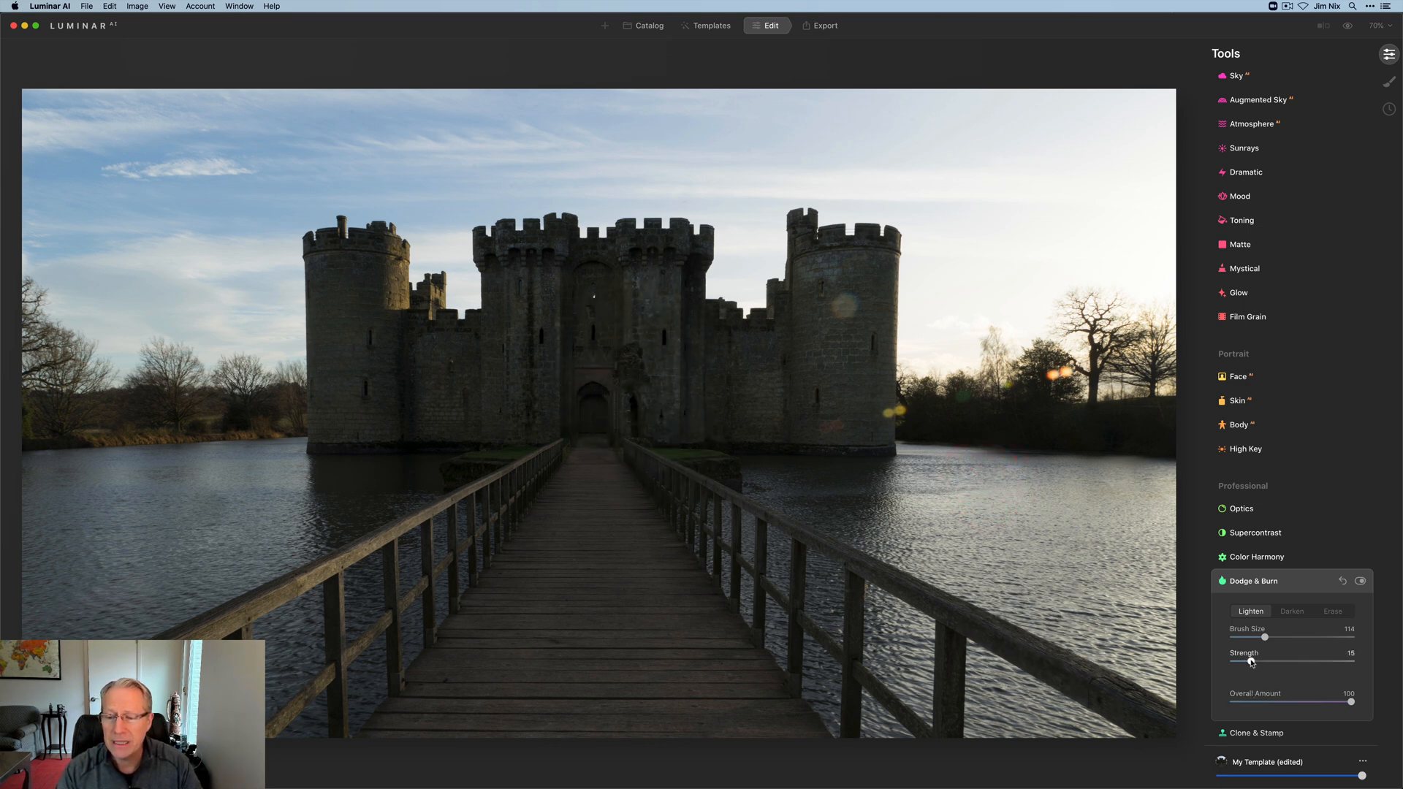
- At strength 20, lighten the shadowed castle front and walls
{"action": "left_click_drag", "start_coordinate": [1252, 661], "coordinate": [1260, 660]}
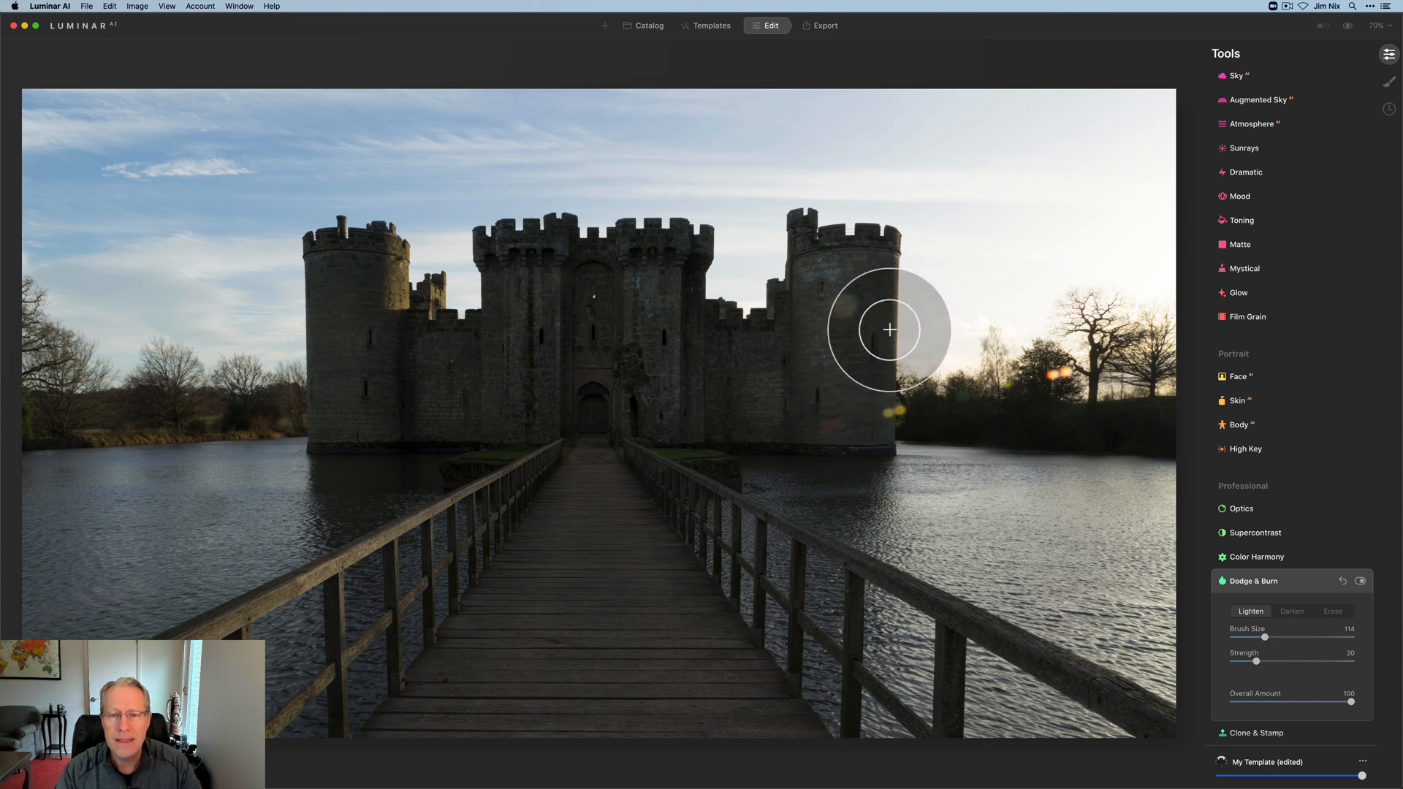
{"action": "mouse_move", "coordinate": [868, 442]}
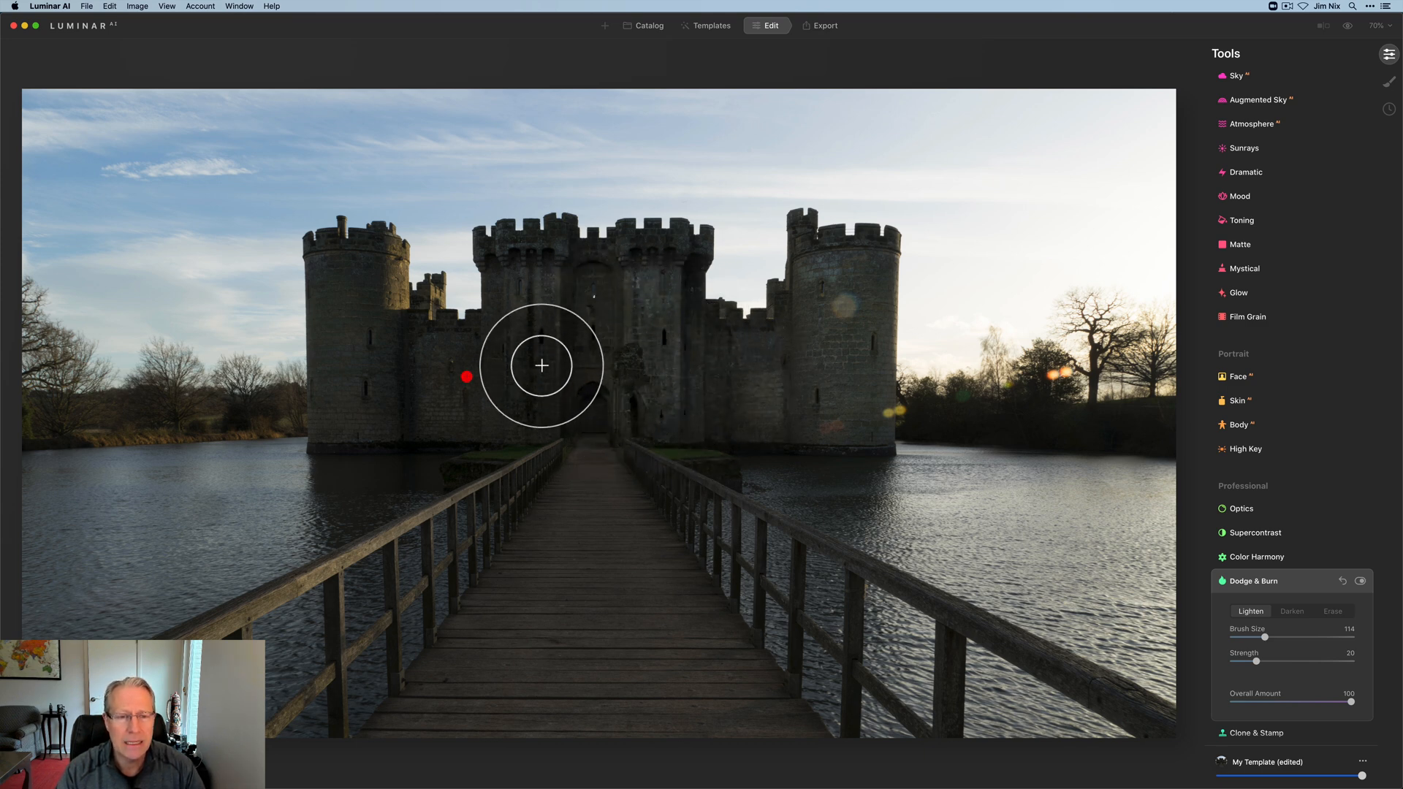
{"action": "left_click_drag", "start_coordinate": [541, 365], "coordinate": [381, 324]}
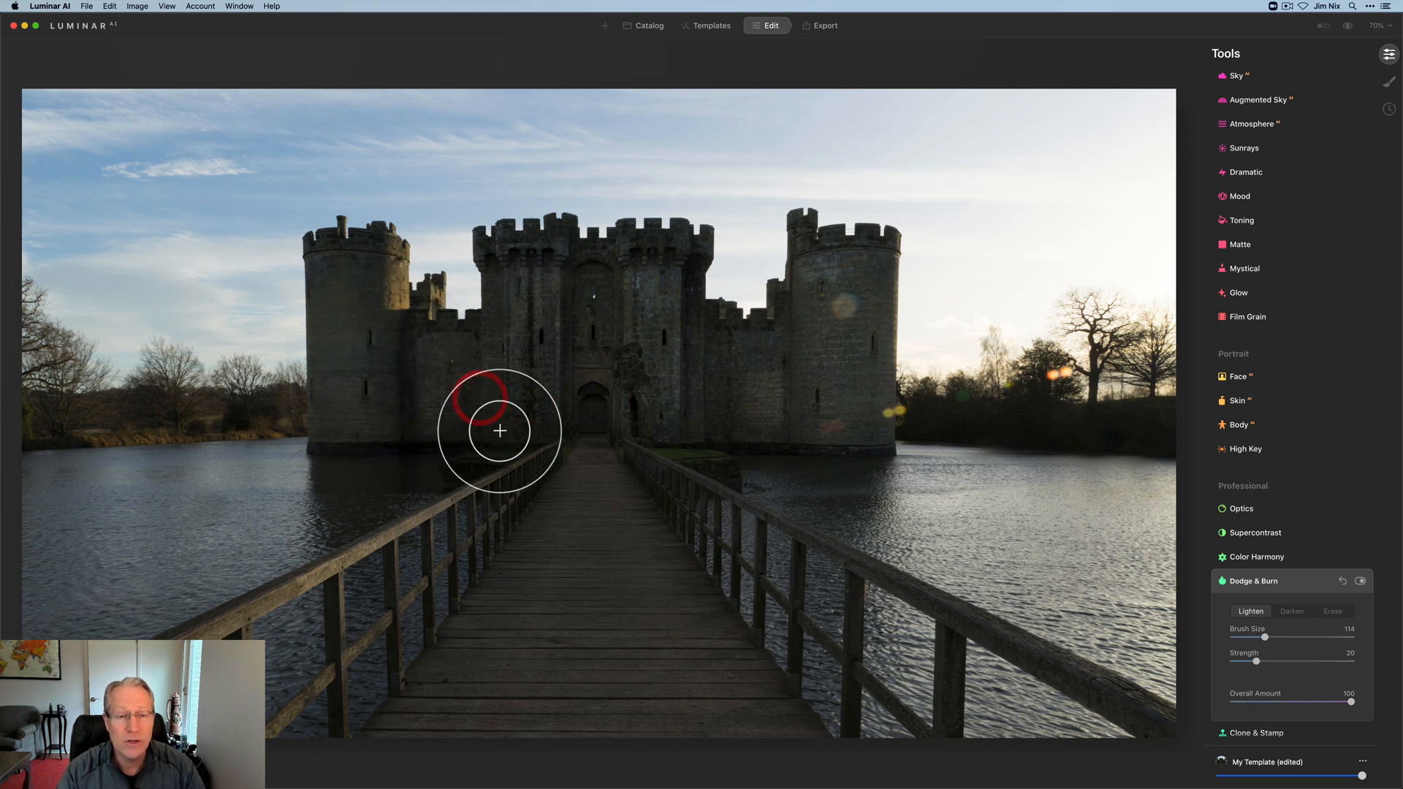
{"action": "left_click_drag", "start_coordinate": [500, 431], "coordinate": [399, 321]}
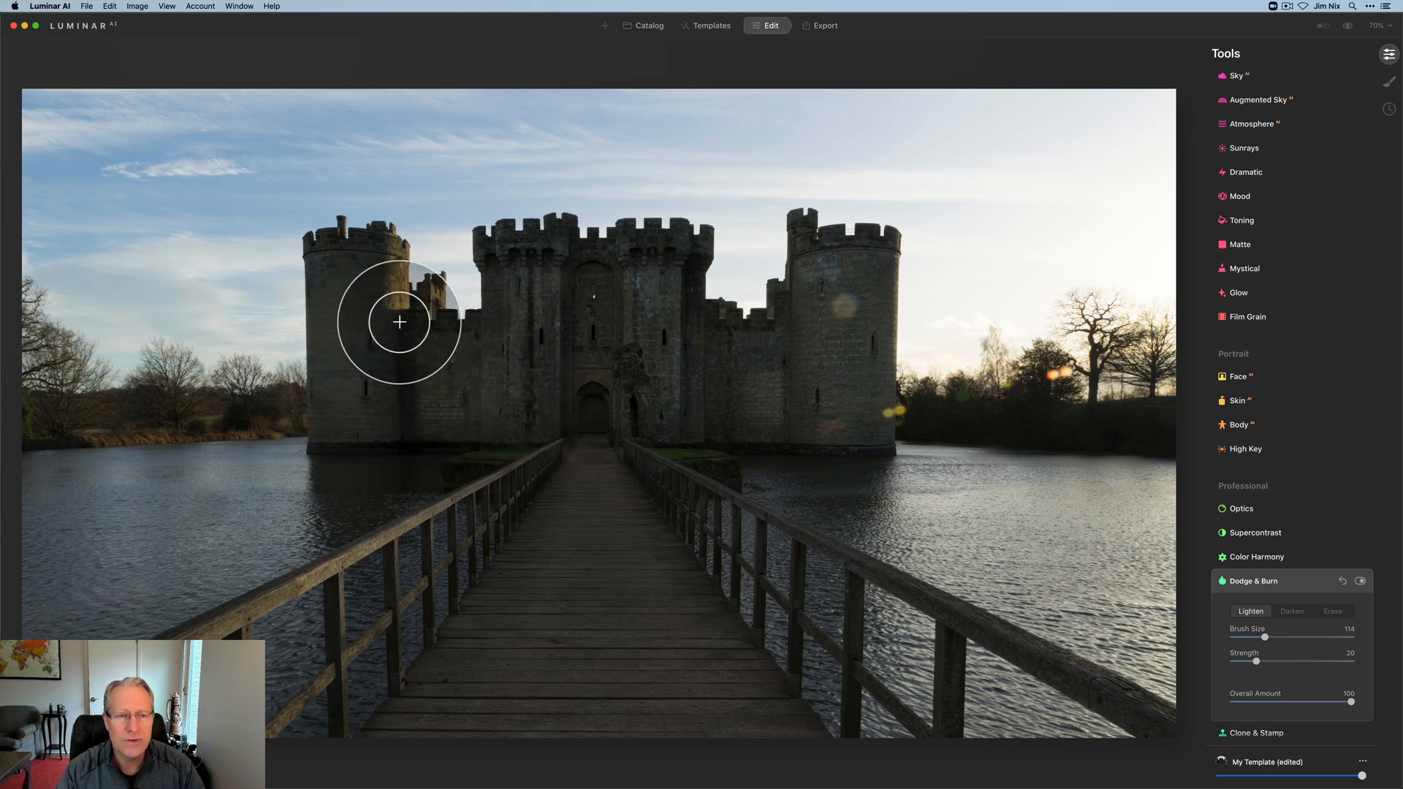
{"action": "mouse_move", "coordinate": [691, 297]}
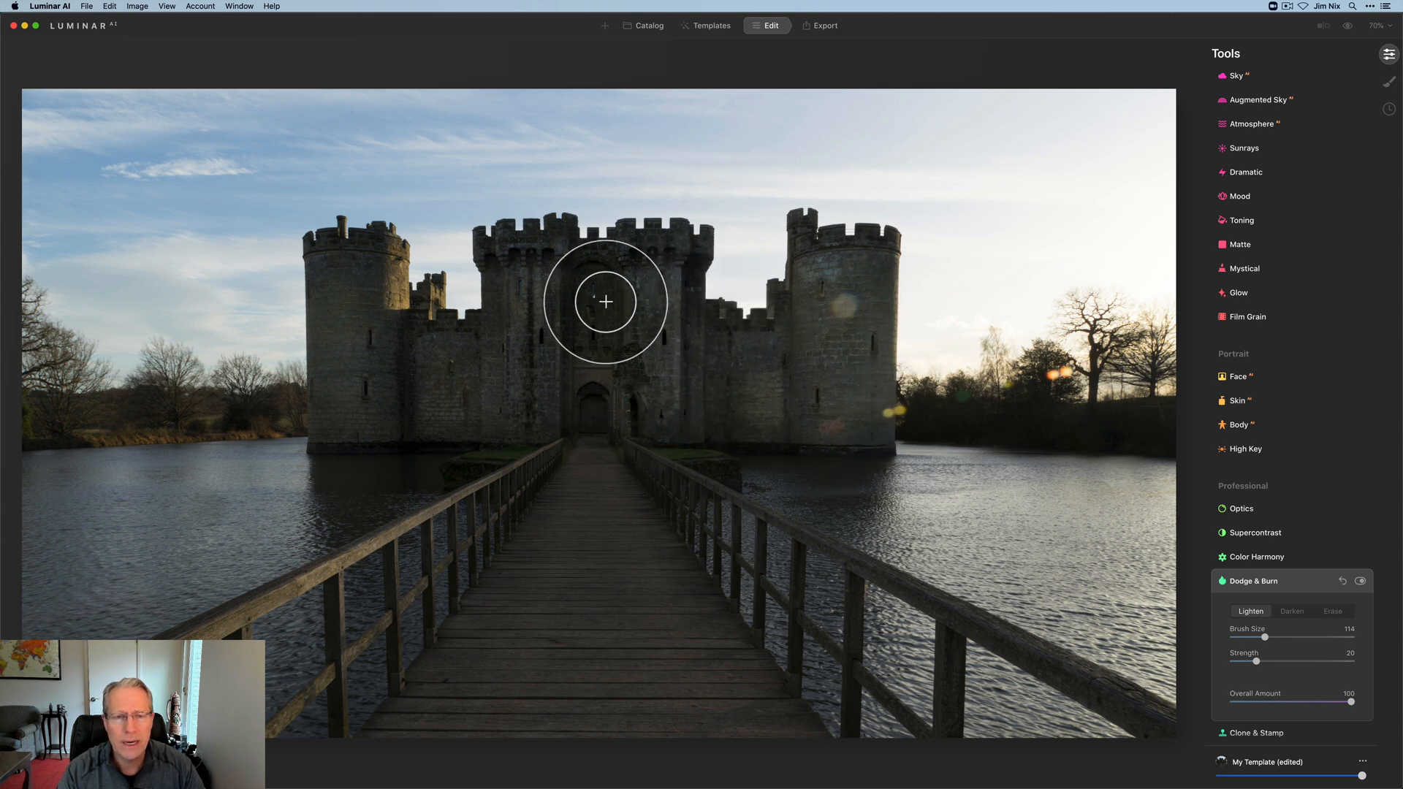
{"action": "mouse_move", "coordinate": [596, 577]}
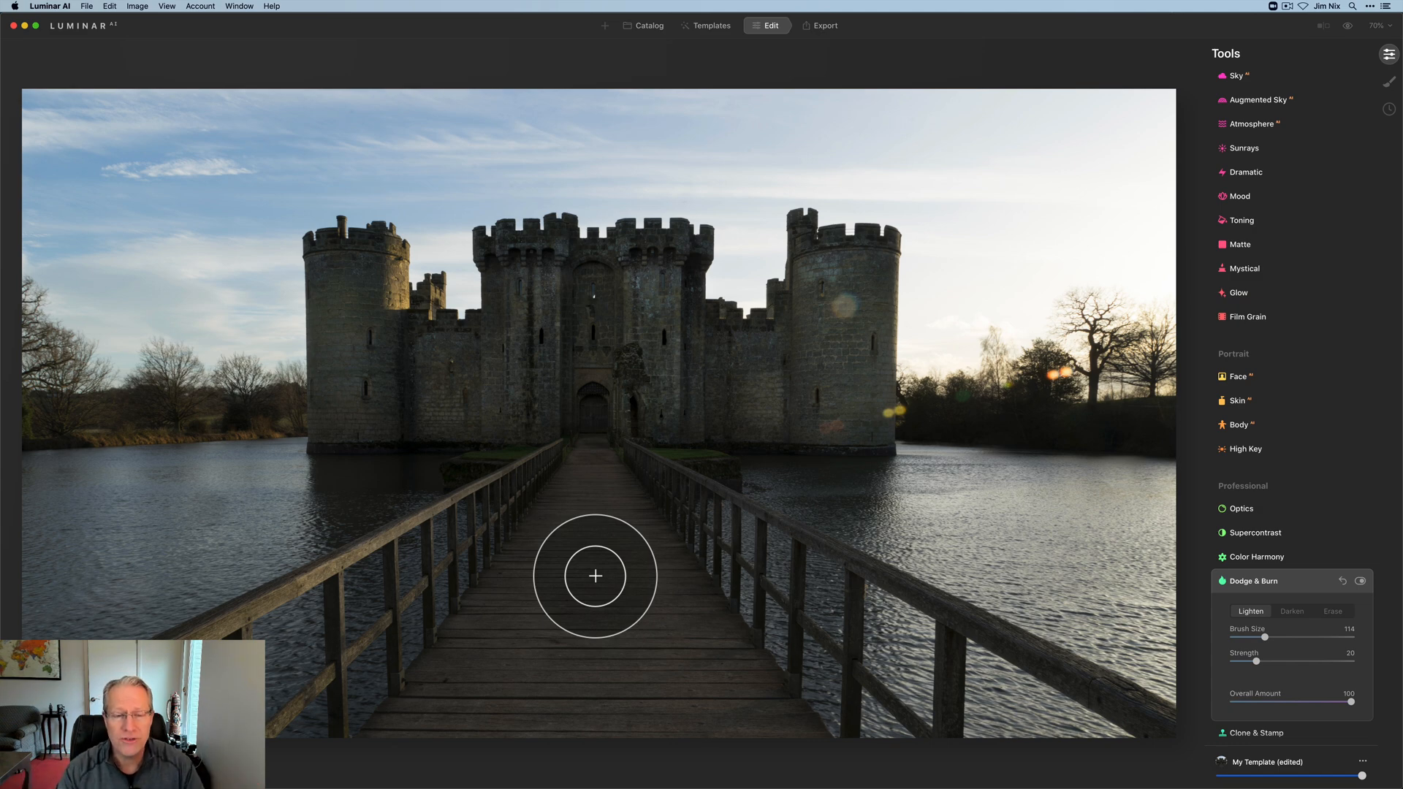
{"action": "mouse_move", "coordinate": [625, 517]}
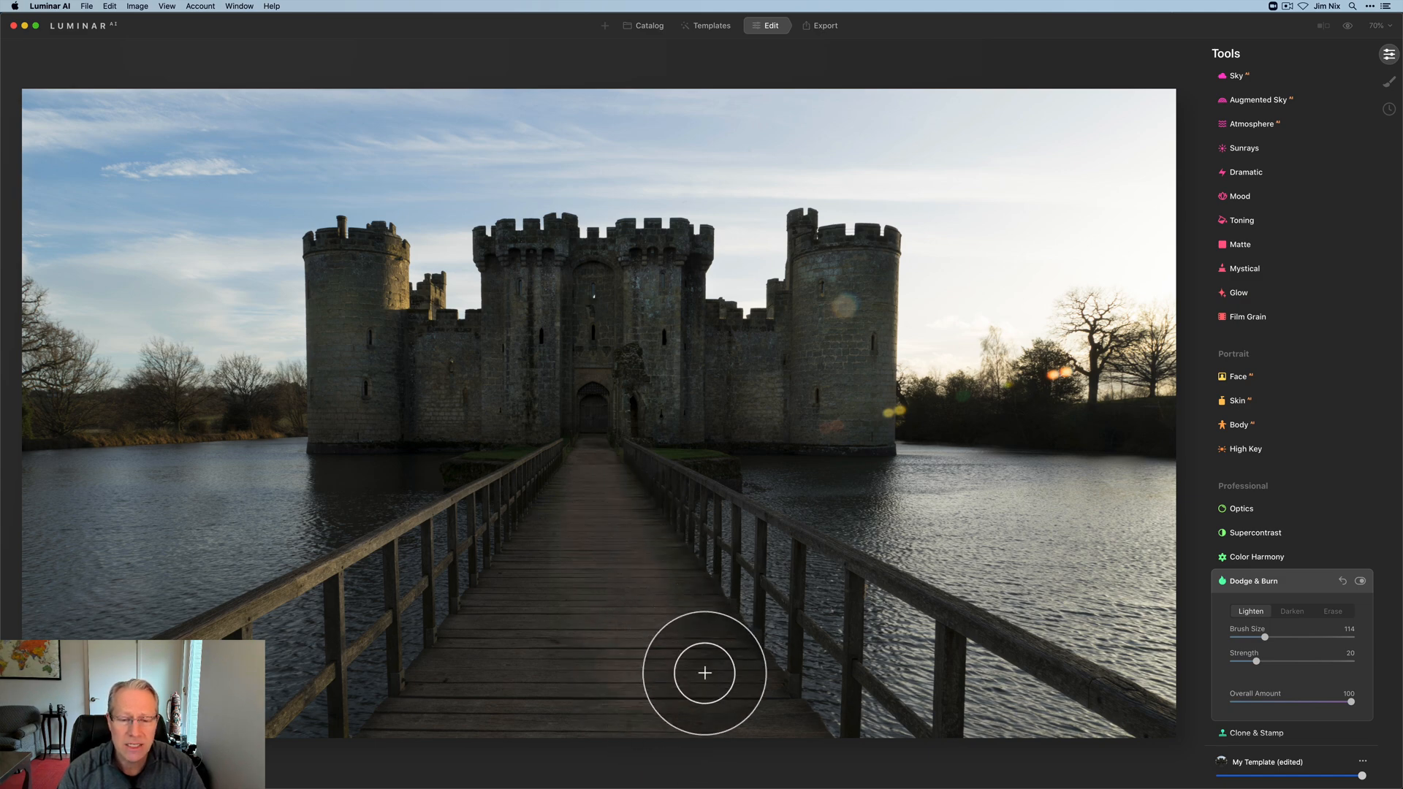
{"action": "mouse_move", "coordinate": [582, 754]}
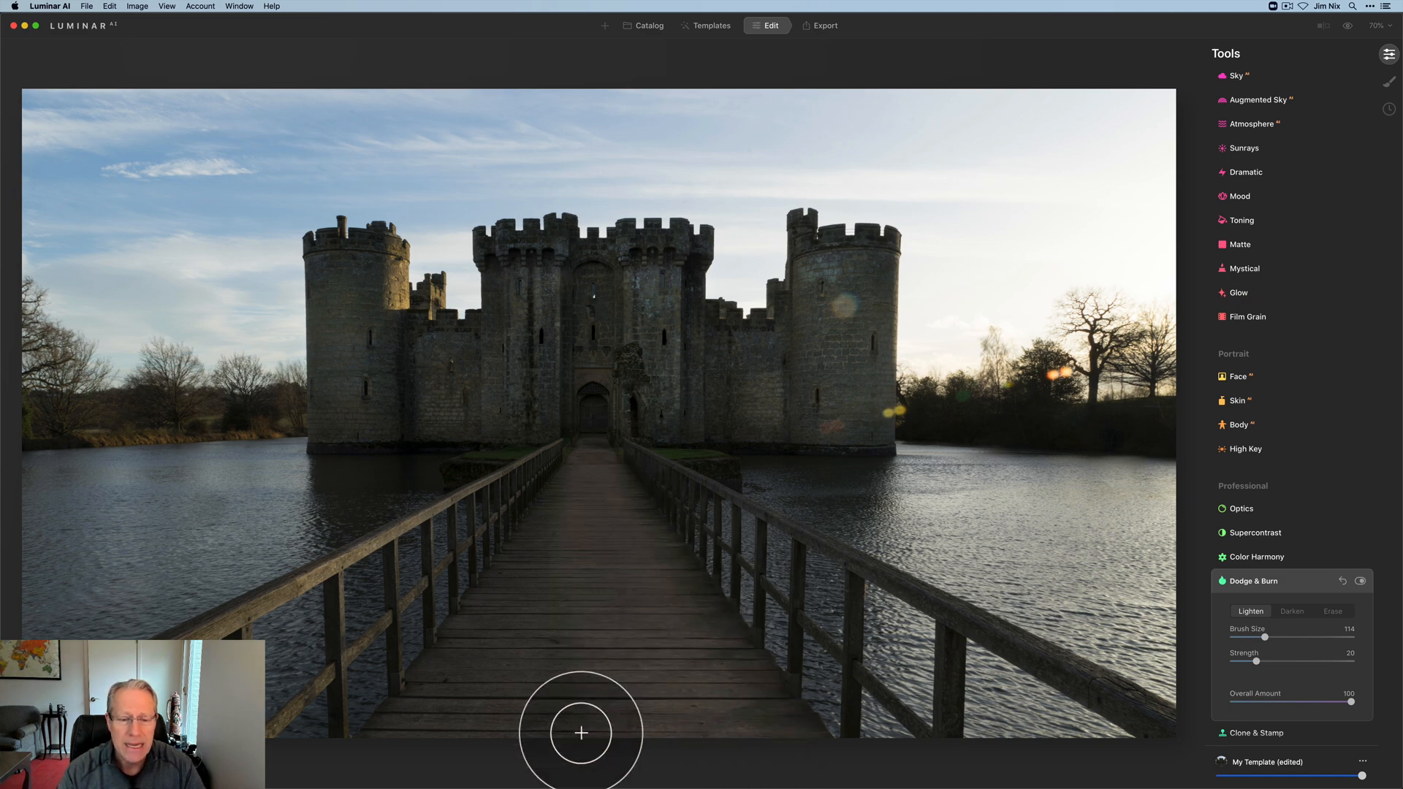
{"action": "mouse_move", "coordinate": [475, 768]}
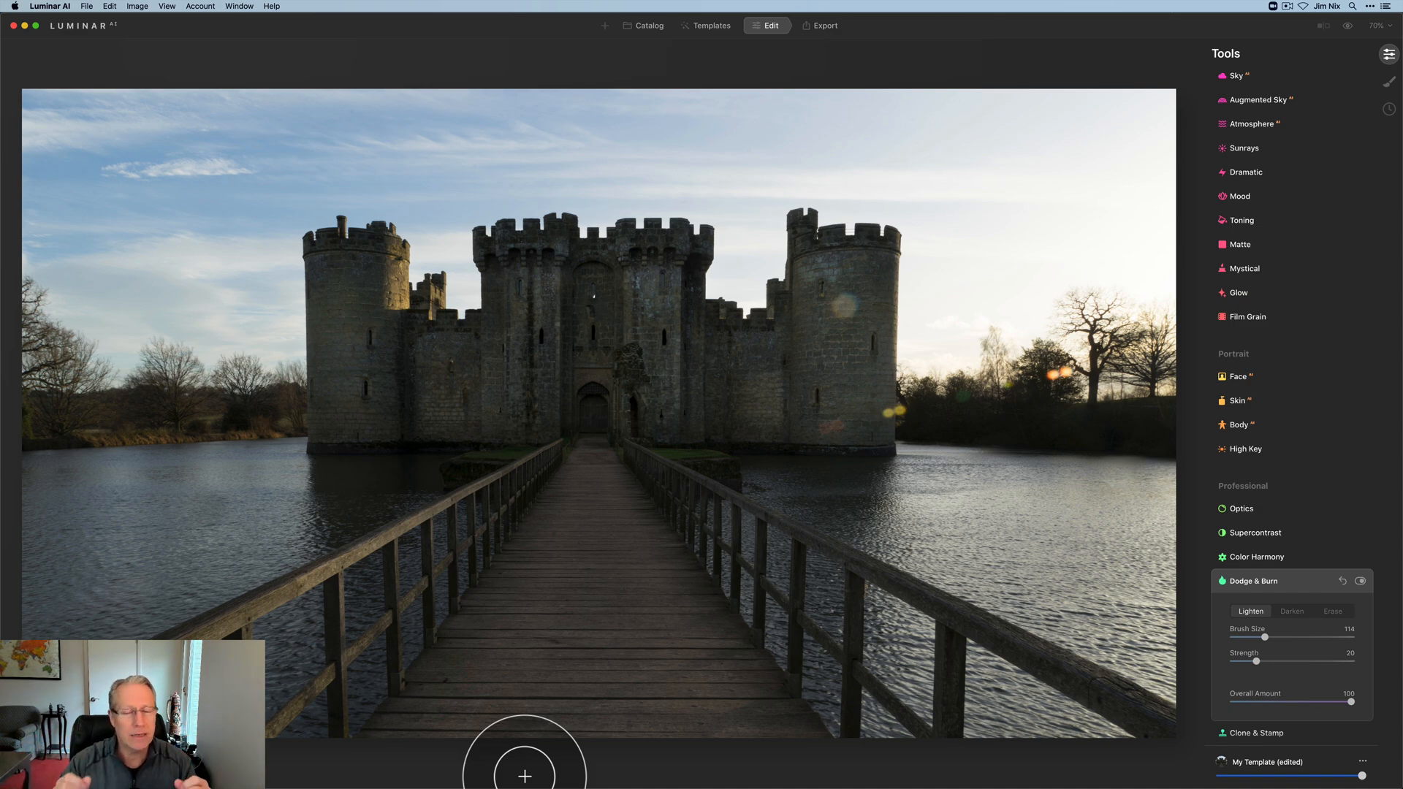
{"action": "mouse_move", "coordinate": [976, 730]}
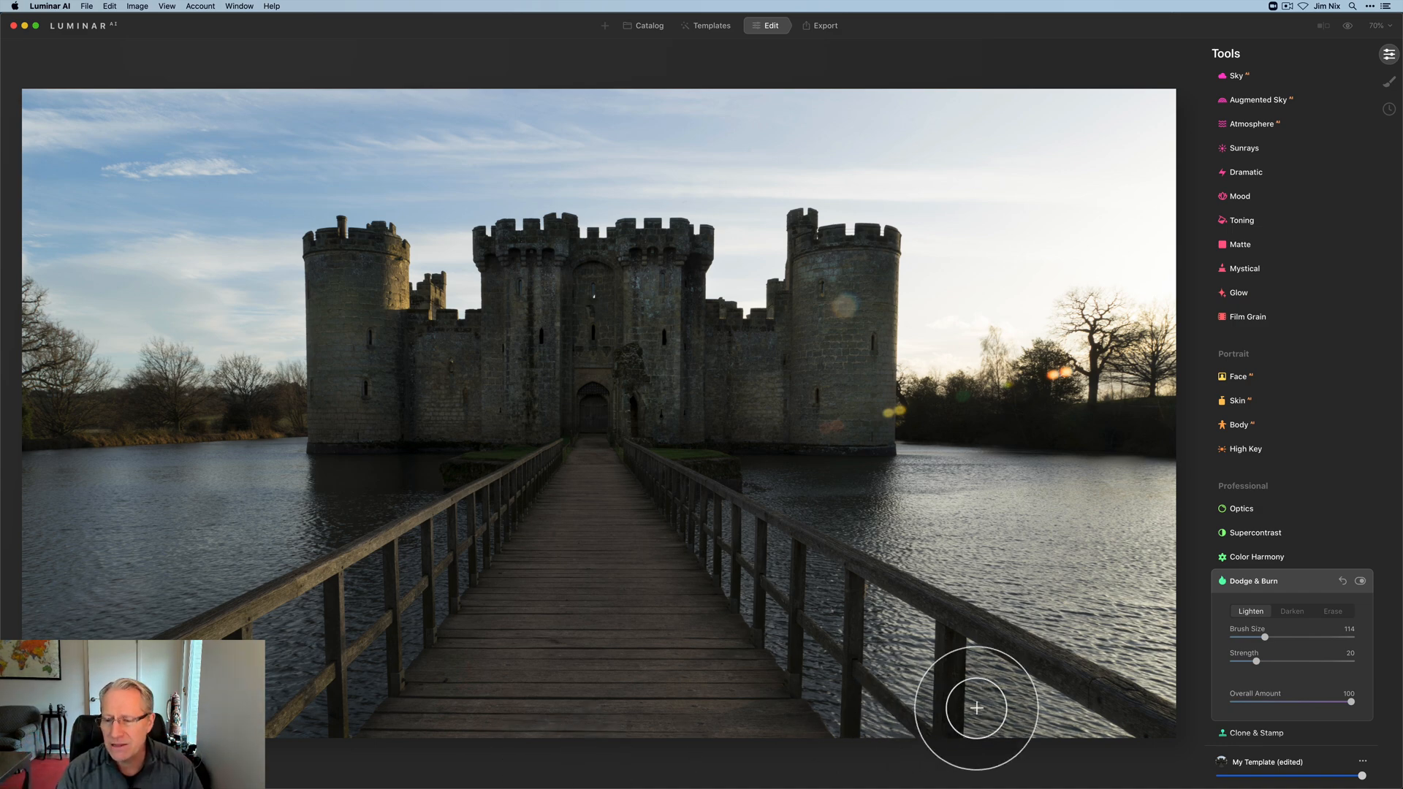
- Switch the brush to Darken and enlarge it to size 292 for the right-hand moat
{"action": "left_click", "coordinate": [1292, 611]}
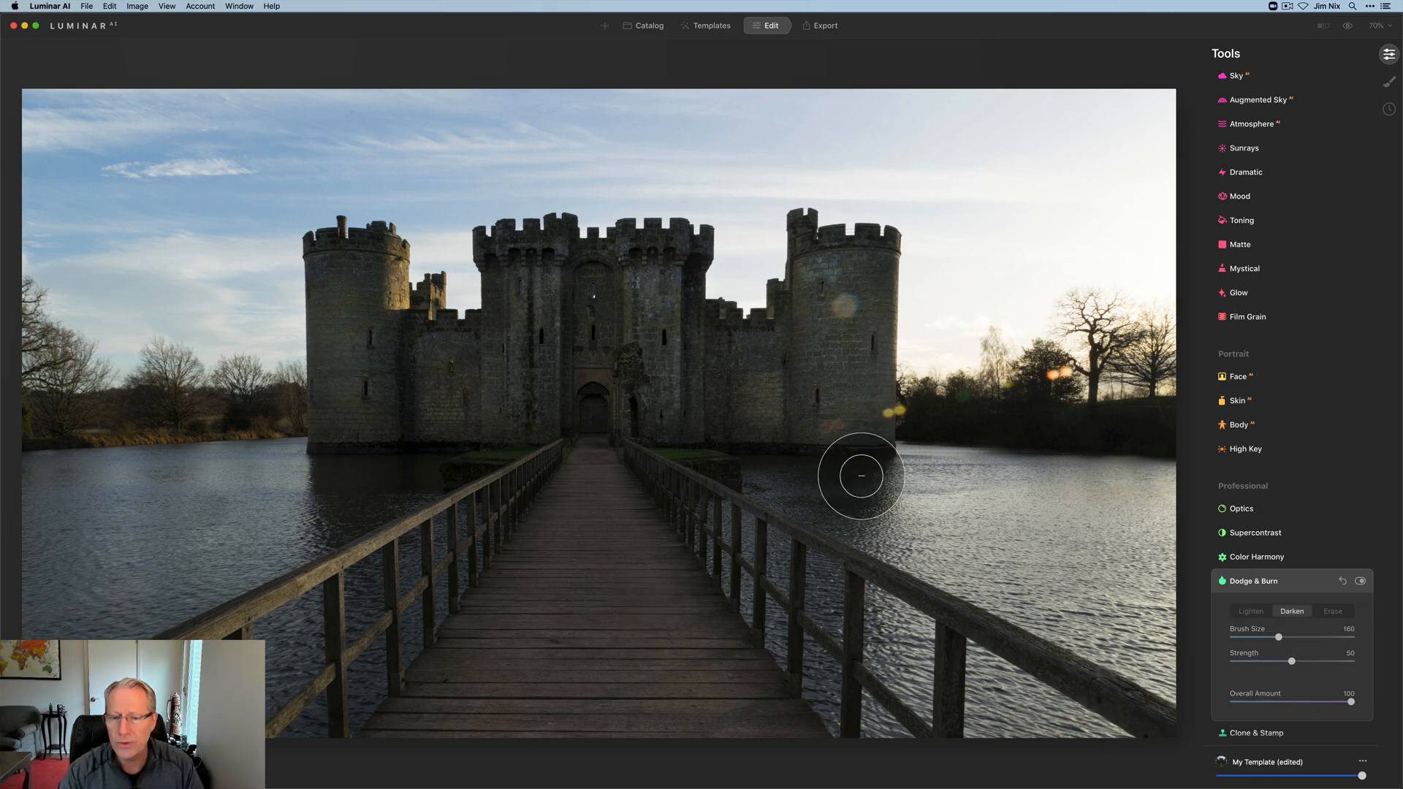
{"action": "left_click_drag", "start_coordinate": [1281, 635], "coordinate": [1317, 636]}
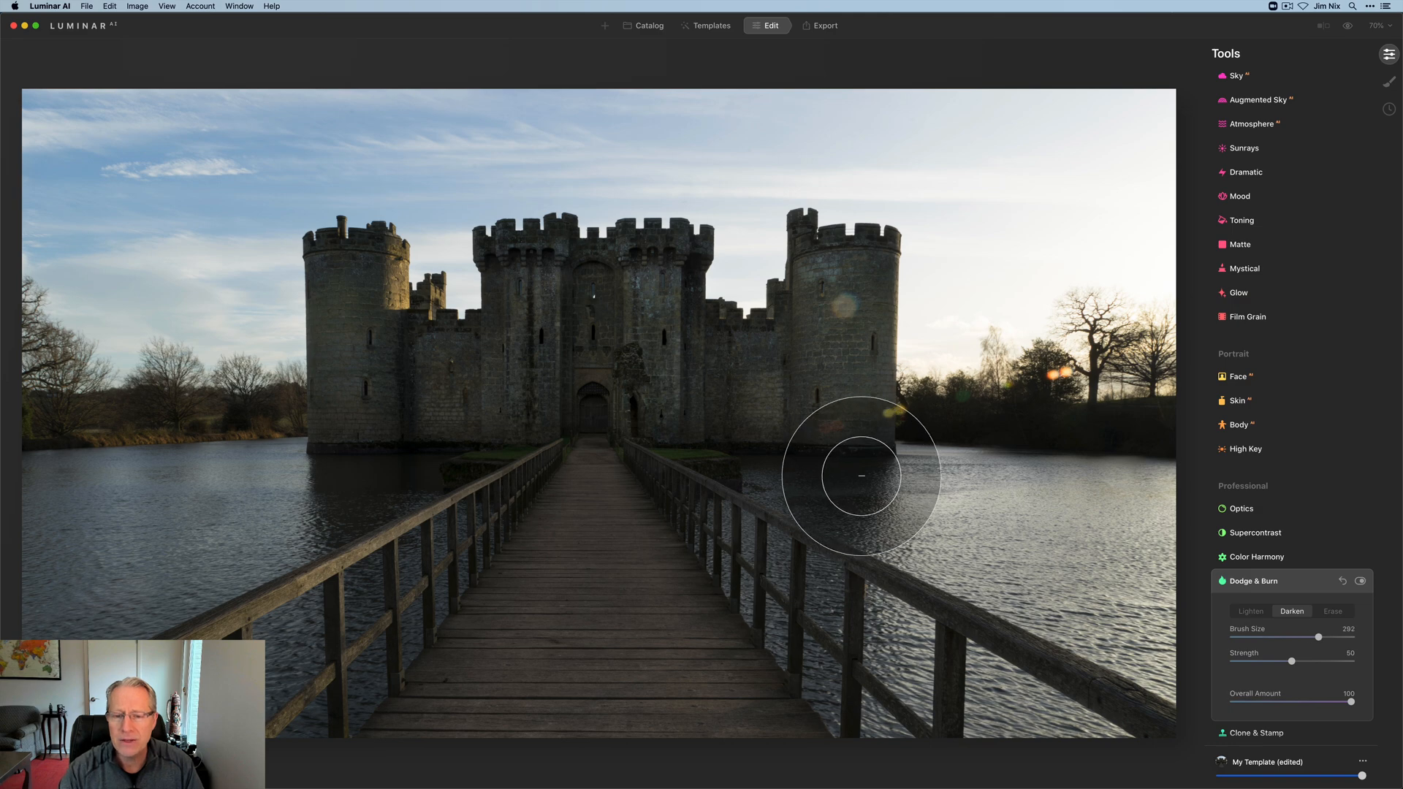
{"action": "mouse_move", "coordinate": [1052, 630]}
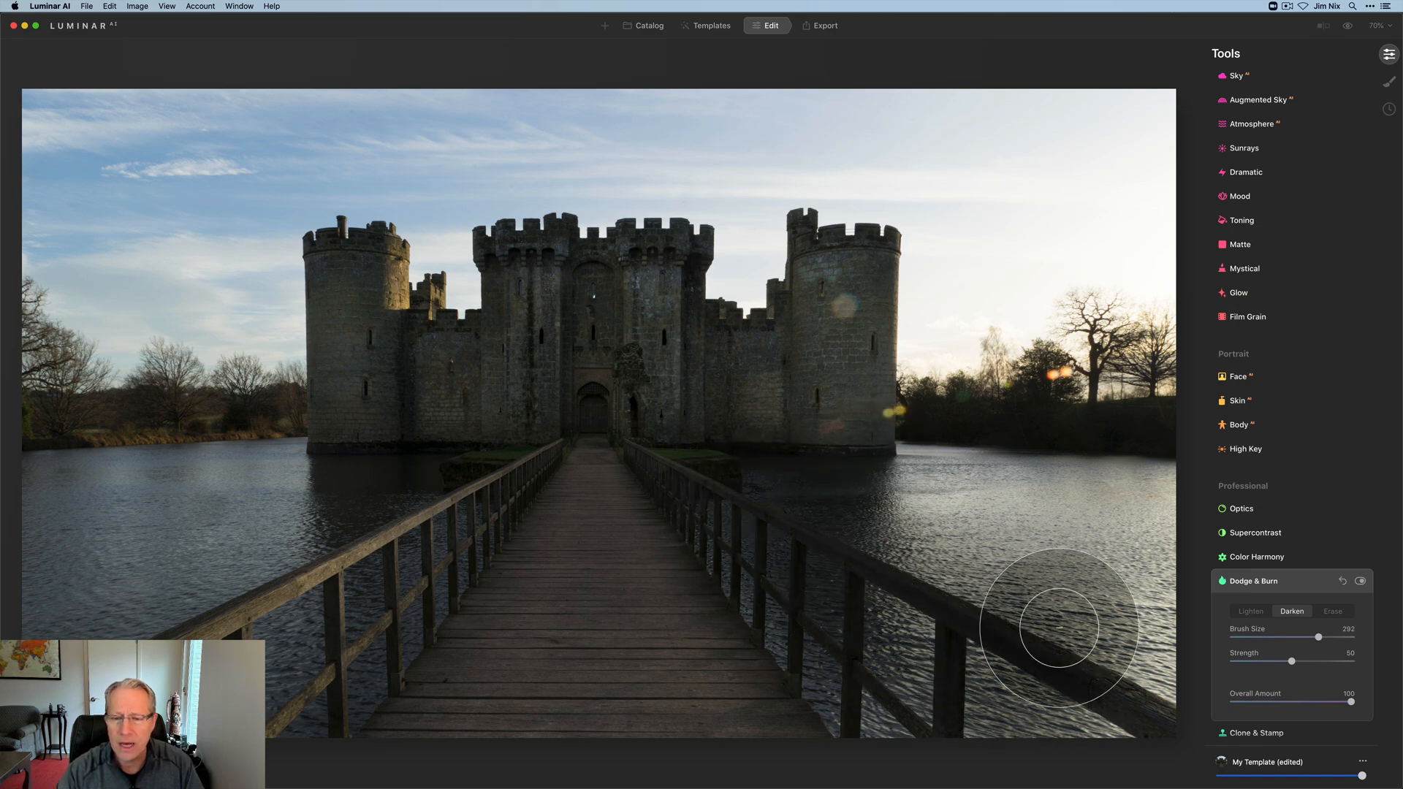
{"action": "mouse_move", "coordinate": [1155, 76]}
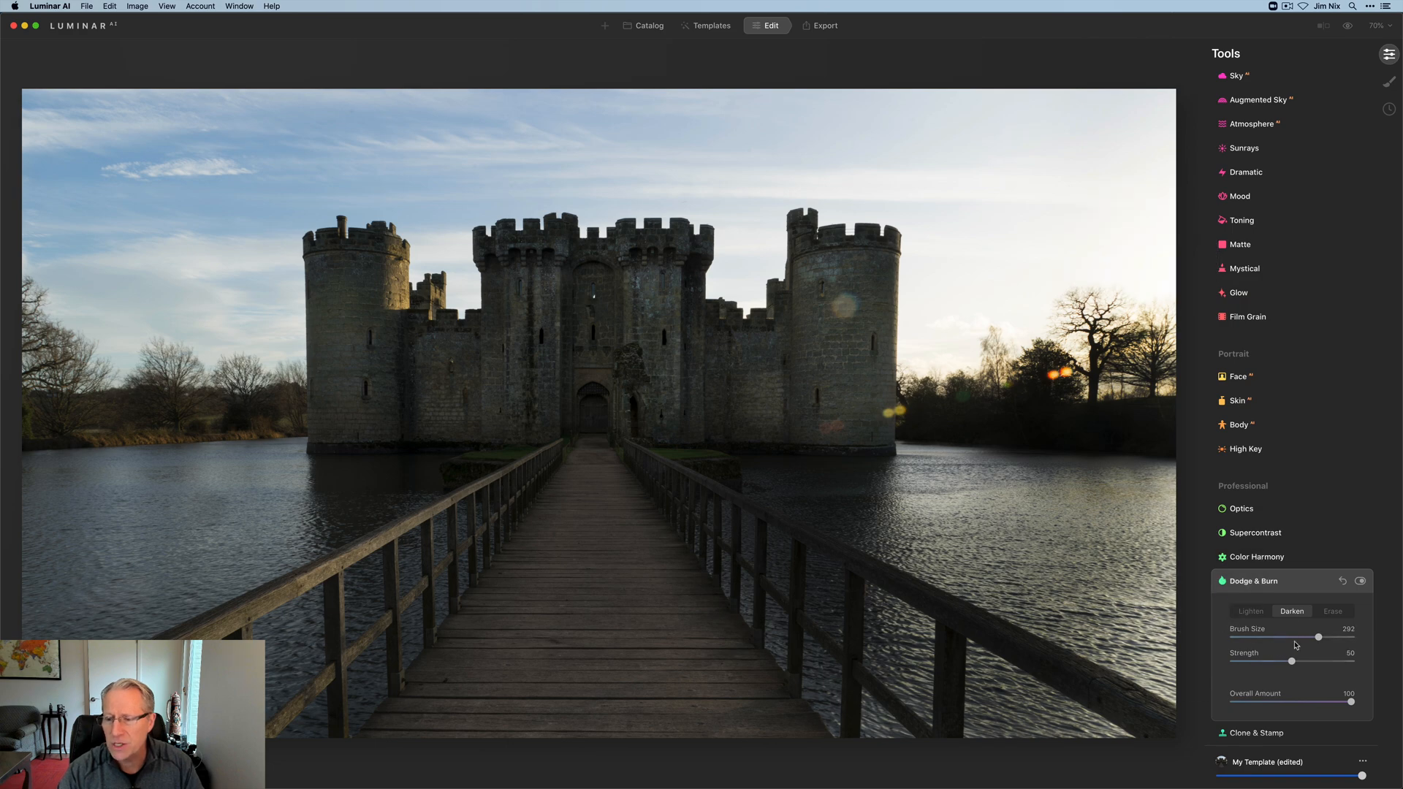
- Erase darkening from the water near the right tower with a size-244 eraser
{"action": "left_click", "coordinate": [1333, 611]}
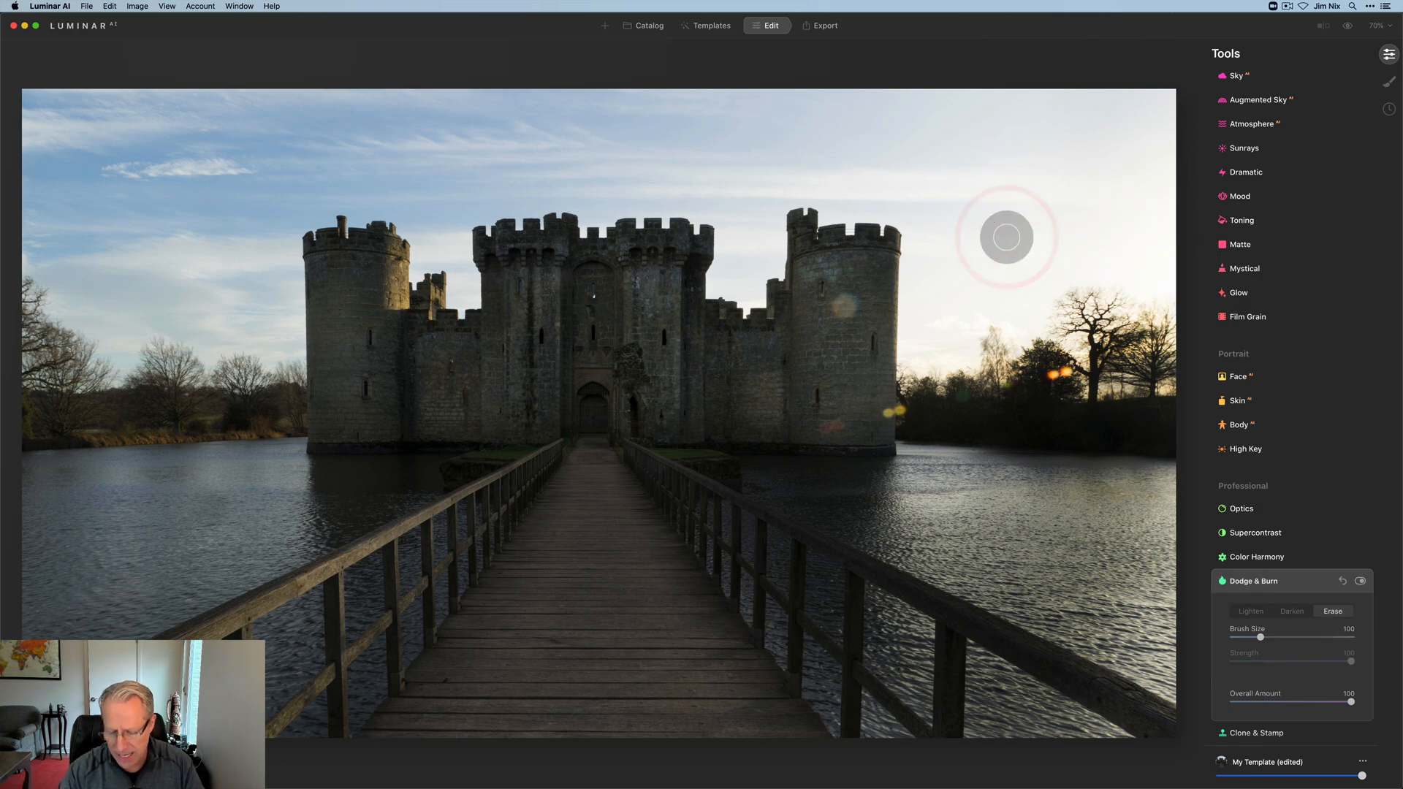
{"action": "left_click_drag", "start_coordinate": [1277, 638], "coordinate": [1329, 637]}
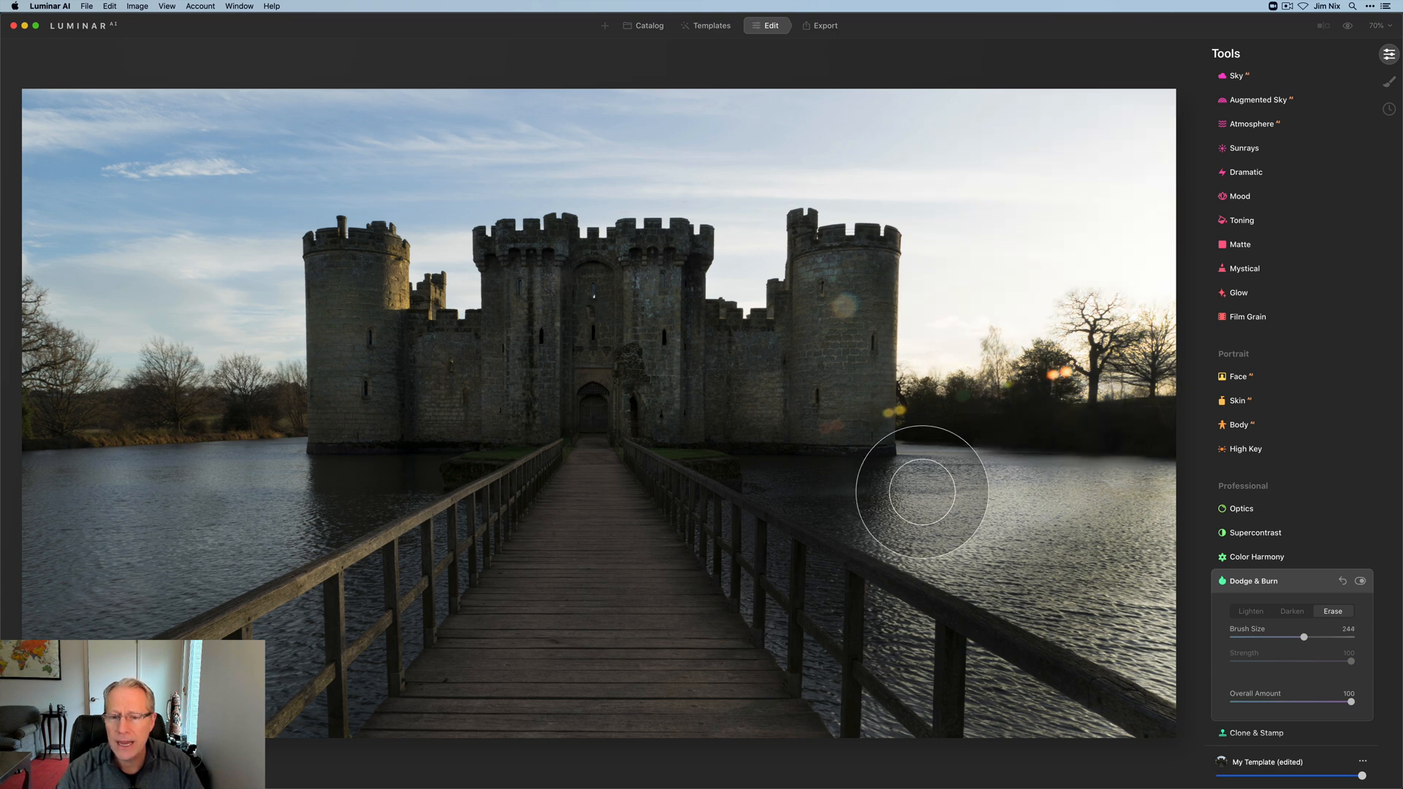
{"action": "left_click_drag", "start_coordinate": [923, 491], "coordinate": [1065, 654]}
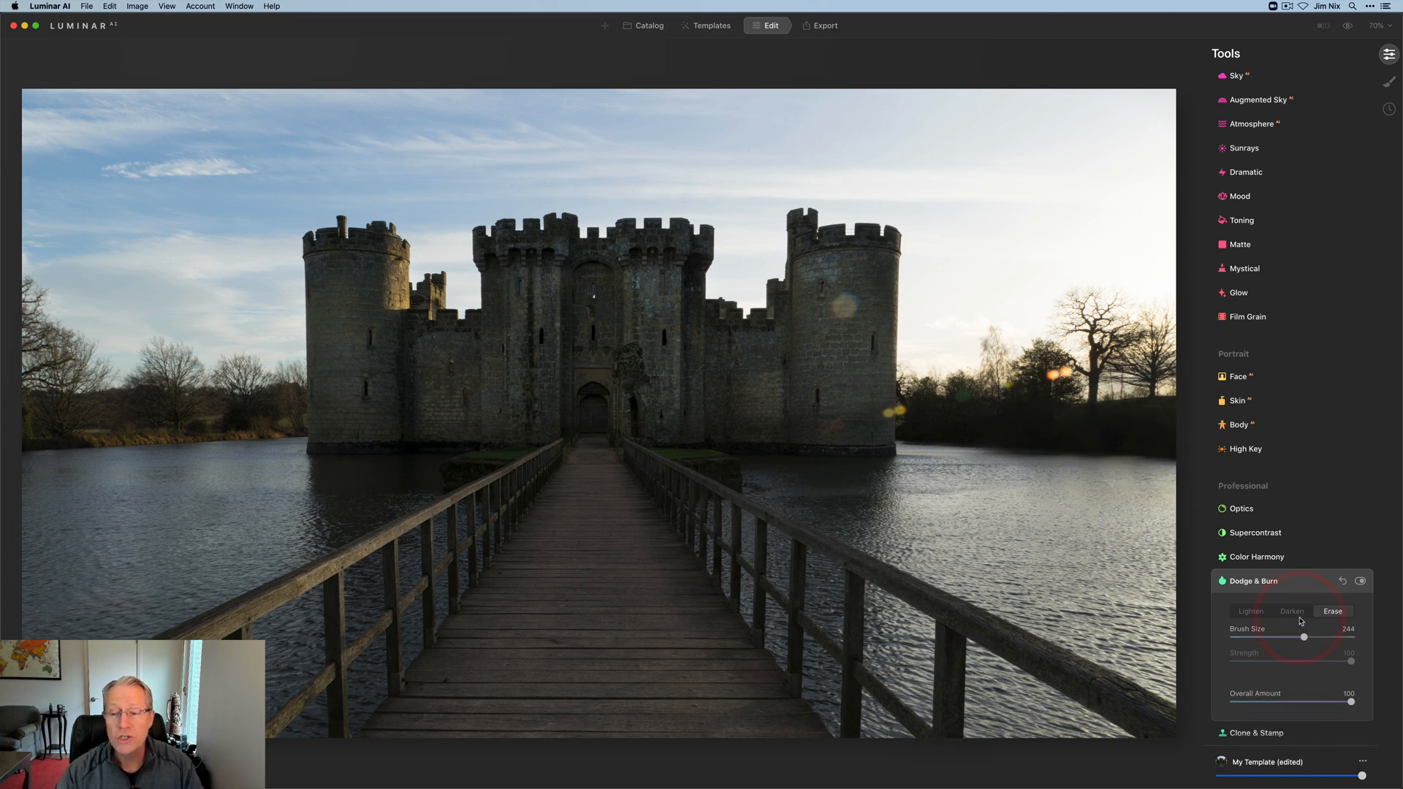
- Return to Darken, burn more moat water and lower Strength to about 20
{"action": "left_click", "coordinate": [1292, 611]}
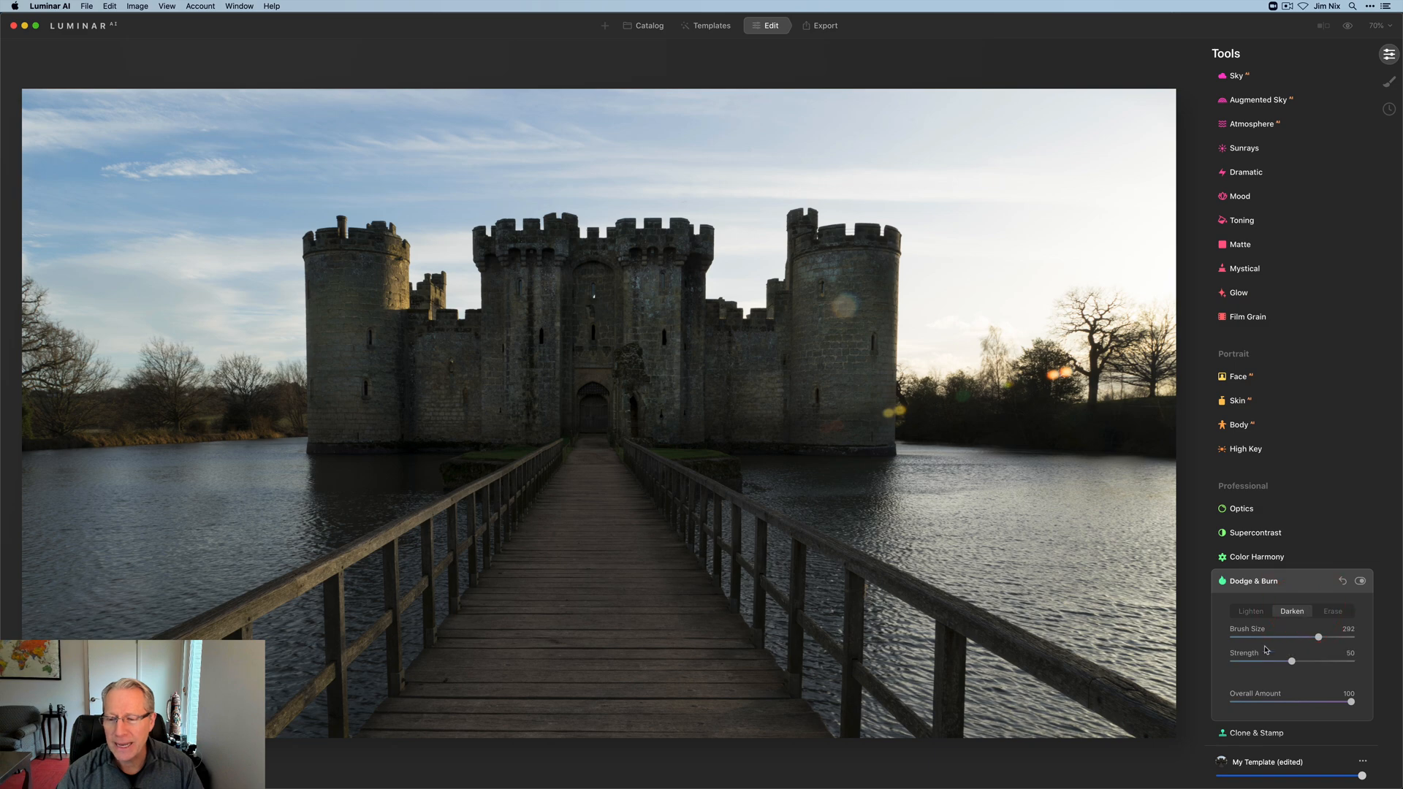
{"action": "left_click_drag", "start_coordinate": [1293, 661], "coordinate": [1257, 661]}
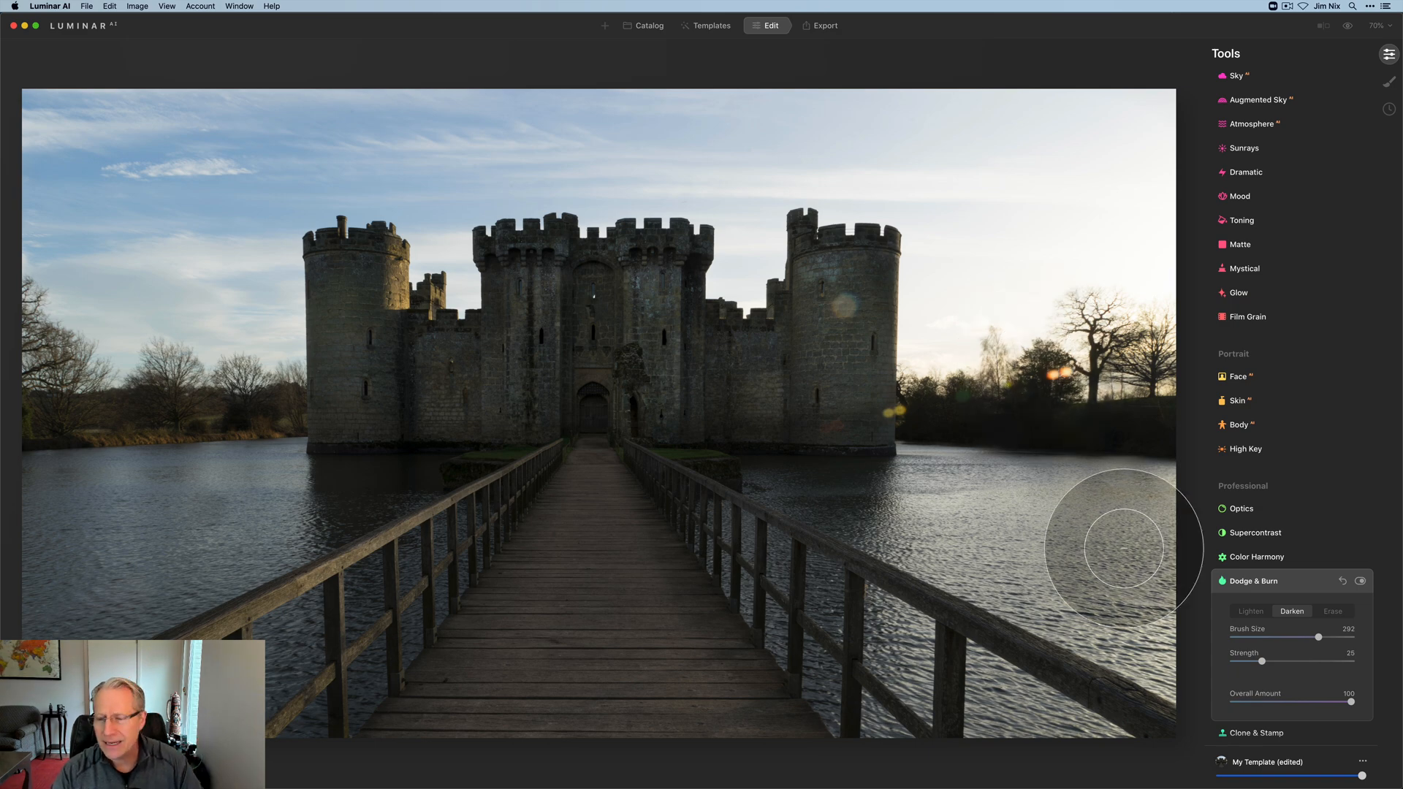
{"action": "left_click_drag", "start_coordinate": [1279, 660], "coordinate": [1256, 661]}
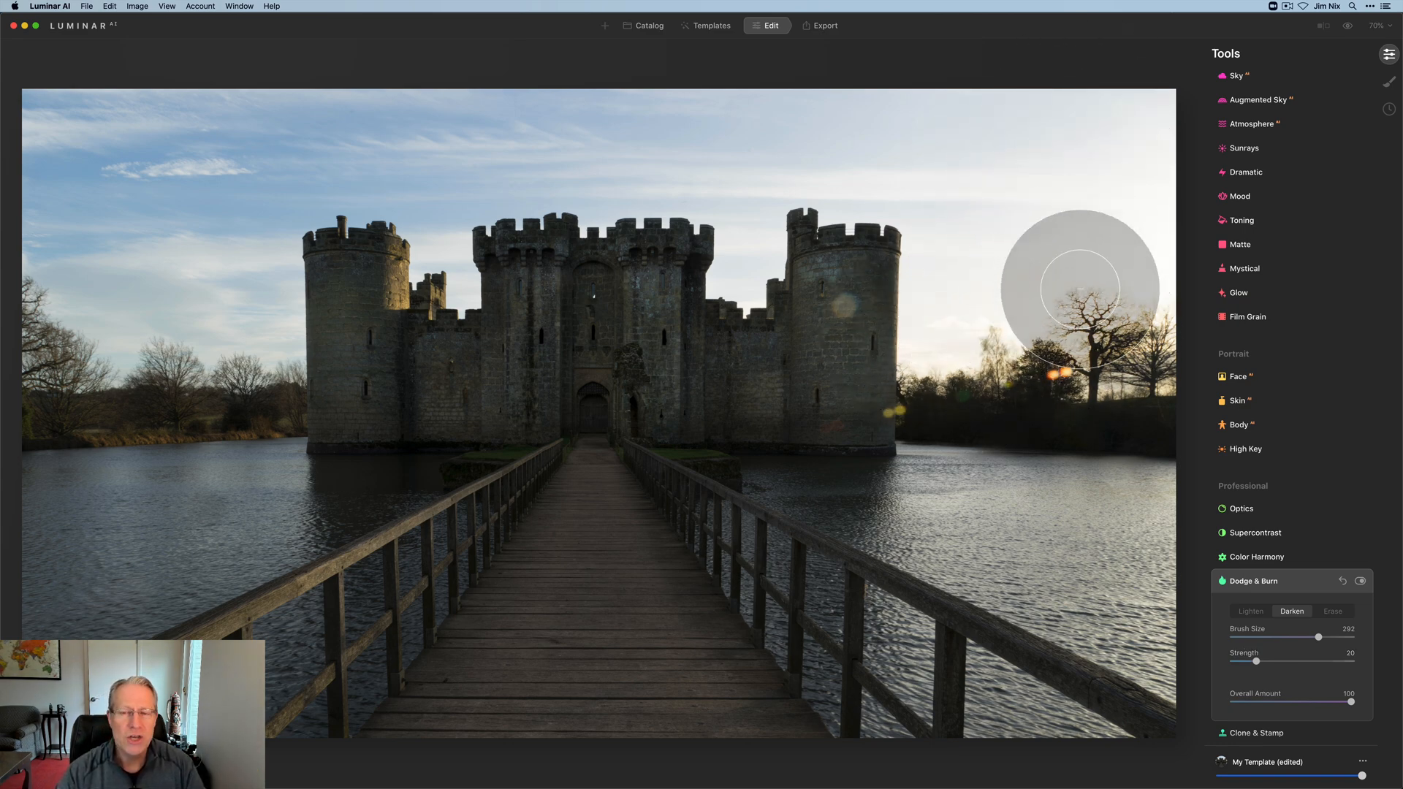
{"action": "mouse_move", "coordinate": [1079, 340]}
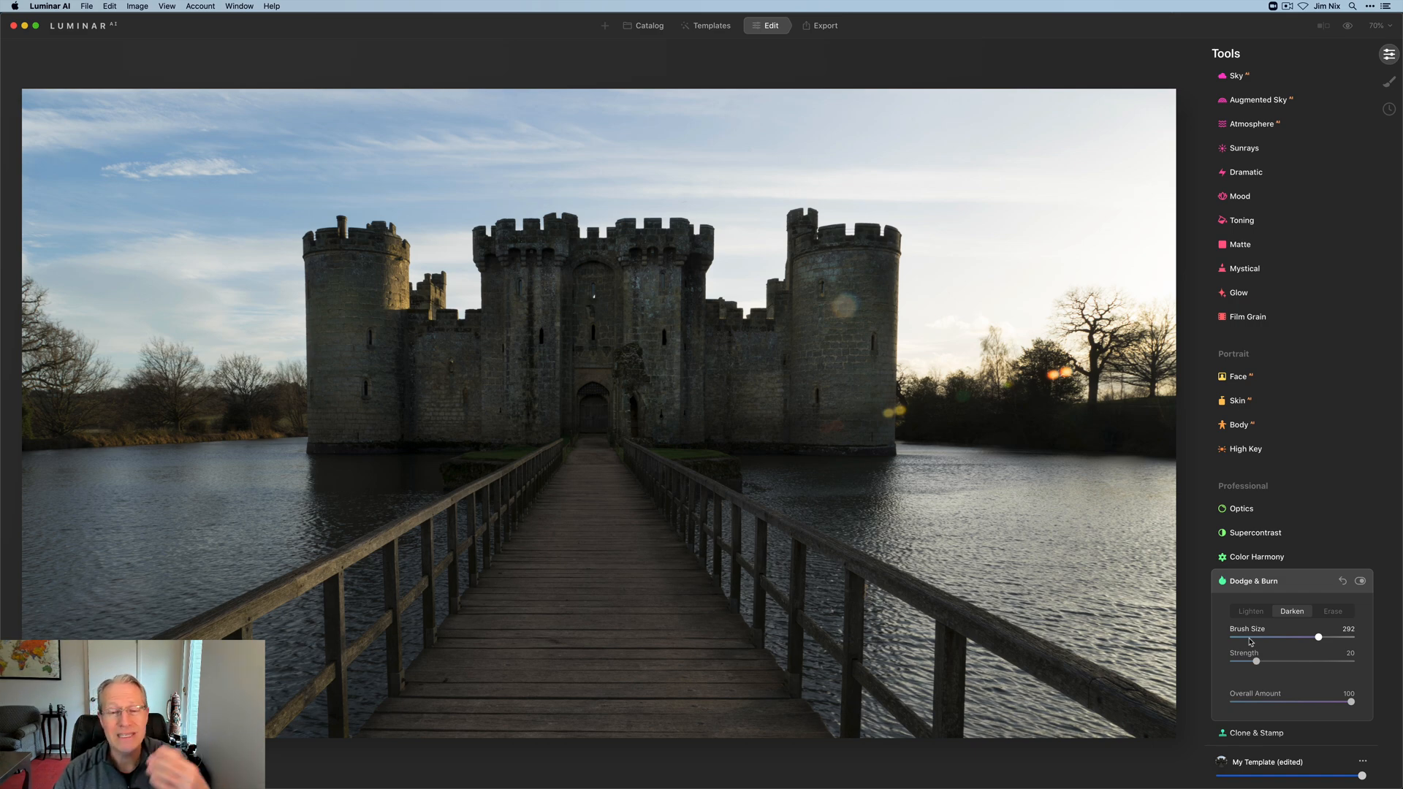
{"action": "mouse_move", "coordinate": [877, 560]}
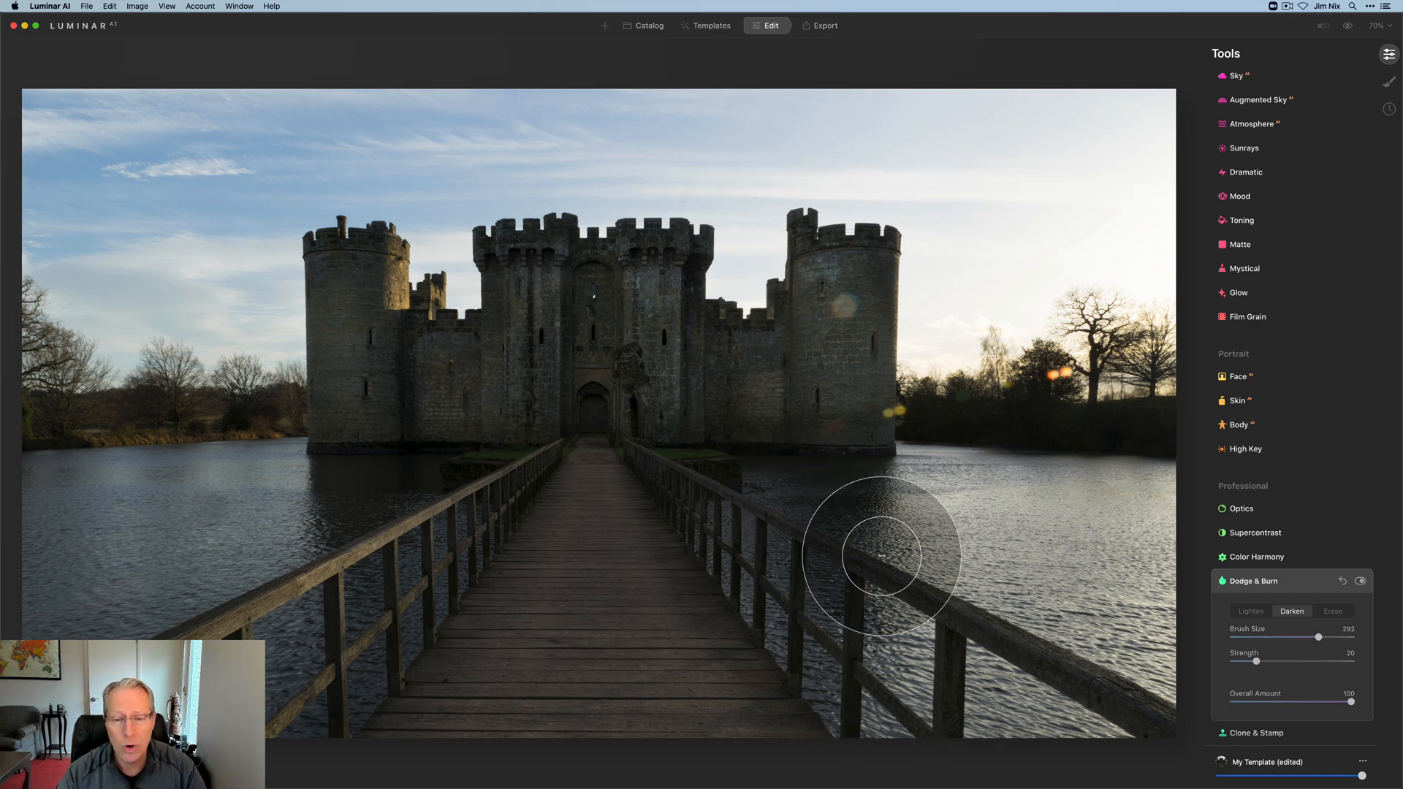
{"action": "mouse_move", "coordinate": [1158, 520]}
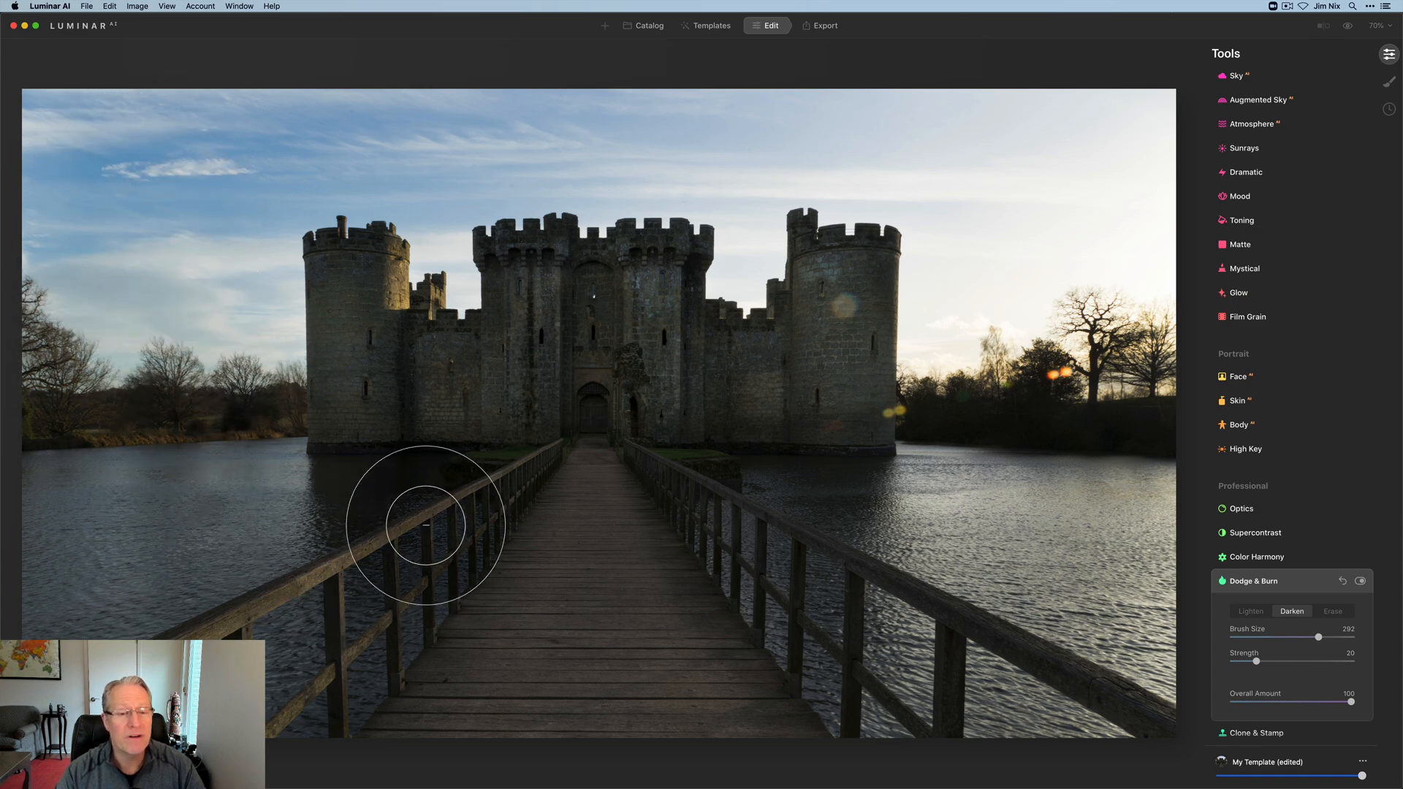
{"action": "mouse_move", "coordinate": [48, 112]}
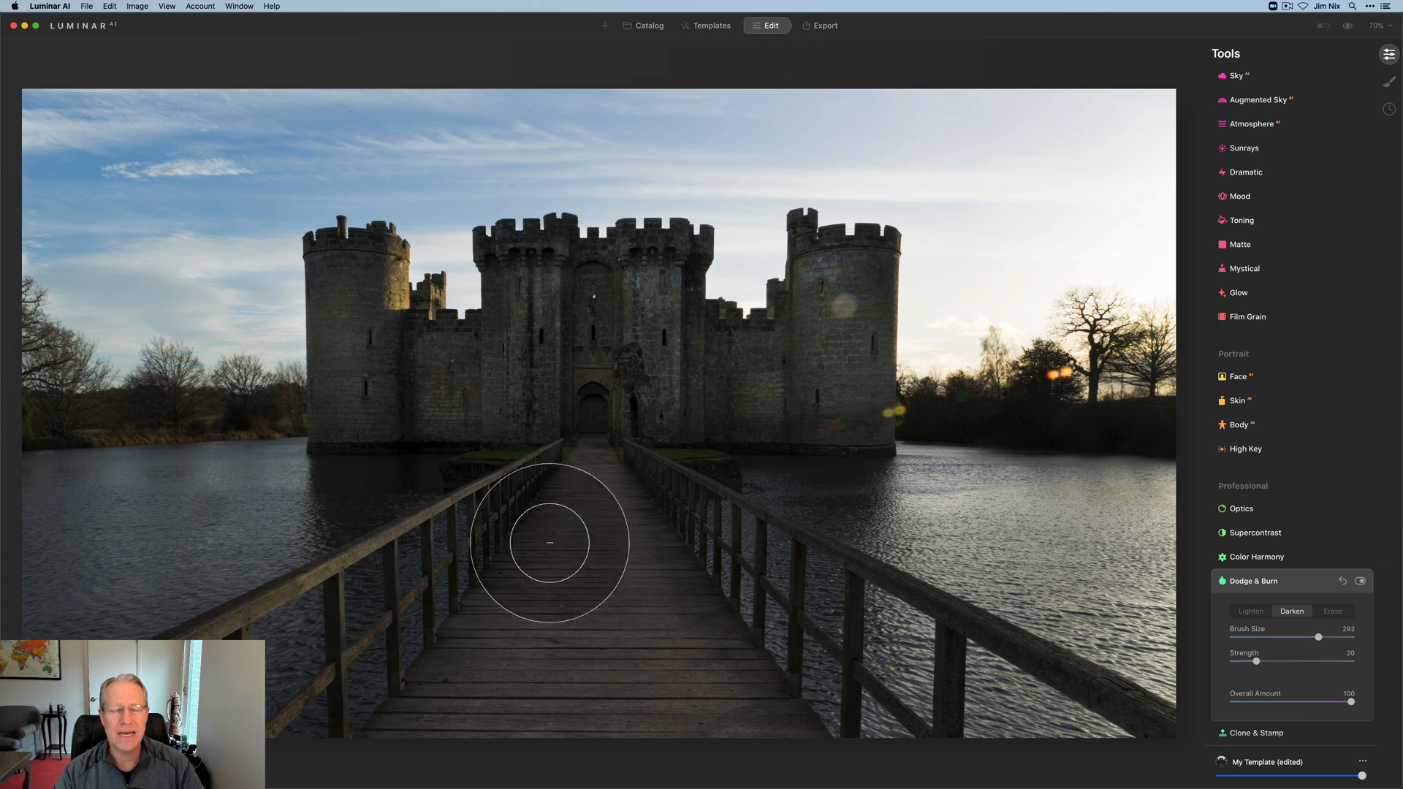
- Lighten the castle front and central gatehouse tower at Strength 30
{"action": "left_click", "coordinate": [1251, 611]}
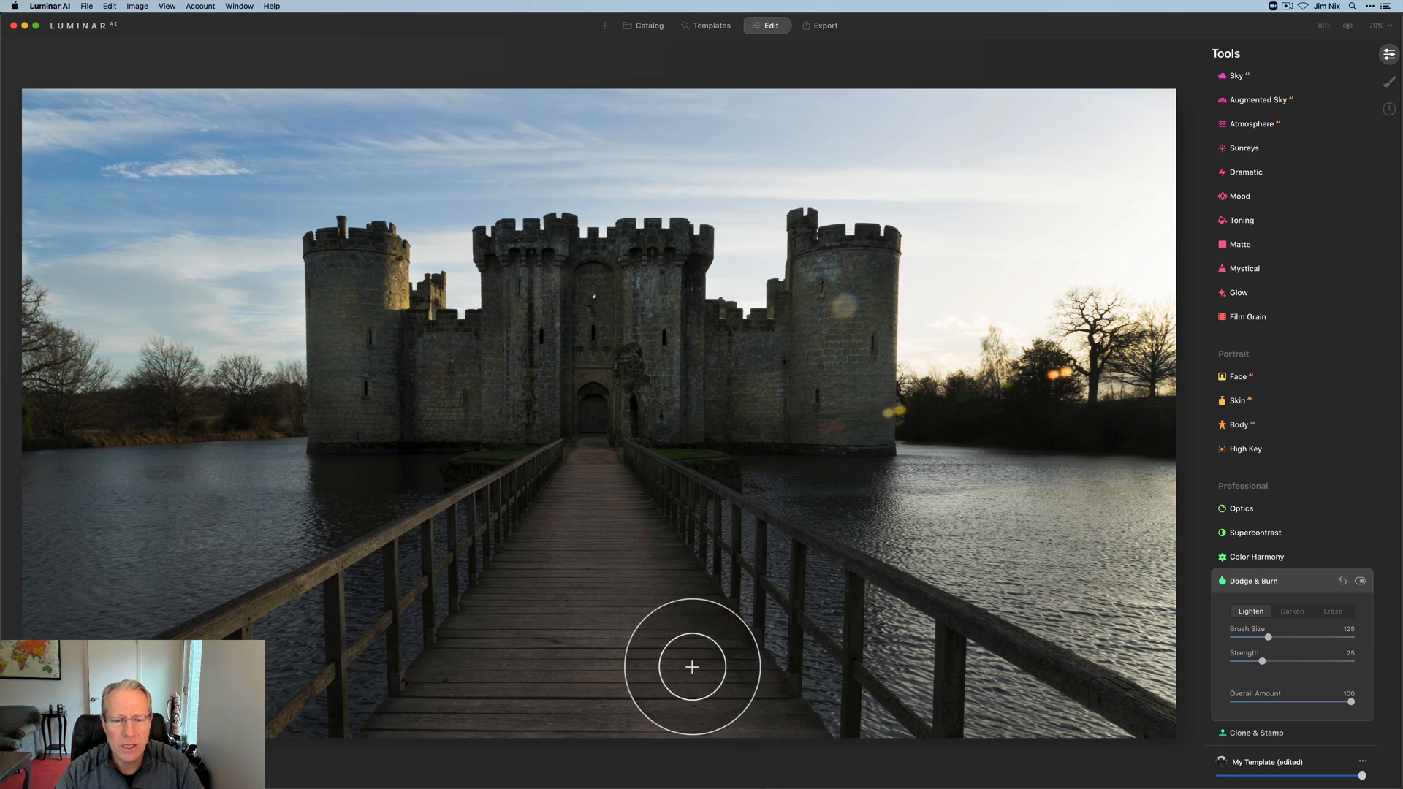
{"action": "mouse_move", "coordinate": [596, 584]}
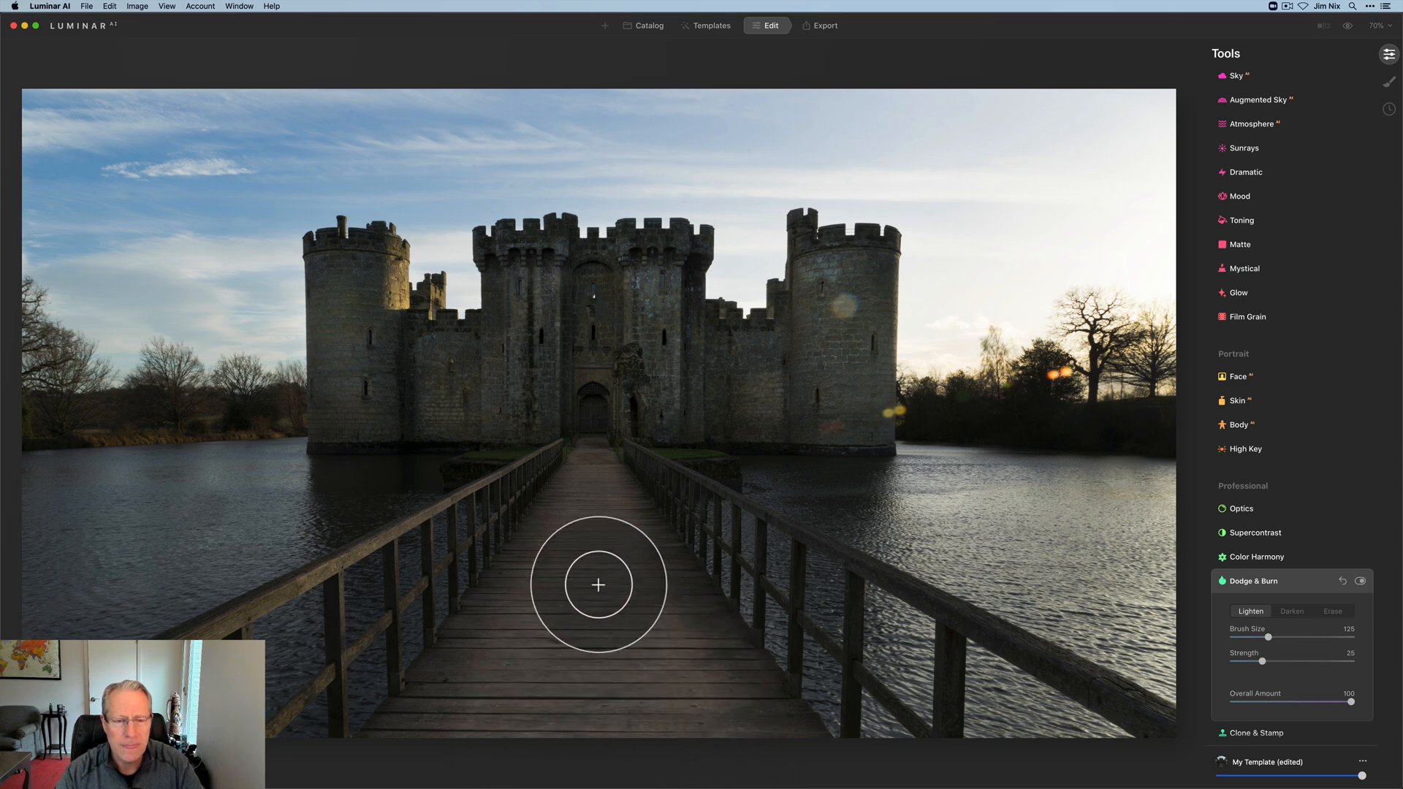
{"action": "mouse_move", "coordinate": [737, 760]}
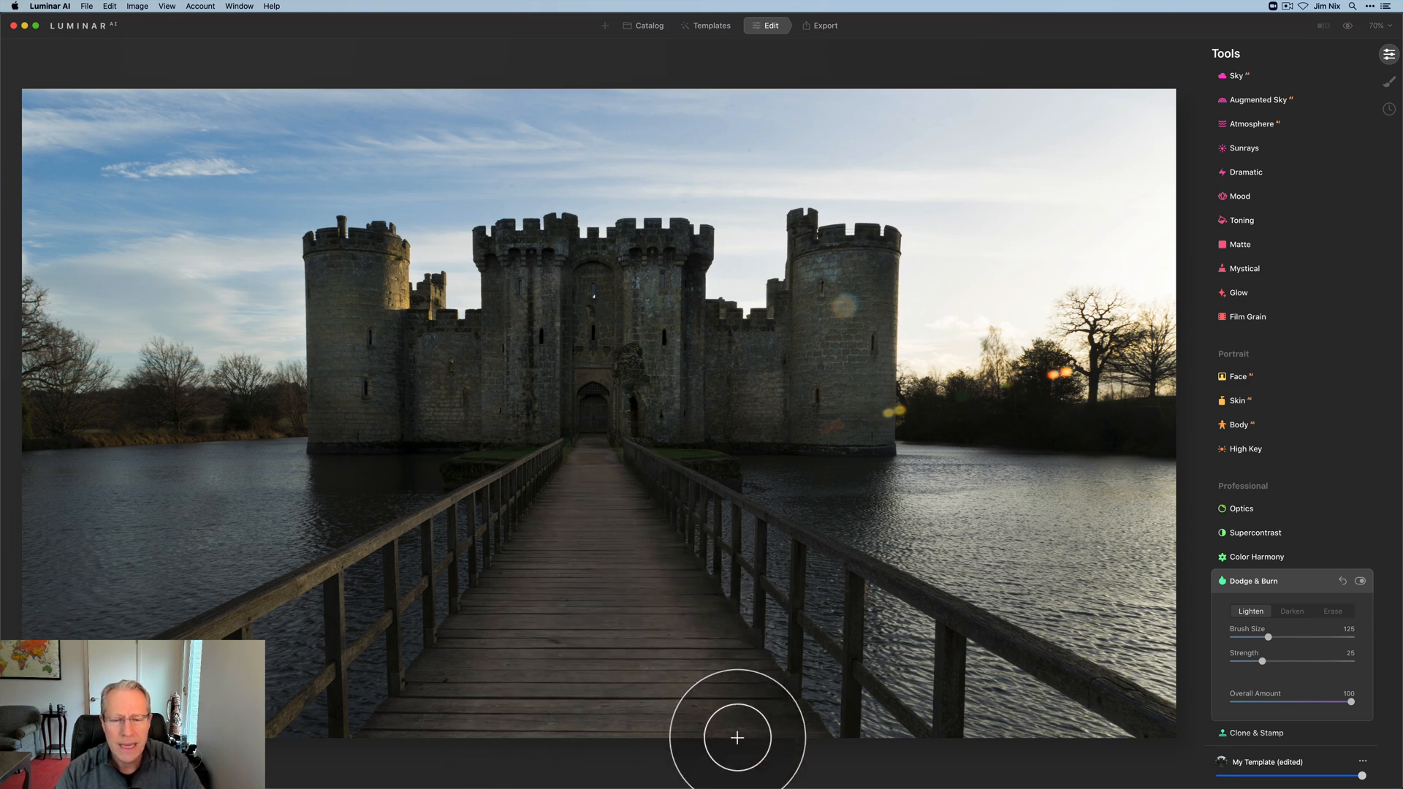
{"action": "mouse_move", "coordinate": [713, 667]}
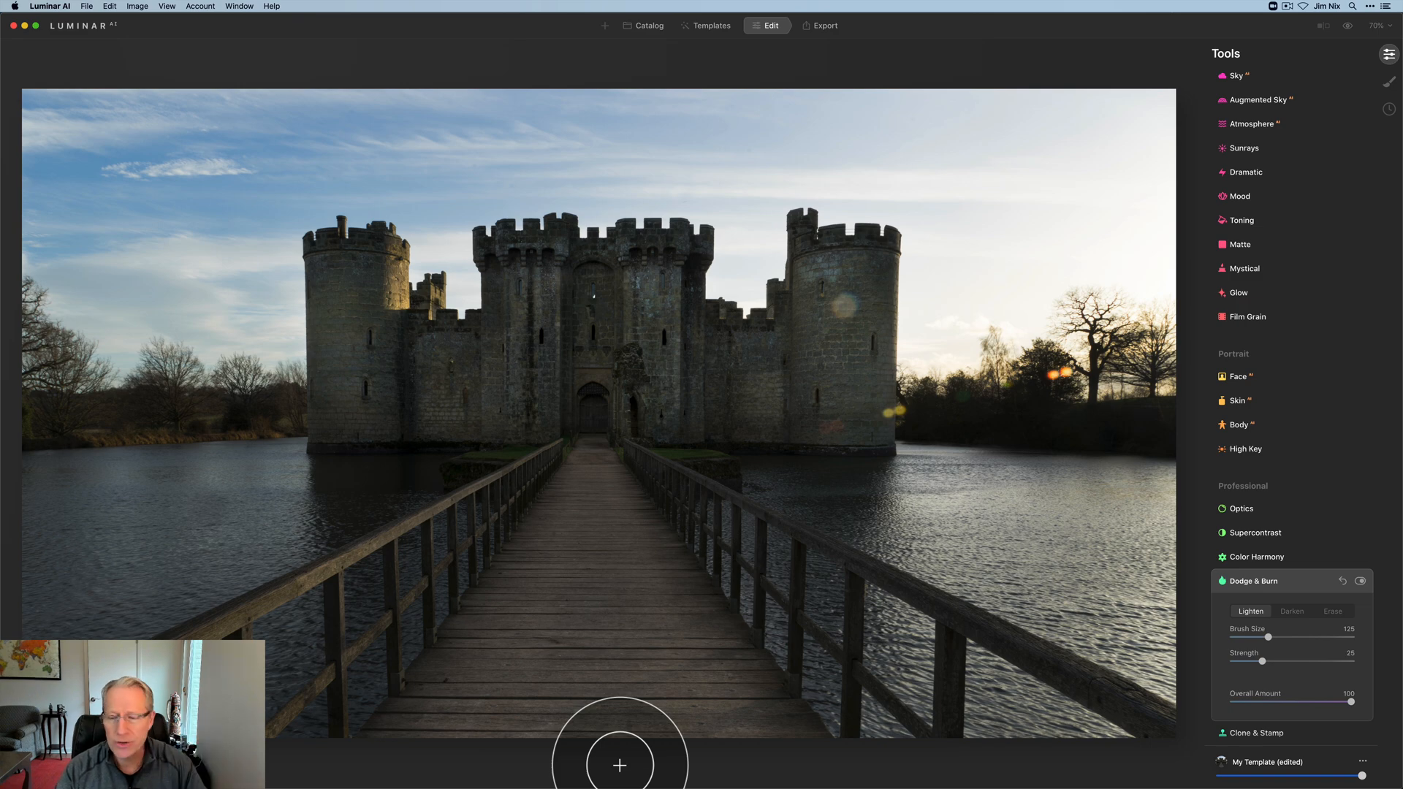
{"action": "mouse_move", "coordinate": [1115, 605]}
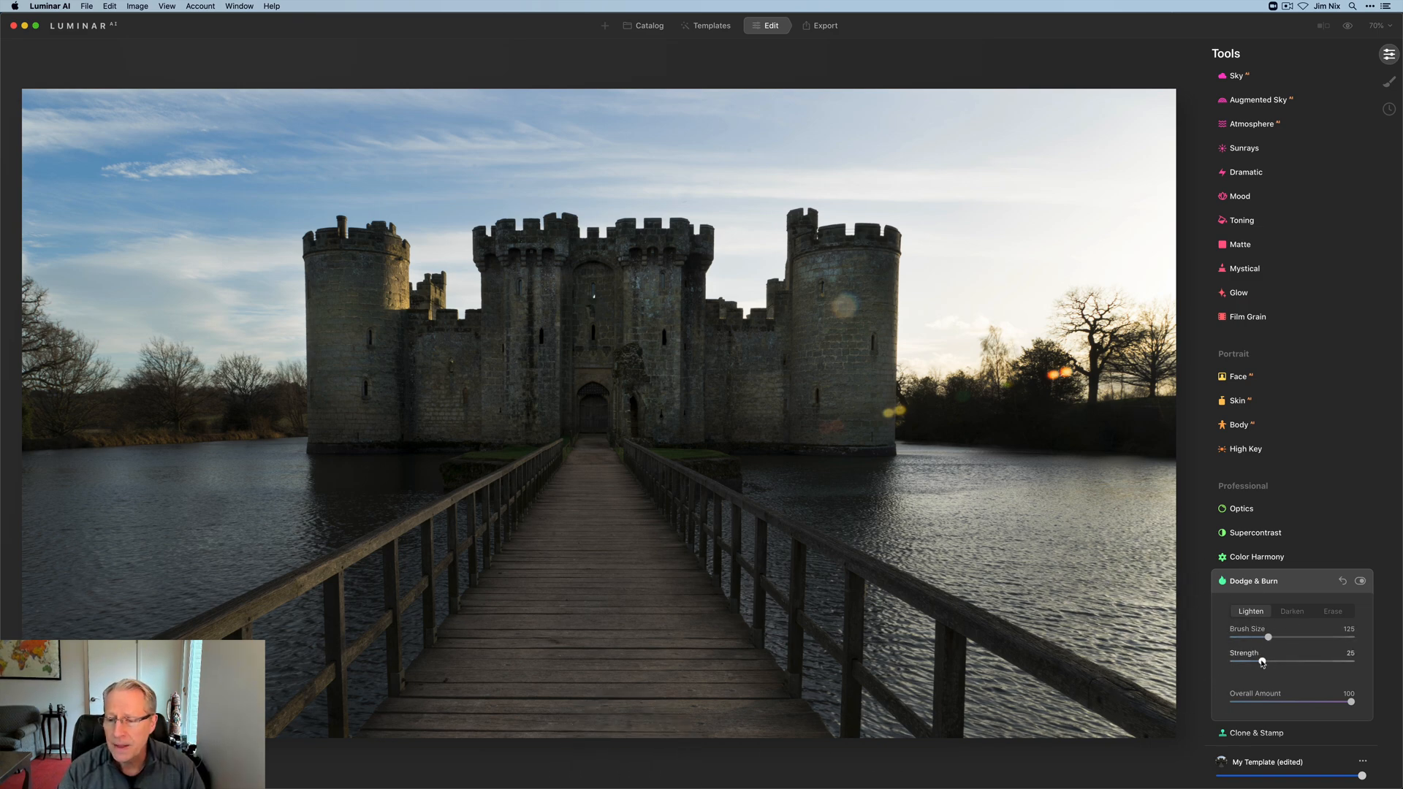
{"action": "left_click_drag", "start_coordinate": [1261, 661], "coordinate": [1274, 661]}
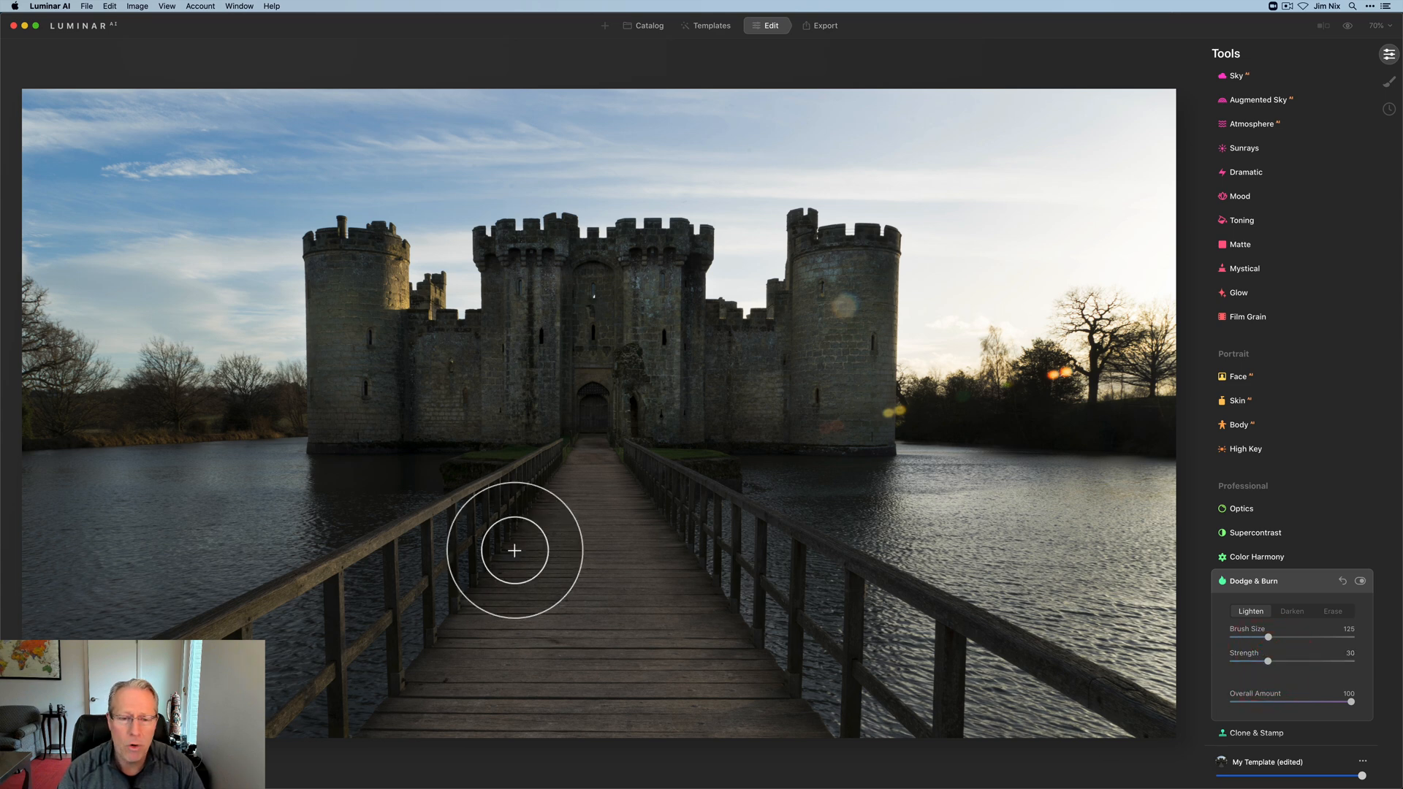
{"action": "mouse_move", "coordinate": [663, 716]}
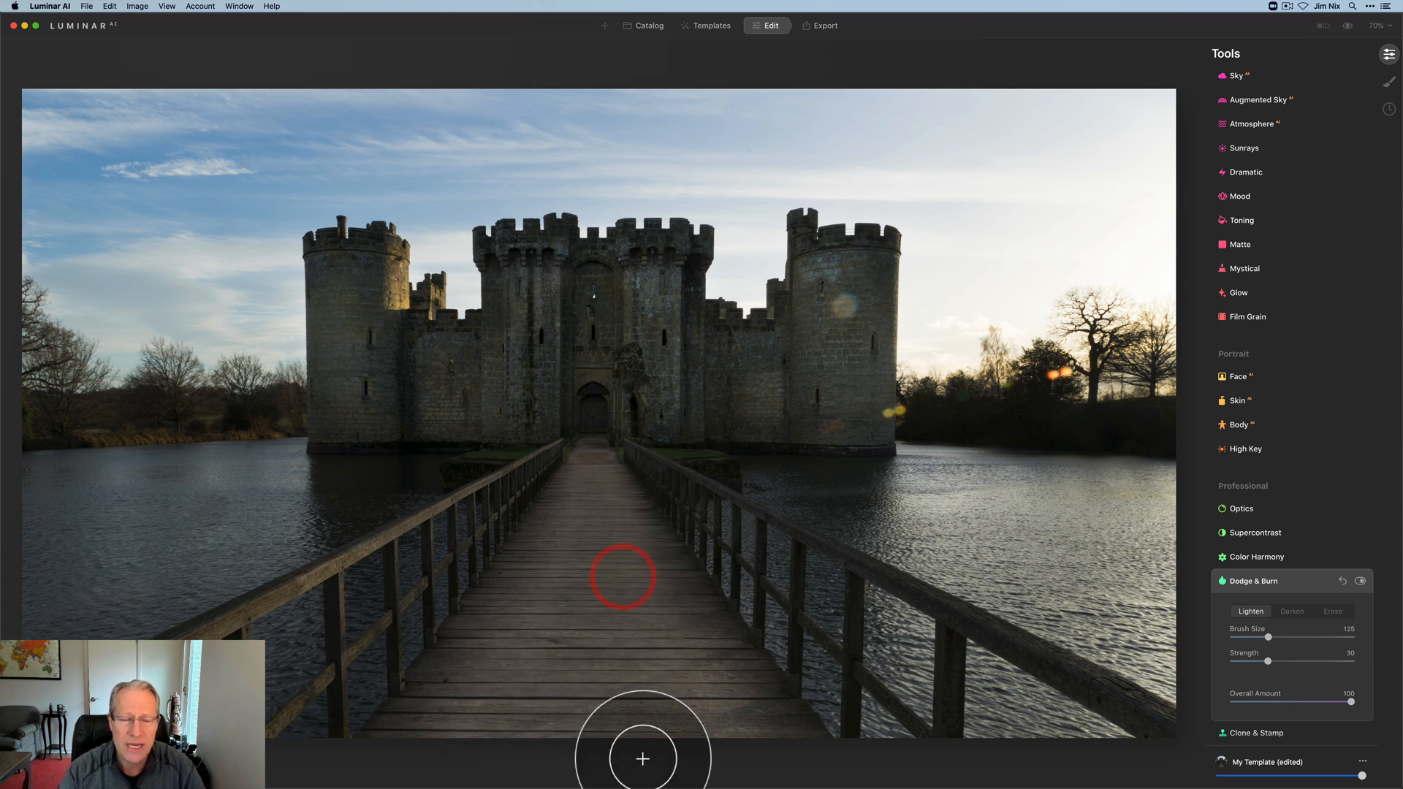
{"action": "mouse_move", "coordinate": [881, 399]}
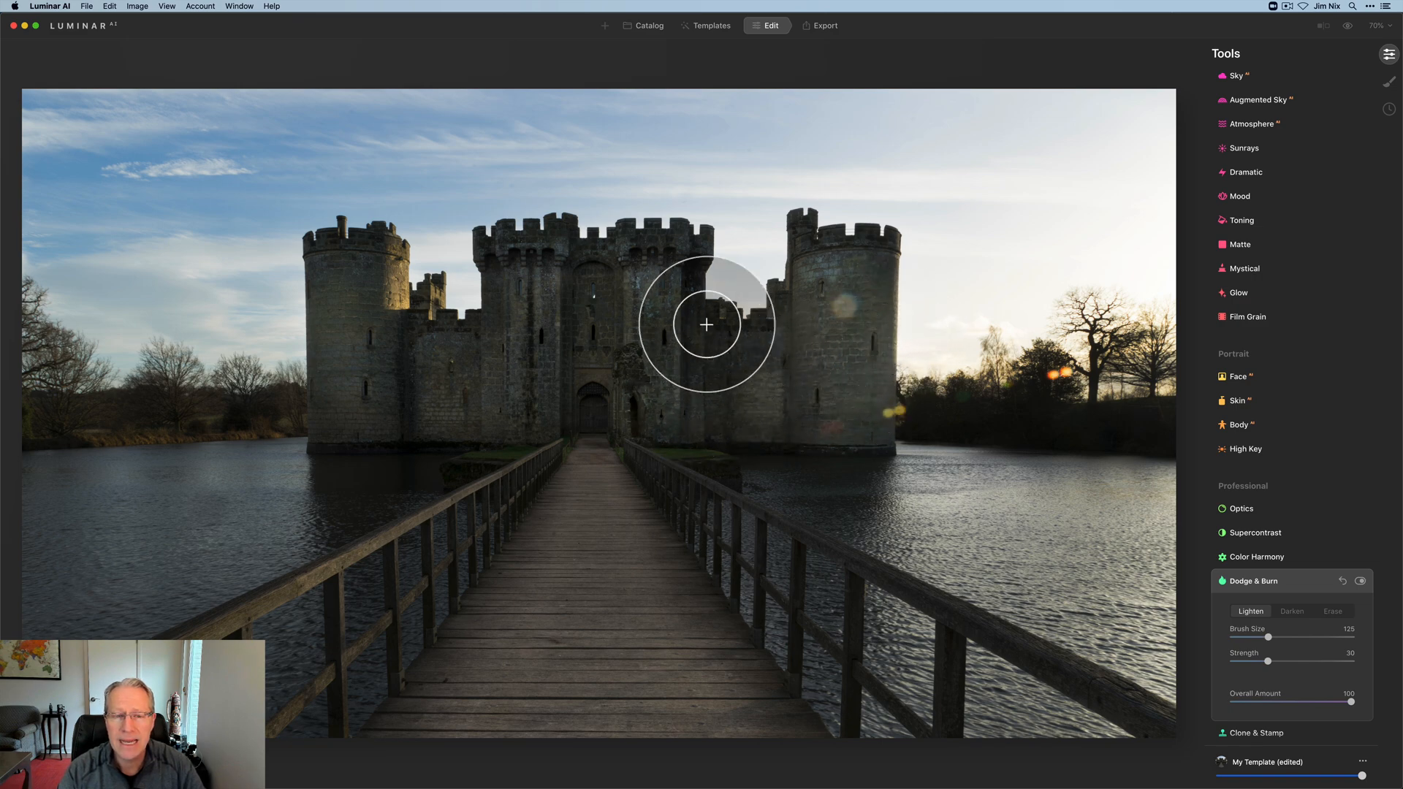
{"action": "left_click_drag", "start_coordinate": [706, 325], "coordinate": [584, 294]}
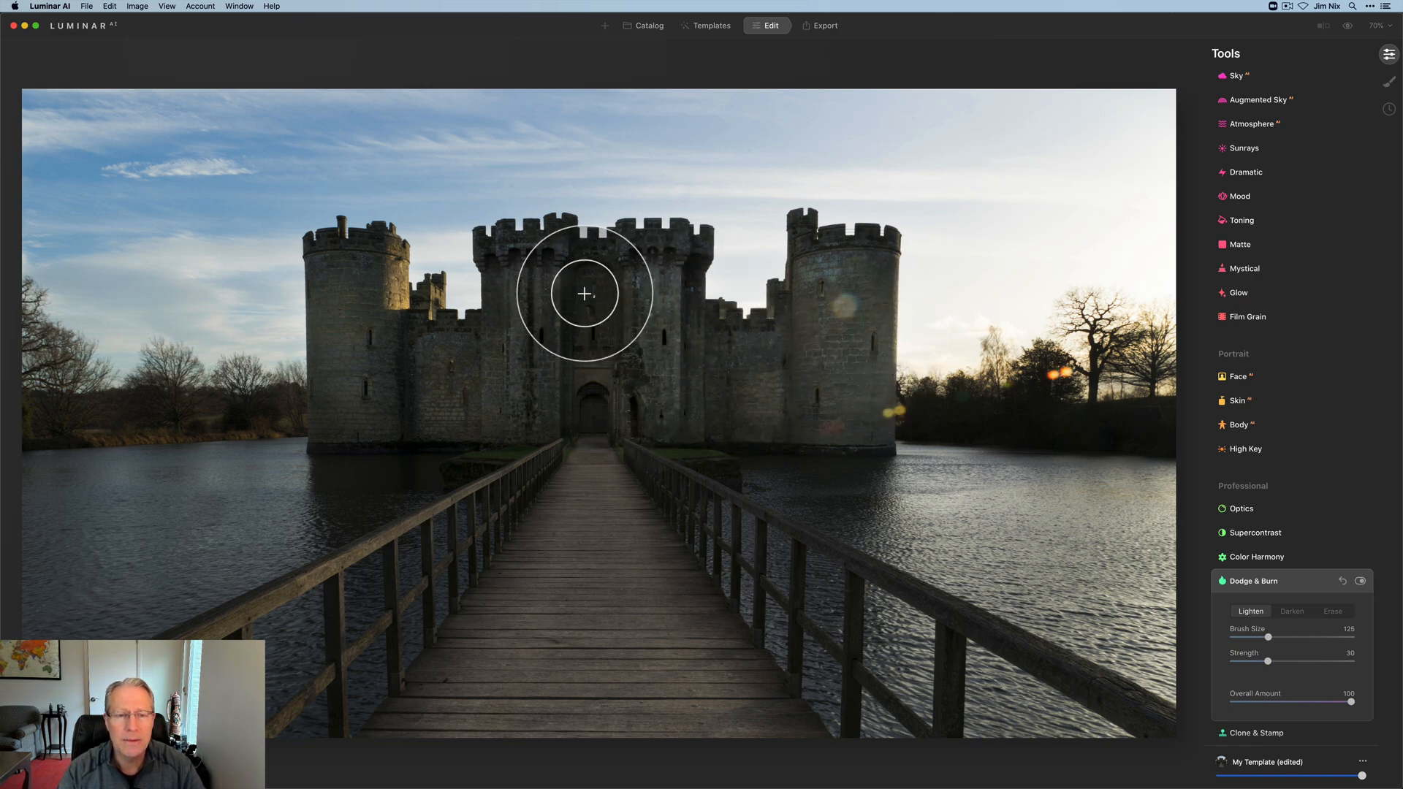
{"action": "left_click_drag", "start_coordinate": [583, 293], "coordinate": [413, 317]}
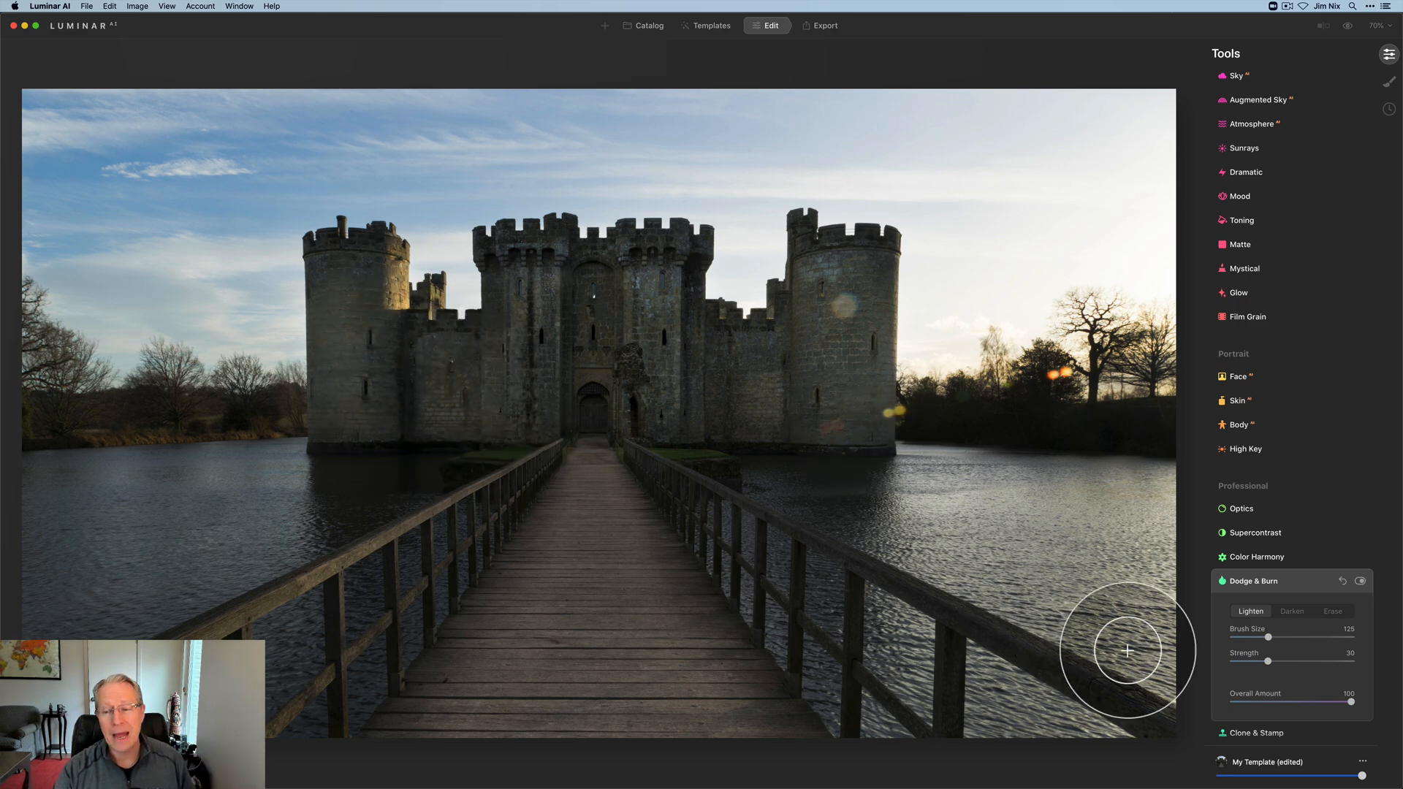
{"action": "mouse_move", "coordinate": [1313, 581]}
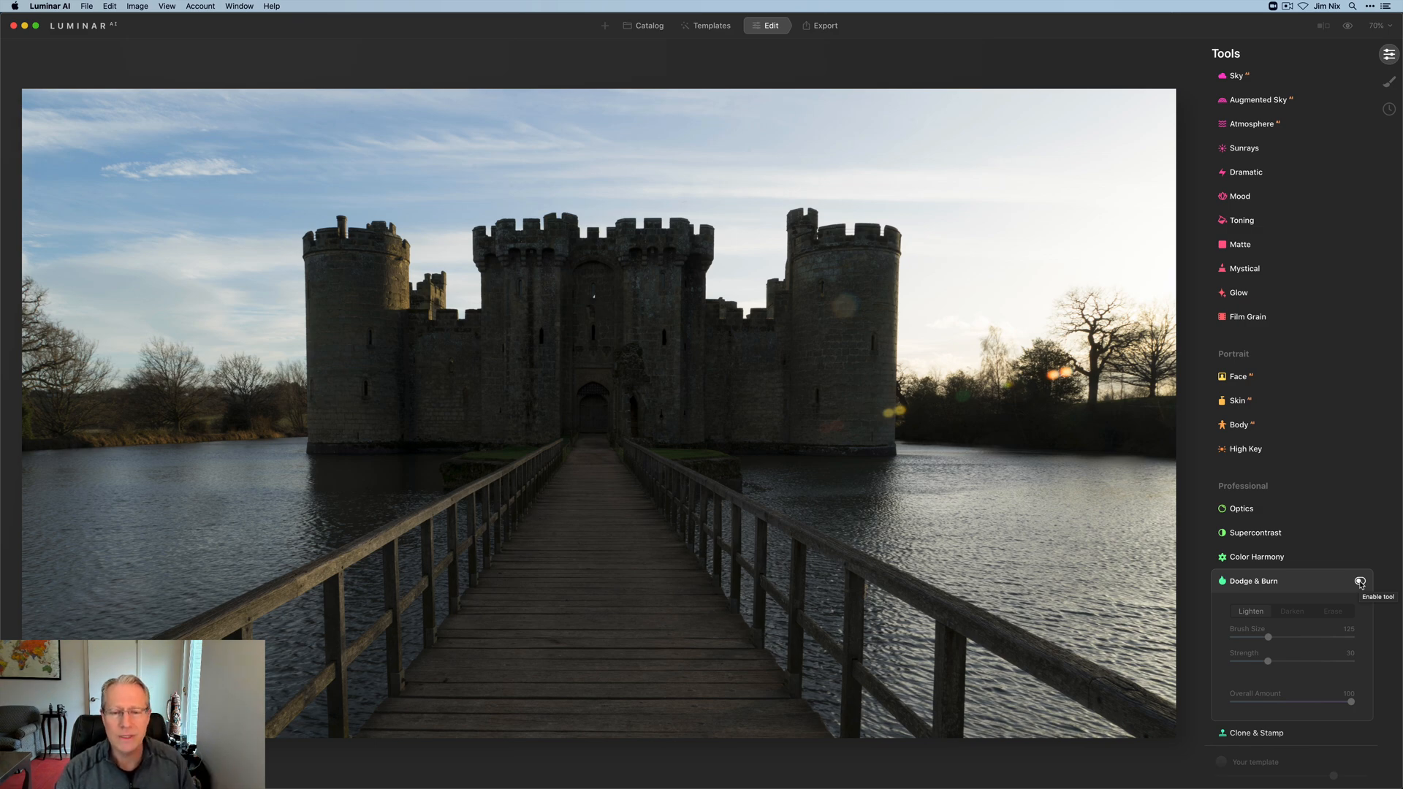
- Re-enable the Dodge & Burn tool after the off-versus-on comparison
{"action": "left_click", "coordinate": [1362, 582]}
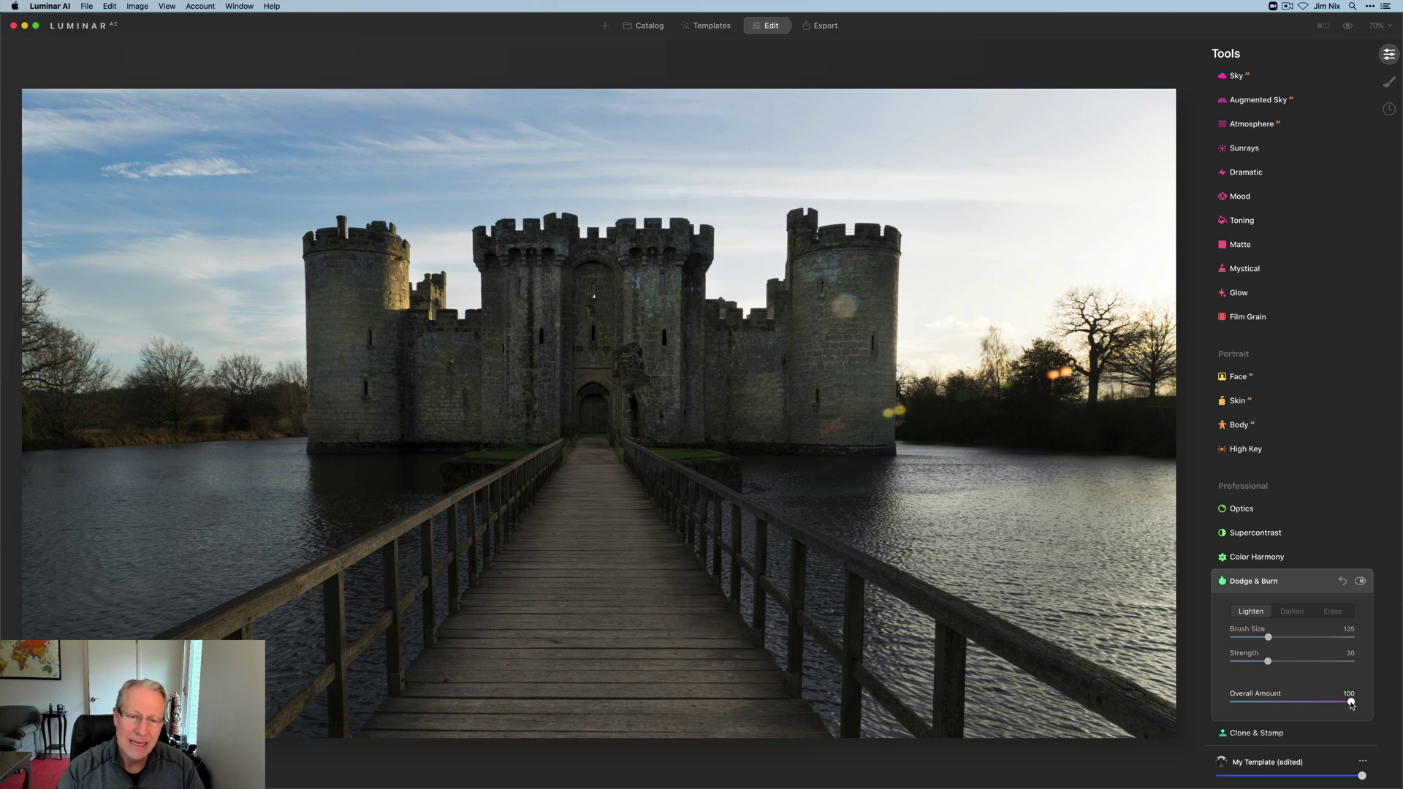
- Lower the Dodge & Burn Overall Amount from 100 to 74
{"action": "left_click_drag", "start_coordinate": [1360, 703], "coordinate": [1333, 703]}
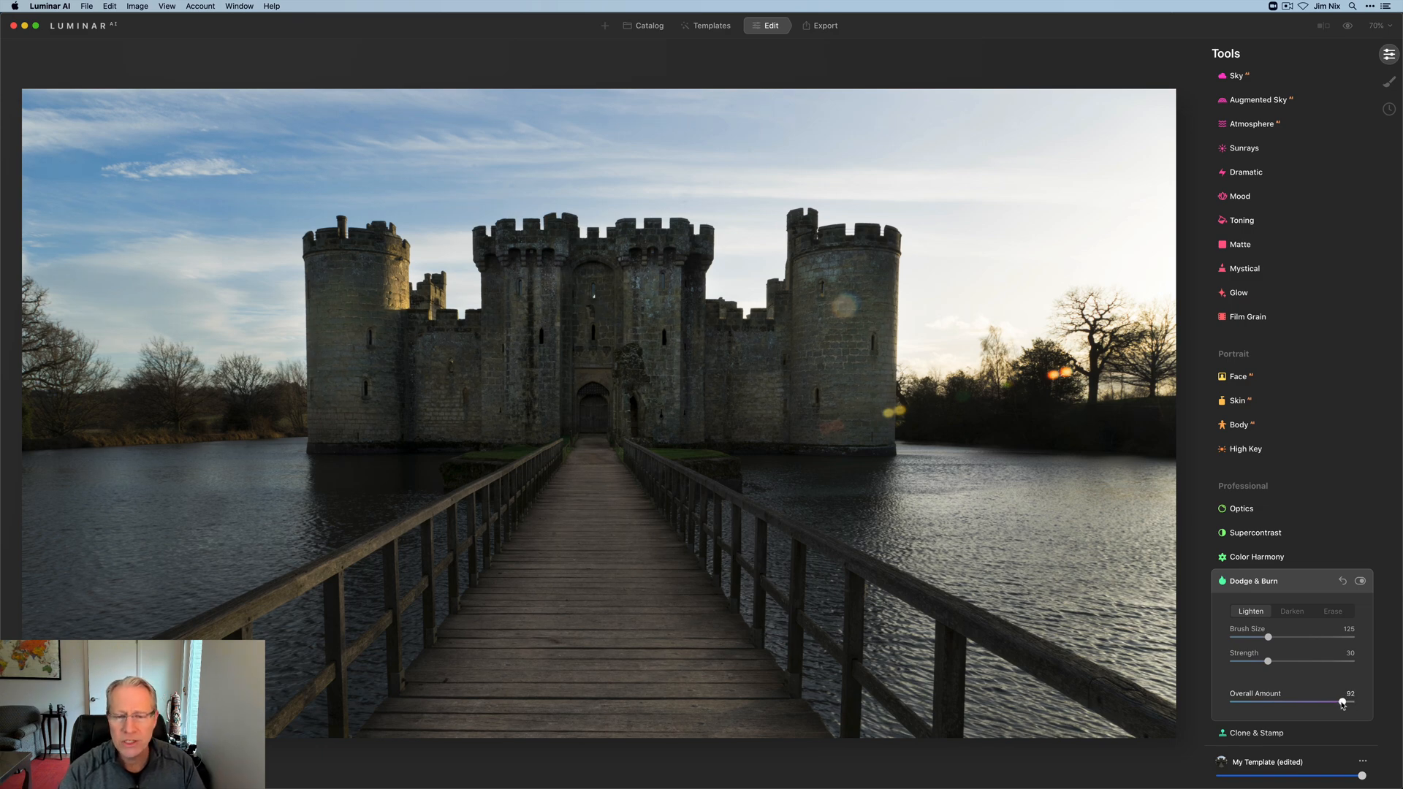
{"action": "left_click_drag", "start_coordinate": [1342, 703], "coordinate": [1324, 703]}
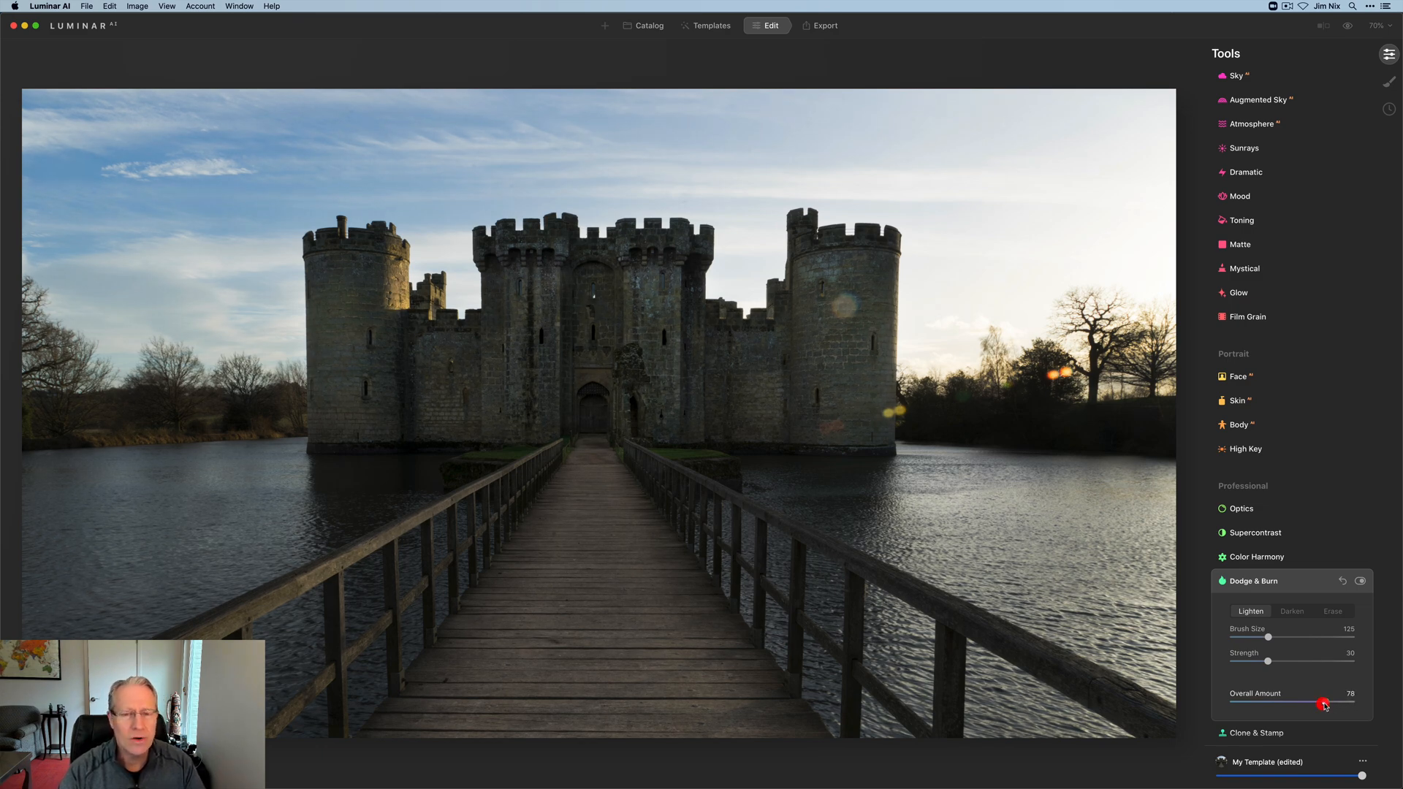
{"action": "left_click_drag", "start_coordinate": [1325, 703], "coordinate": [1321, 703]}
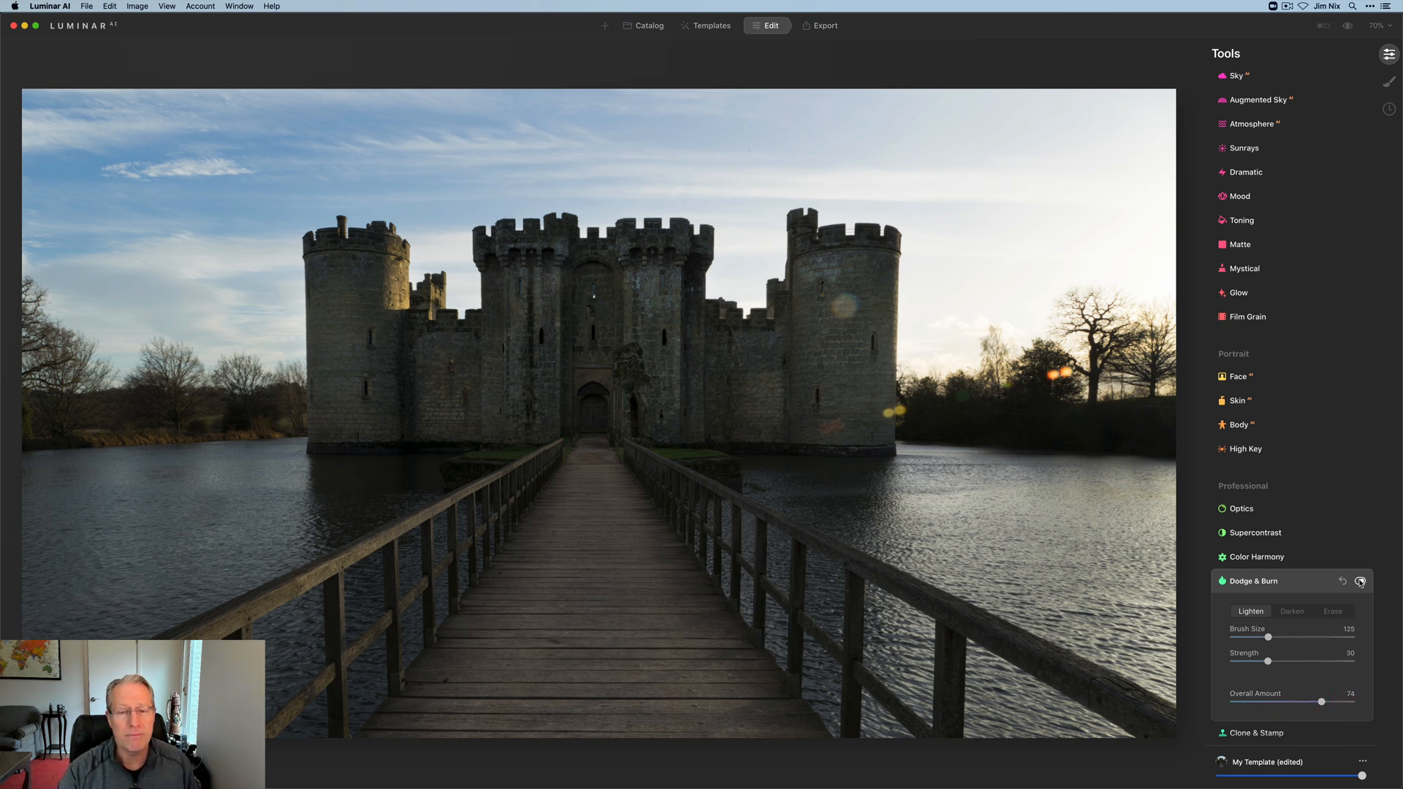
{"action": "left_click", "coordinate": [1362, 580]}
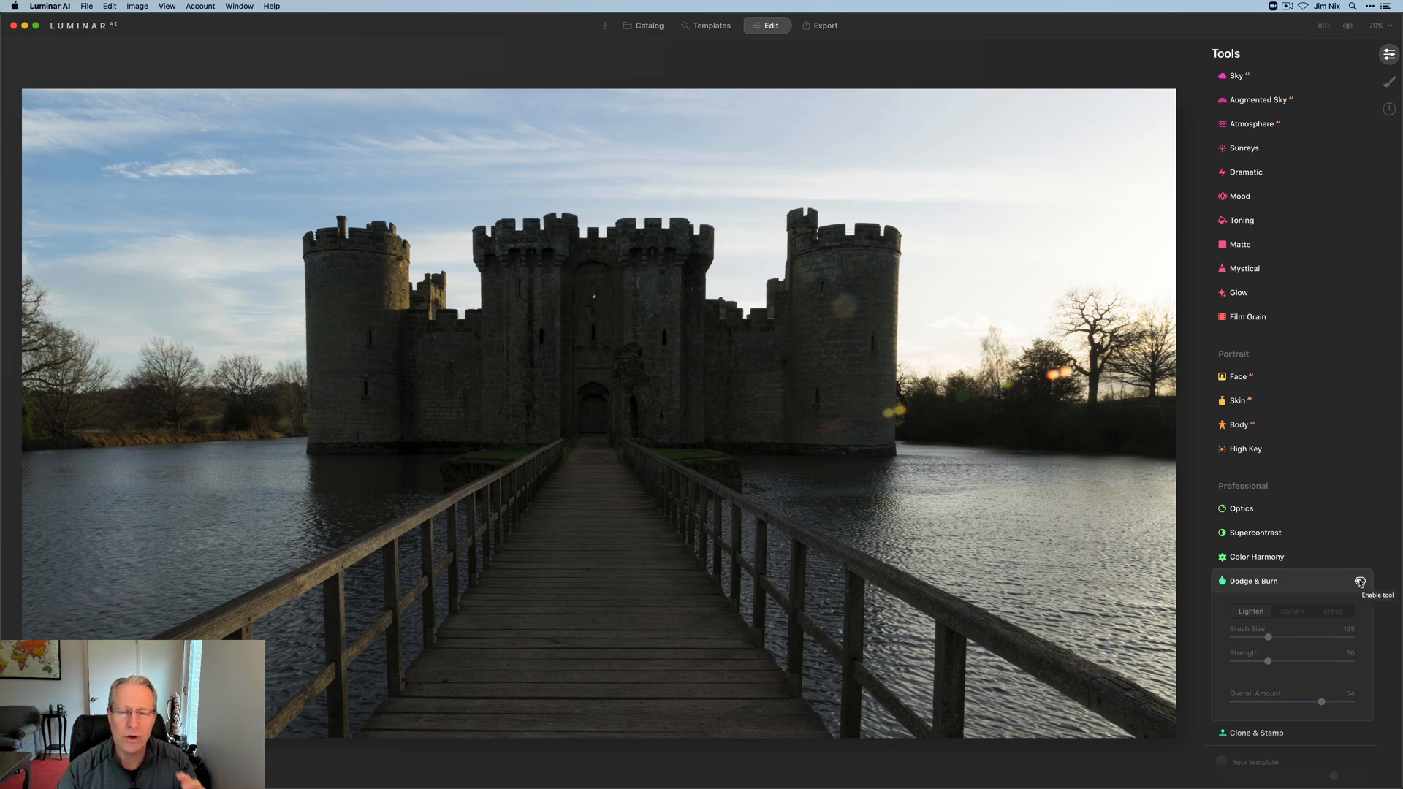
{"action": "left_click", "coordinate": [1362, 581]}
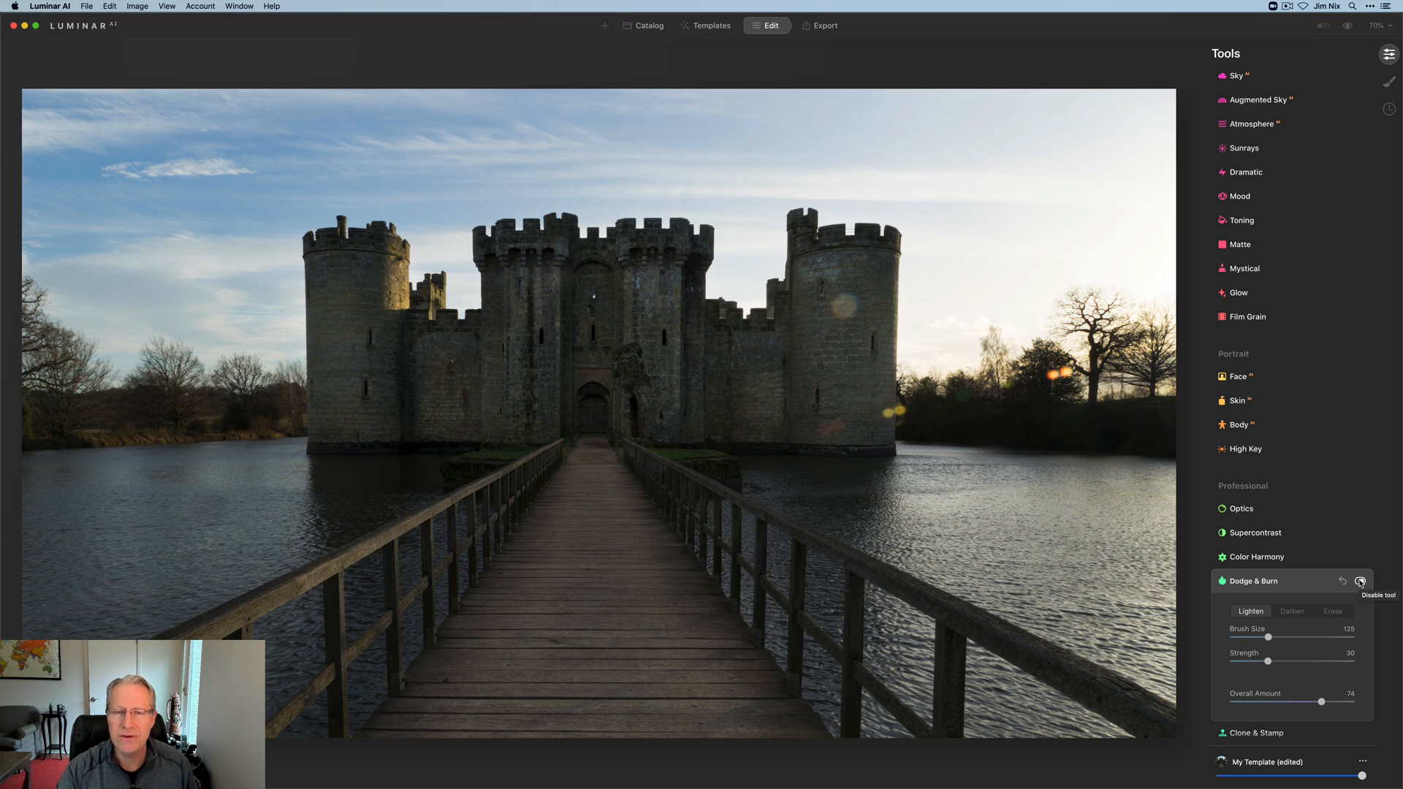
{"action": "mouse_move", "coordinate": [1085, 640]}
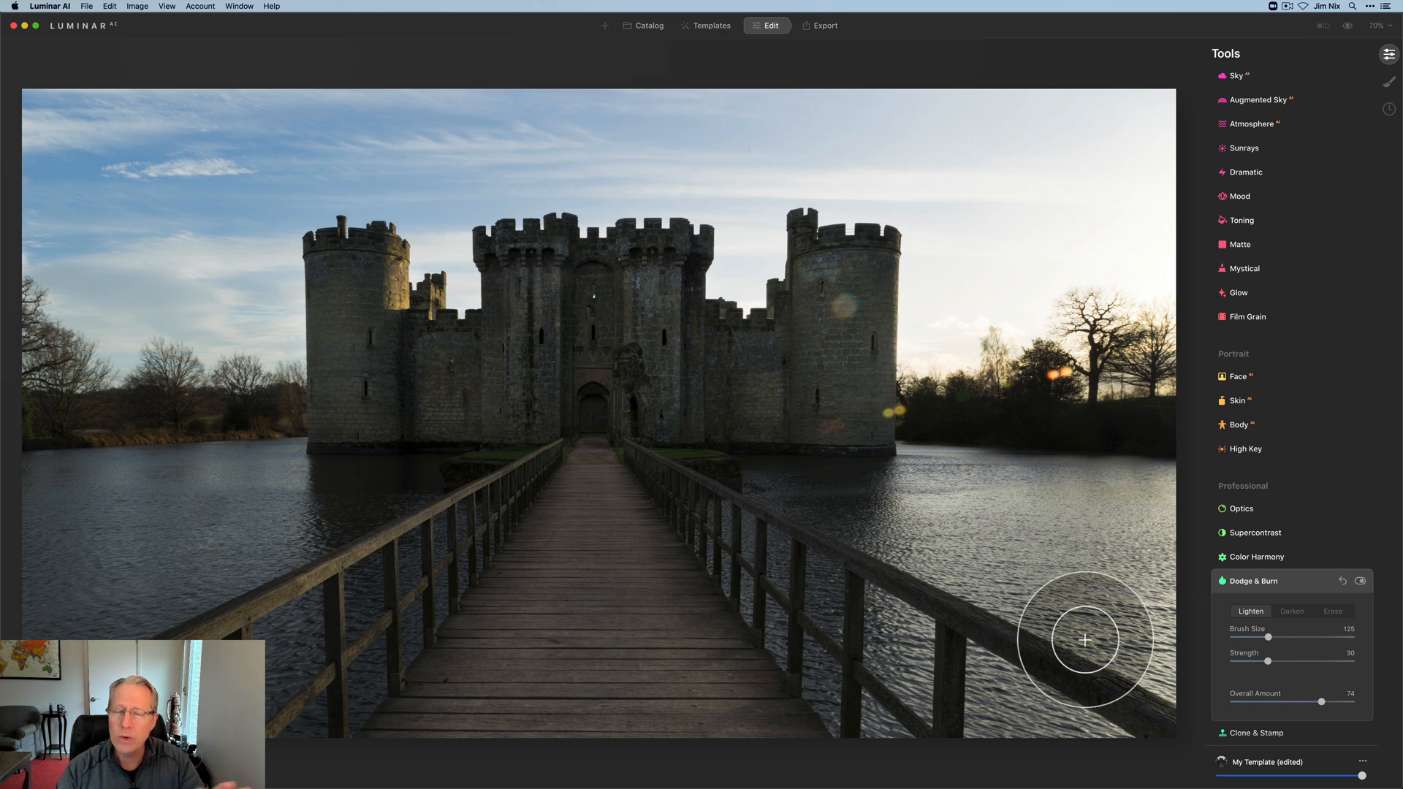